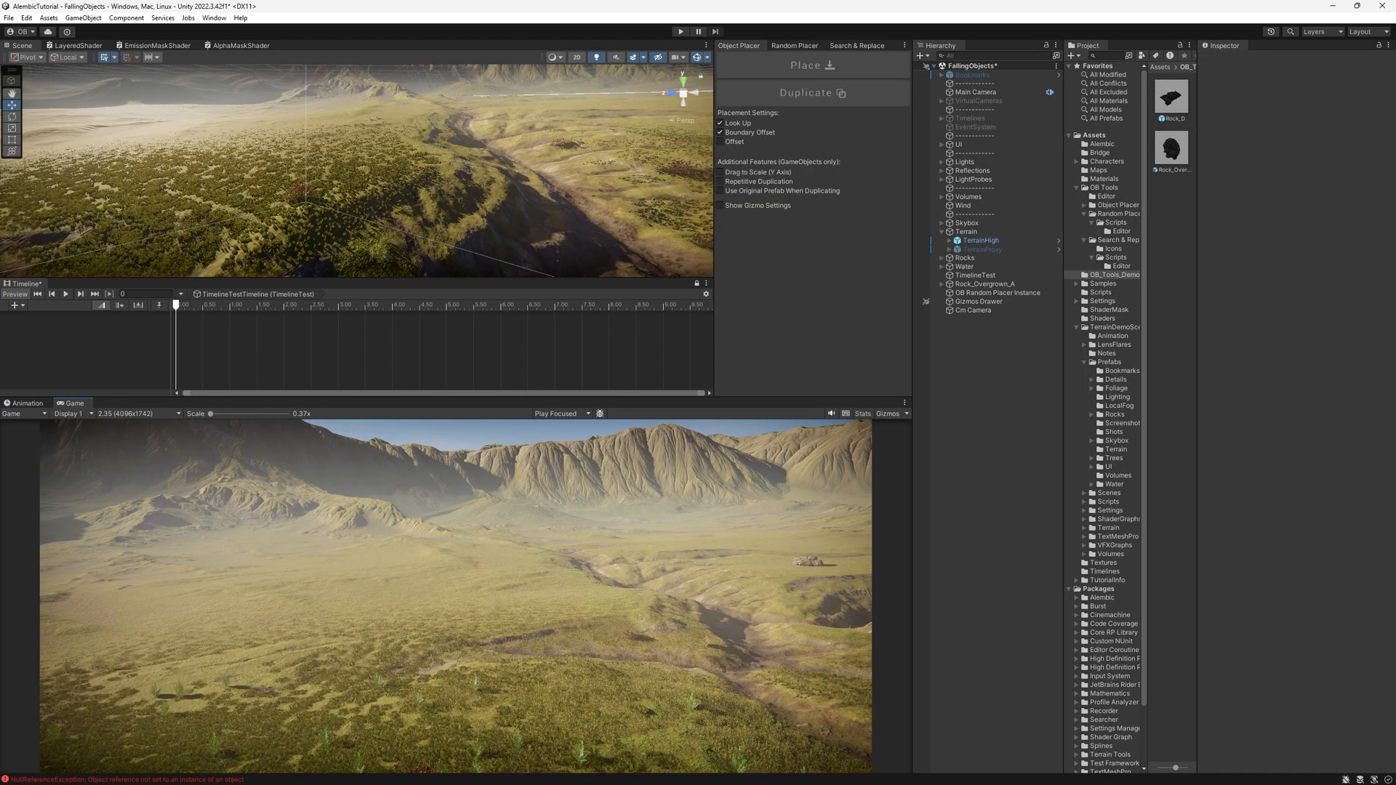
Select TimelineText, TerrainHigh and Gizmos Drawer in the Hierarchy, ending back on TimelineText.
left_click(973, 275)
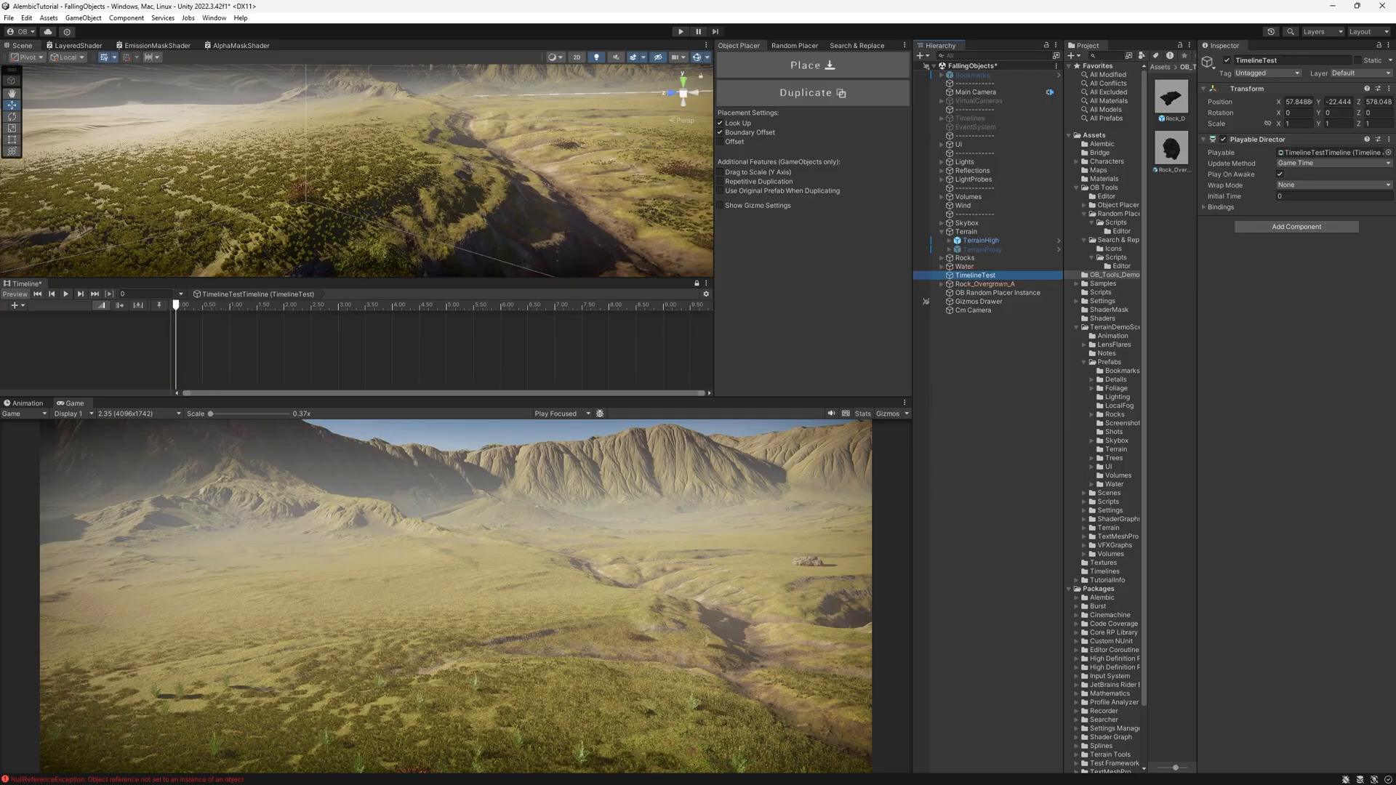
left_click(977, 240)
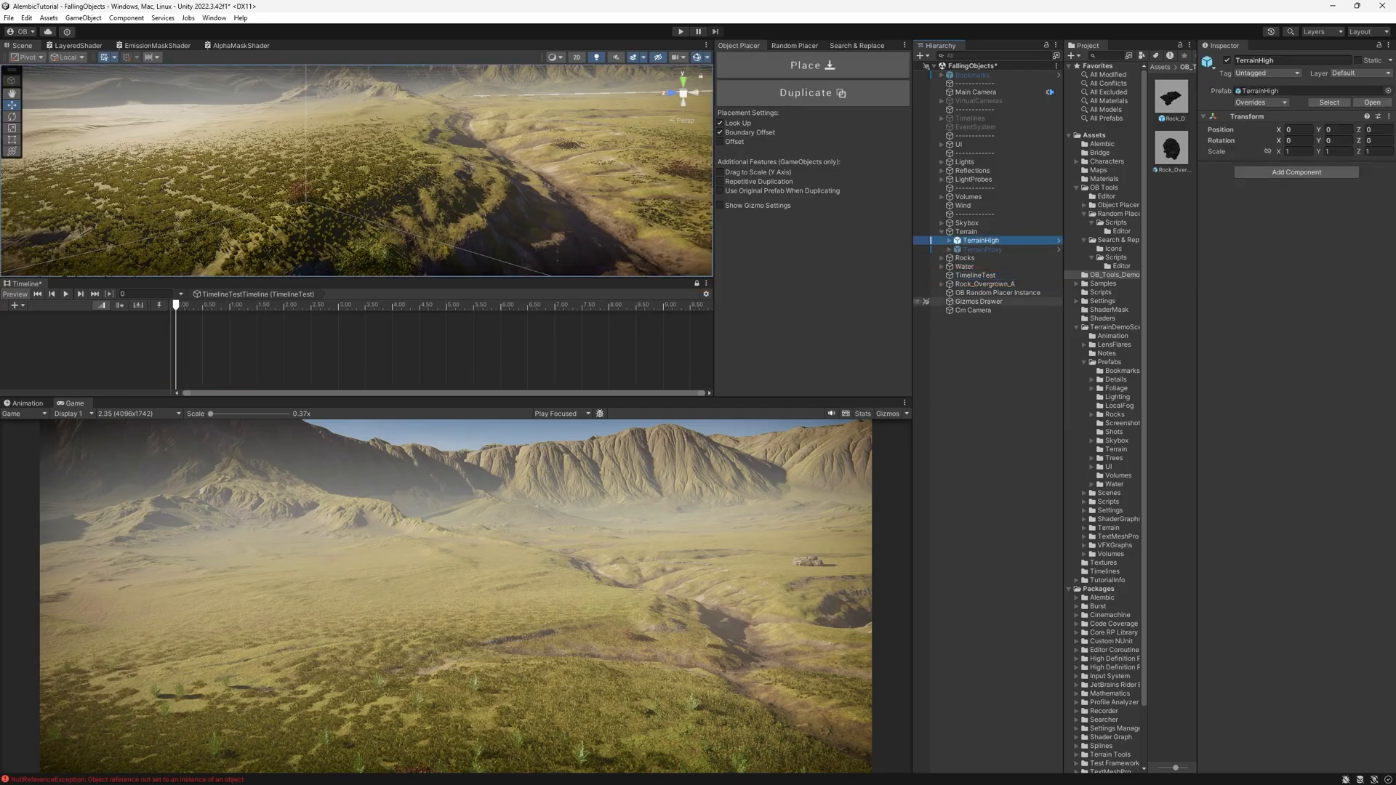
left_click(978, 301)
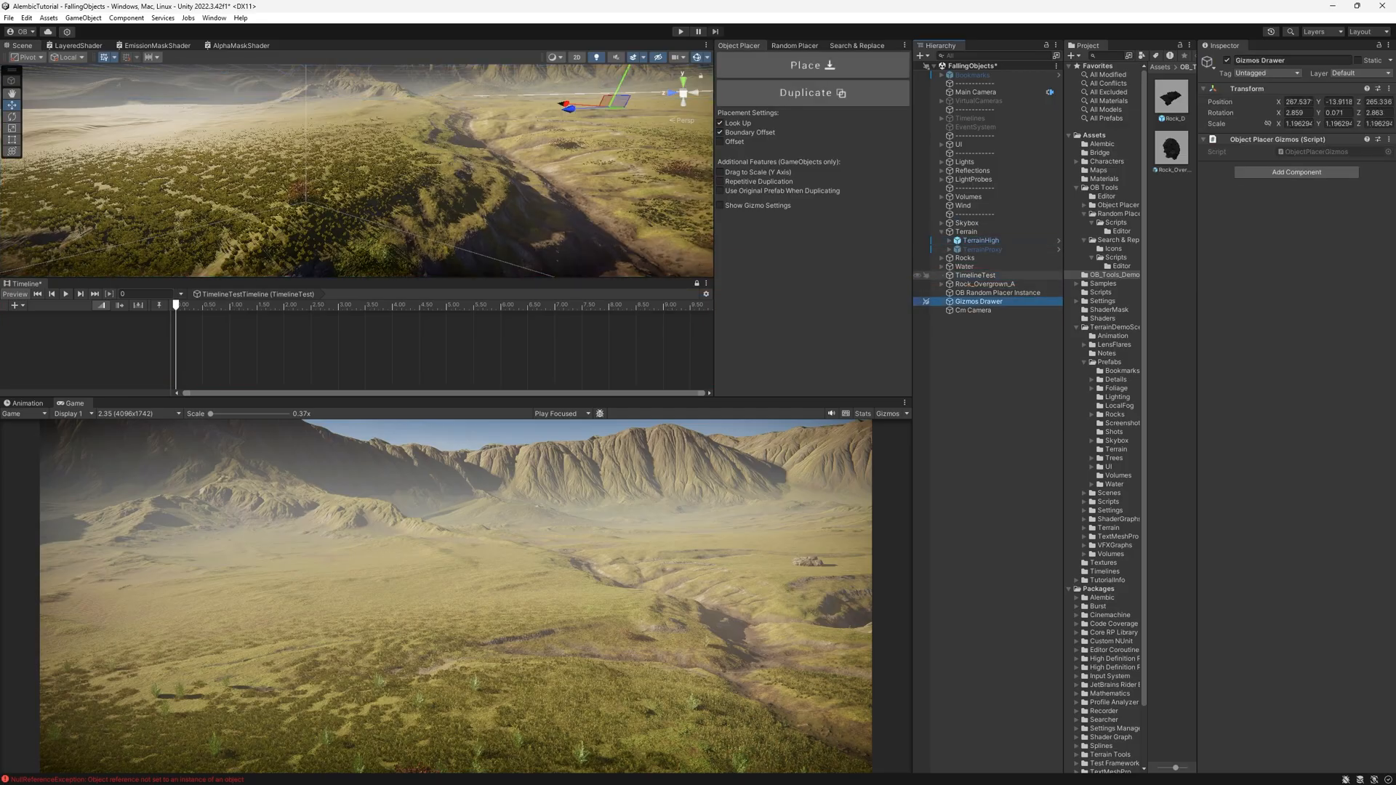
left_click(974, 274)
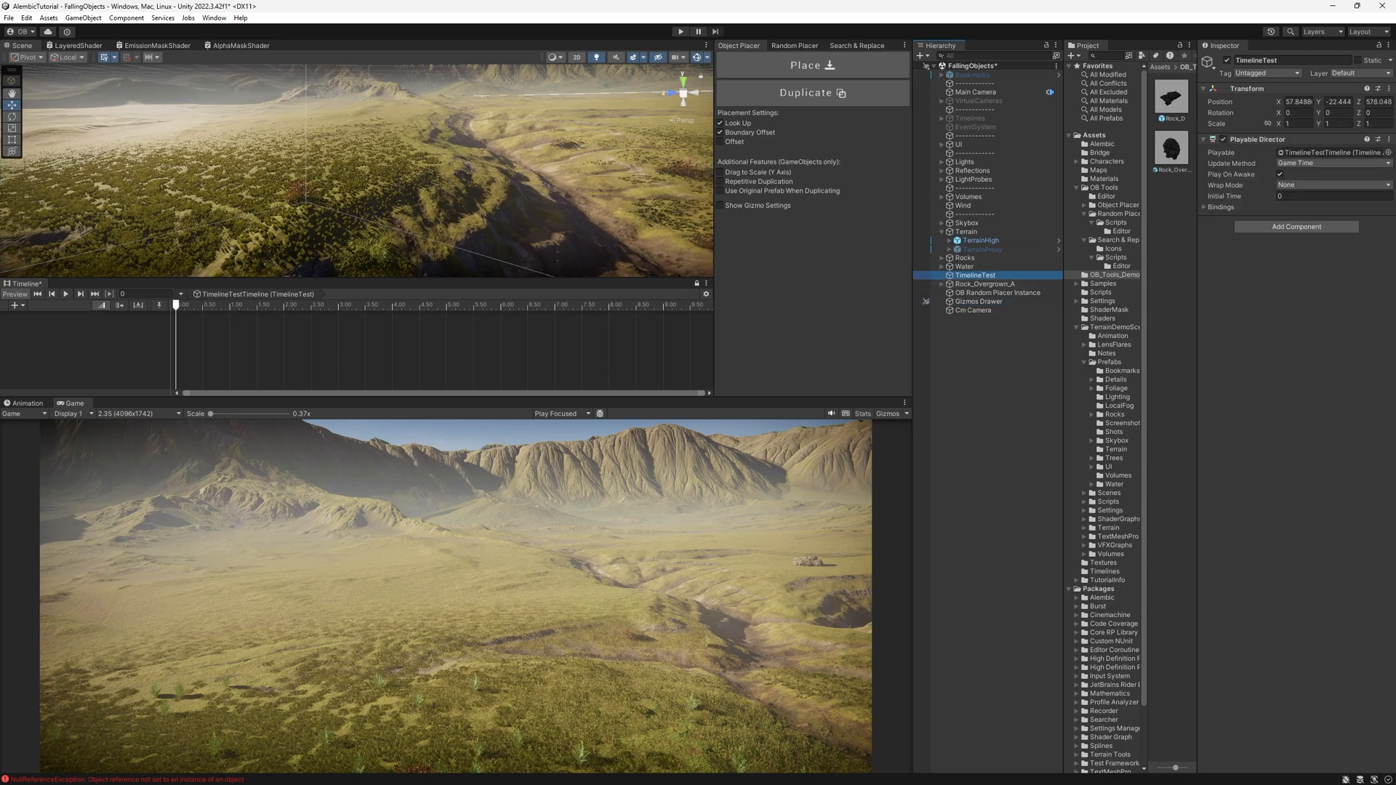
Place a new copy, Rock_Overgrown_A (1), and set it down on the terrain in the valley.
left_click(1171, 149)
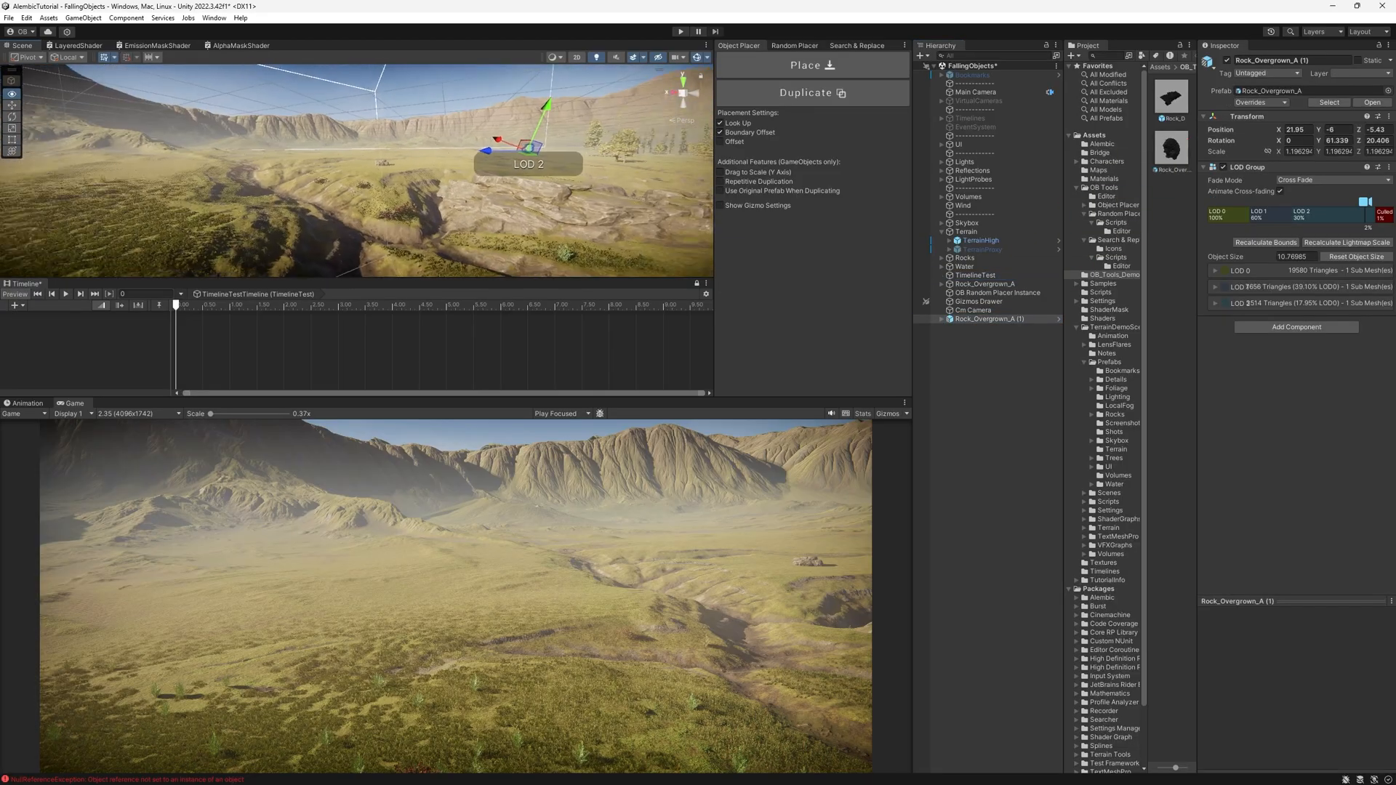
left_click(813, 66)
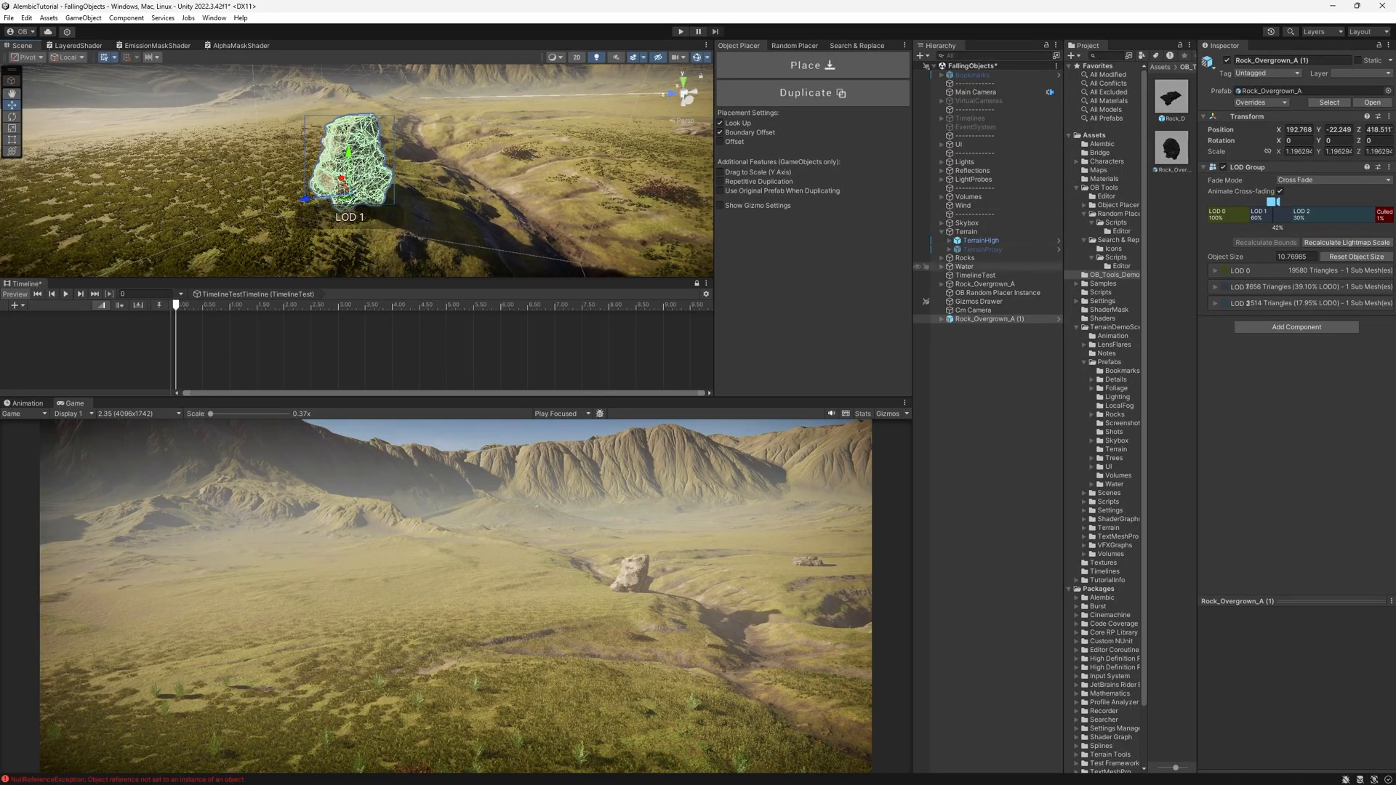
Add an Animation Track to the TimelineText timeline bound to Rock_Overgrown_A (1) and start recording.
left_click(986, 319)
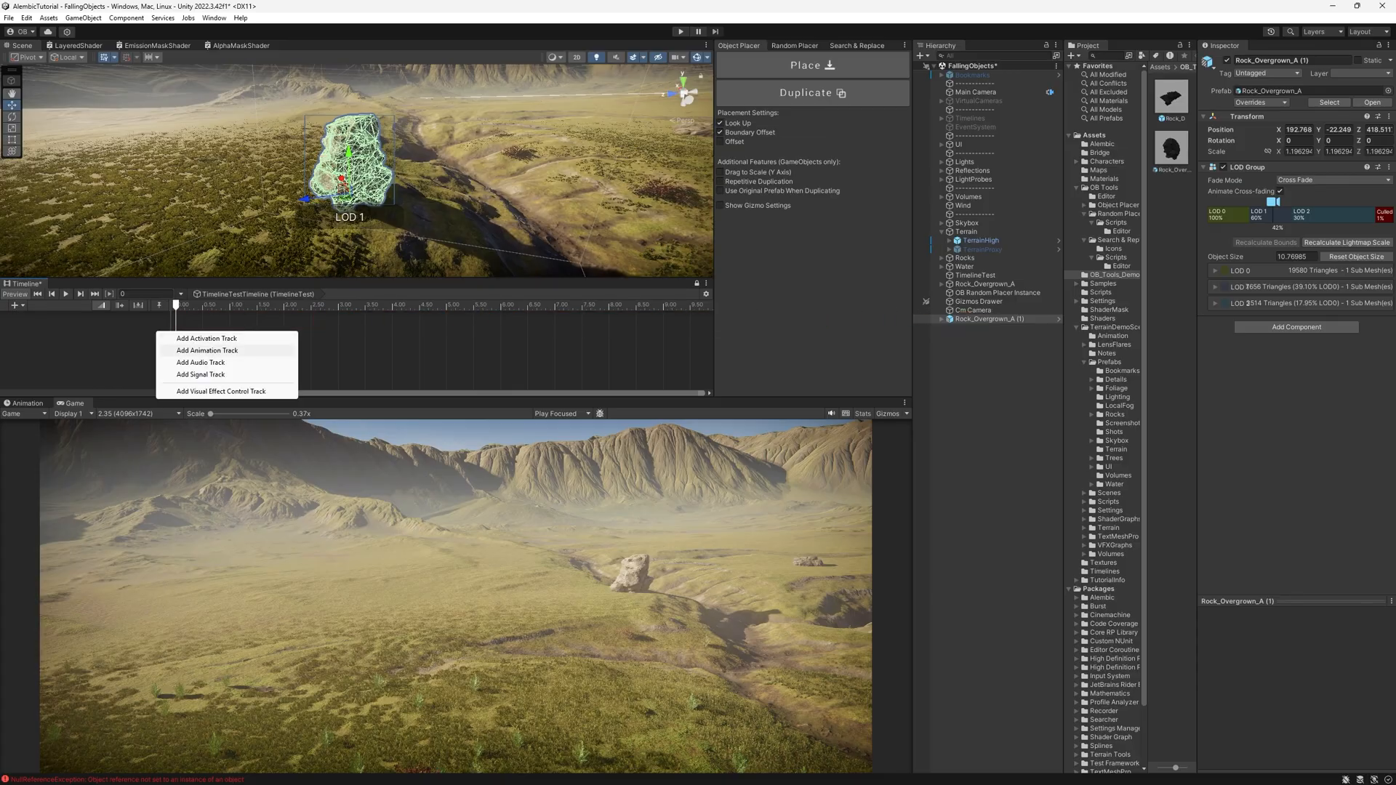
left_click(206, 351)
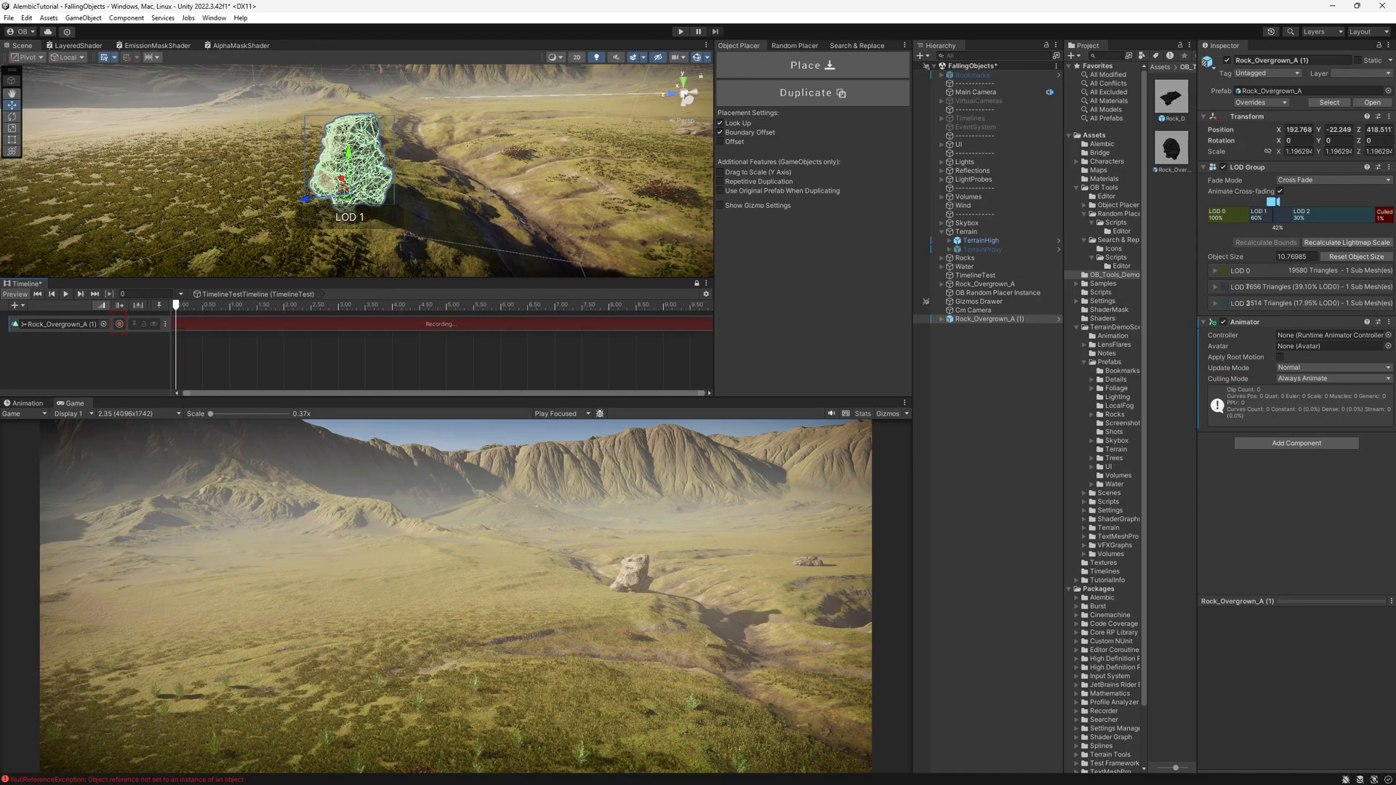
left_click(283, 305)
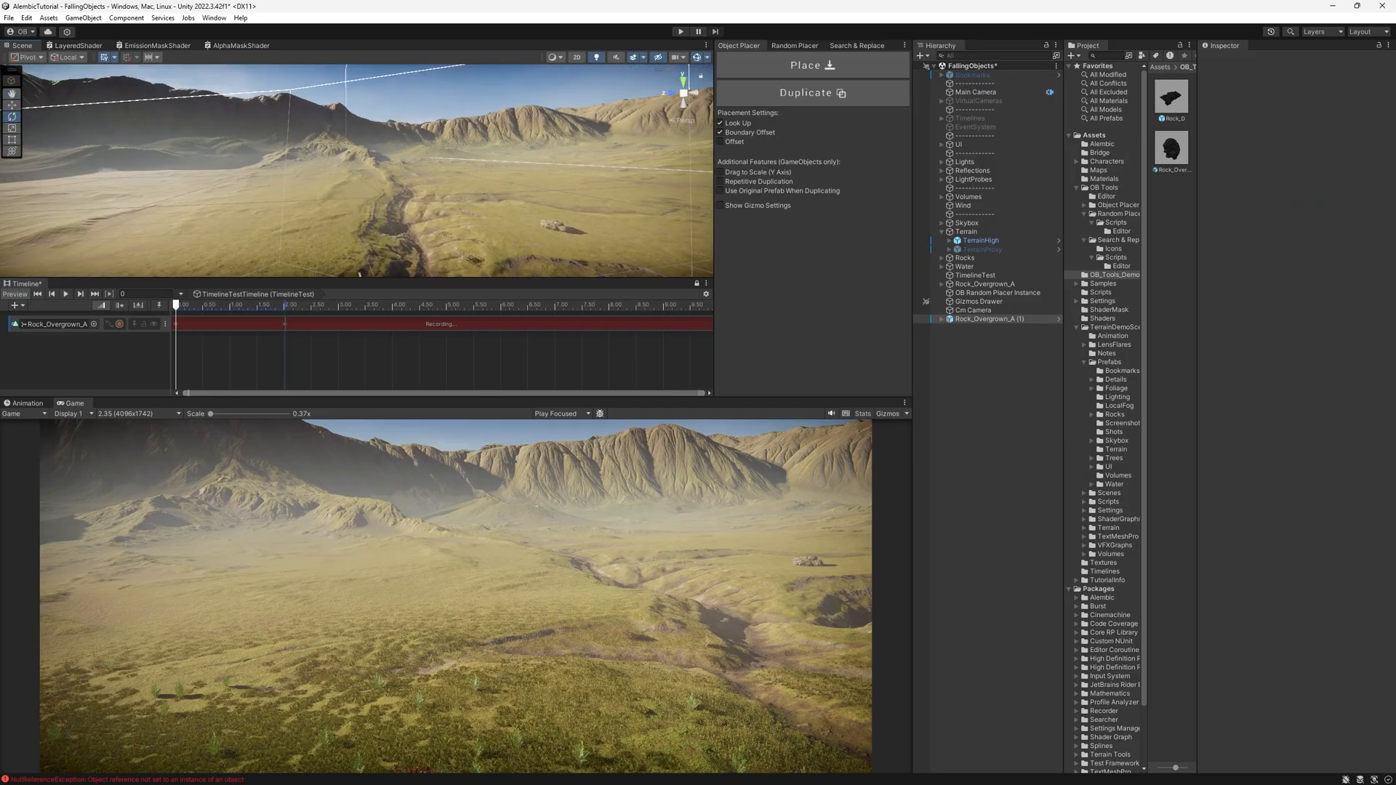
Change the Playable Director's Wrap Mode on TimelineText.
left_click(975, 275)
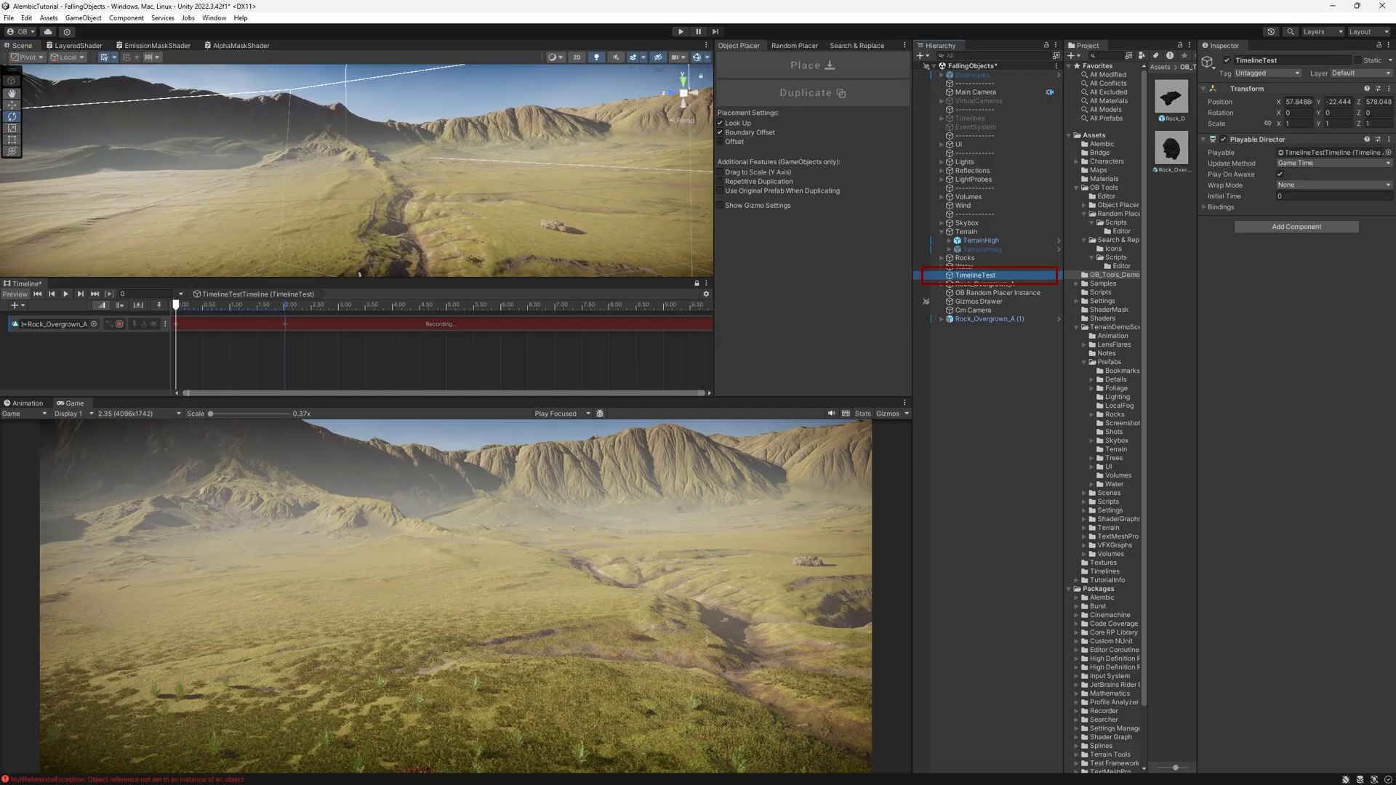
left_click(1332, 186)
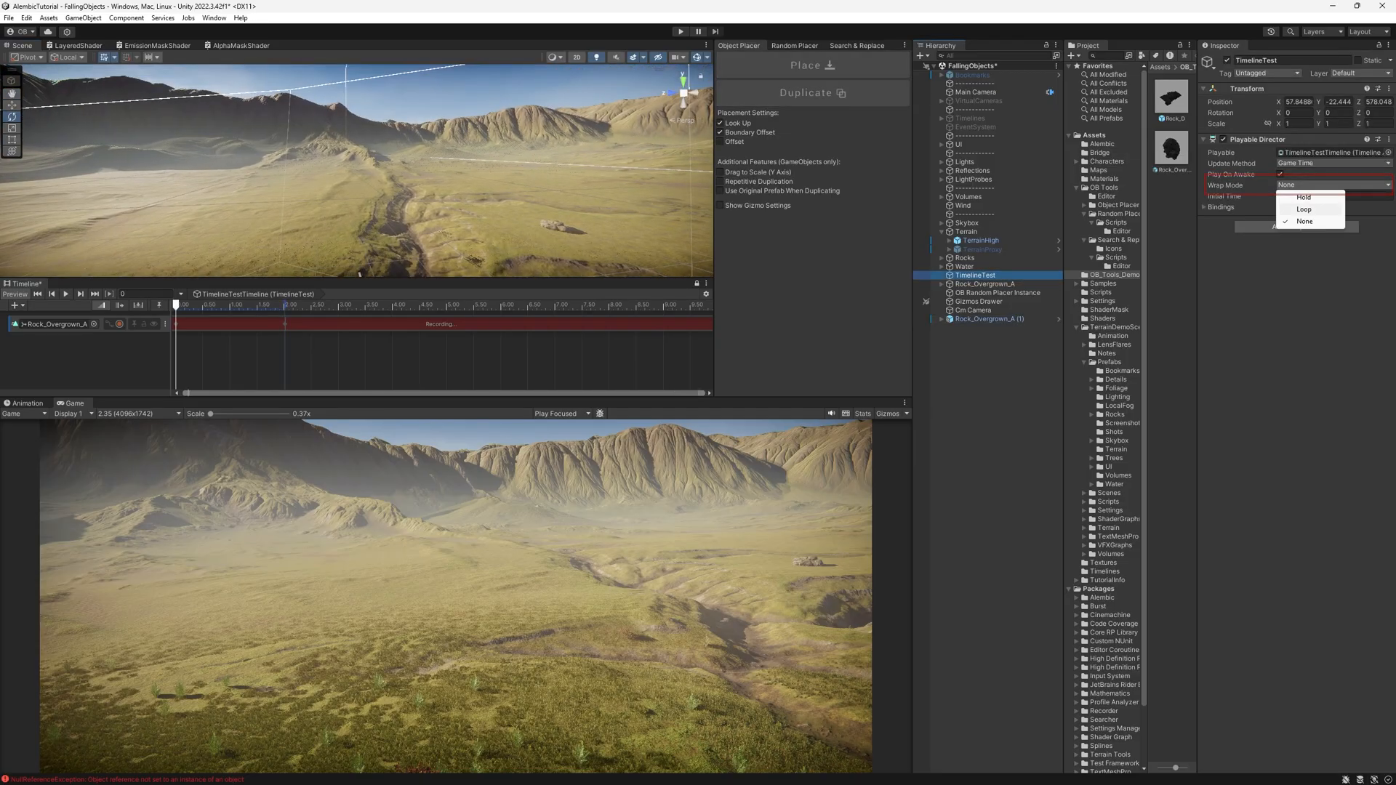
left_click(1304, 198)
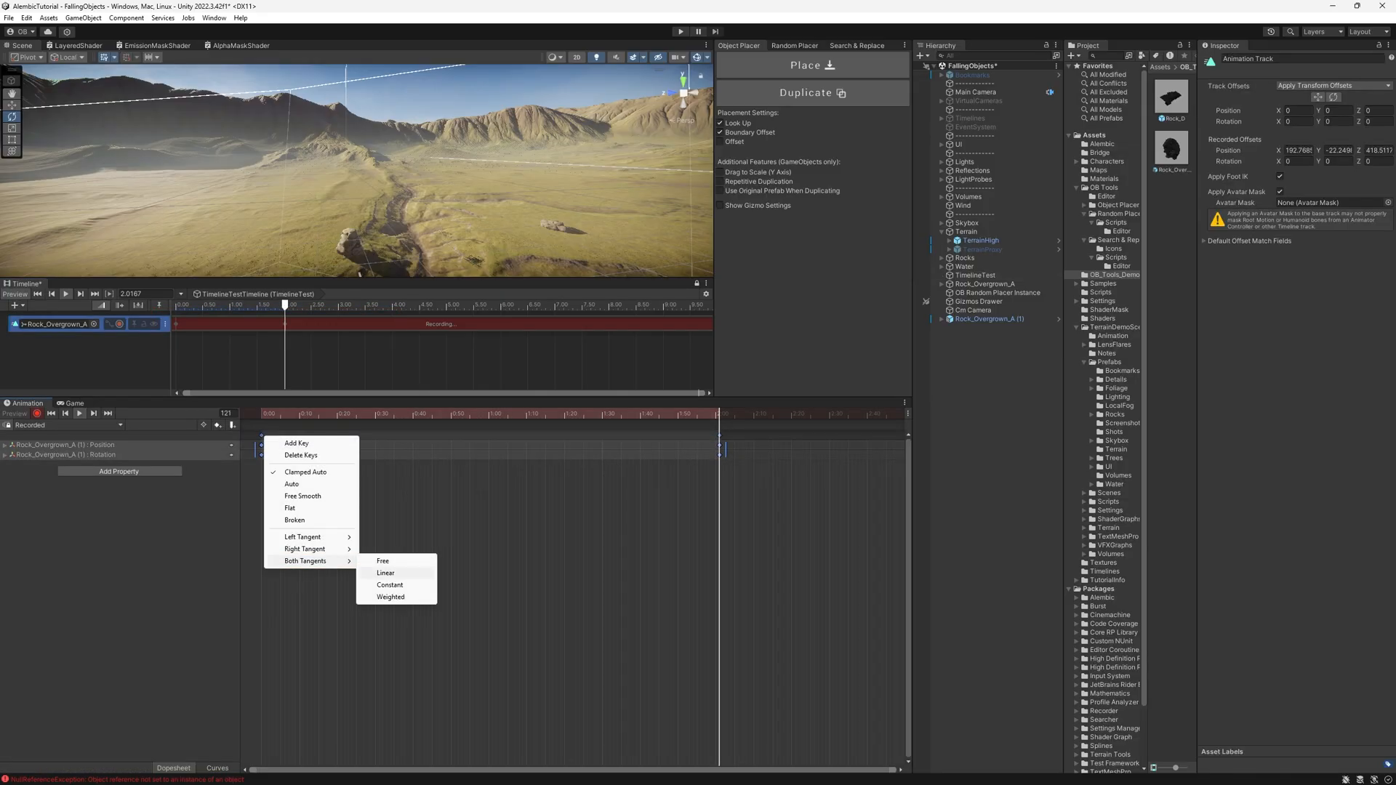
Make both tangents of the rock's Position and Rotation keys Linear and scrub the timeline back near the start.
left_click(382, 573)
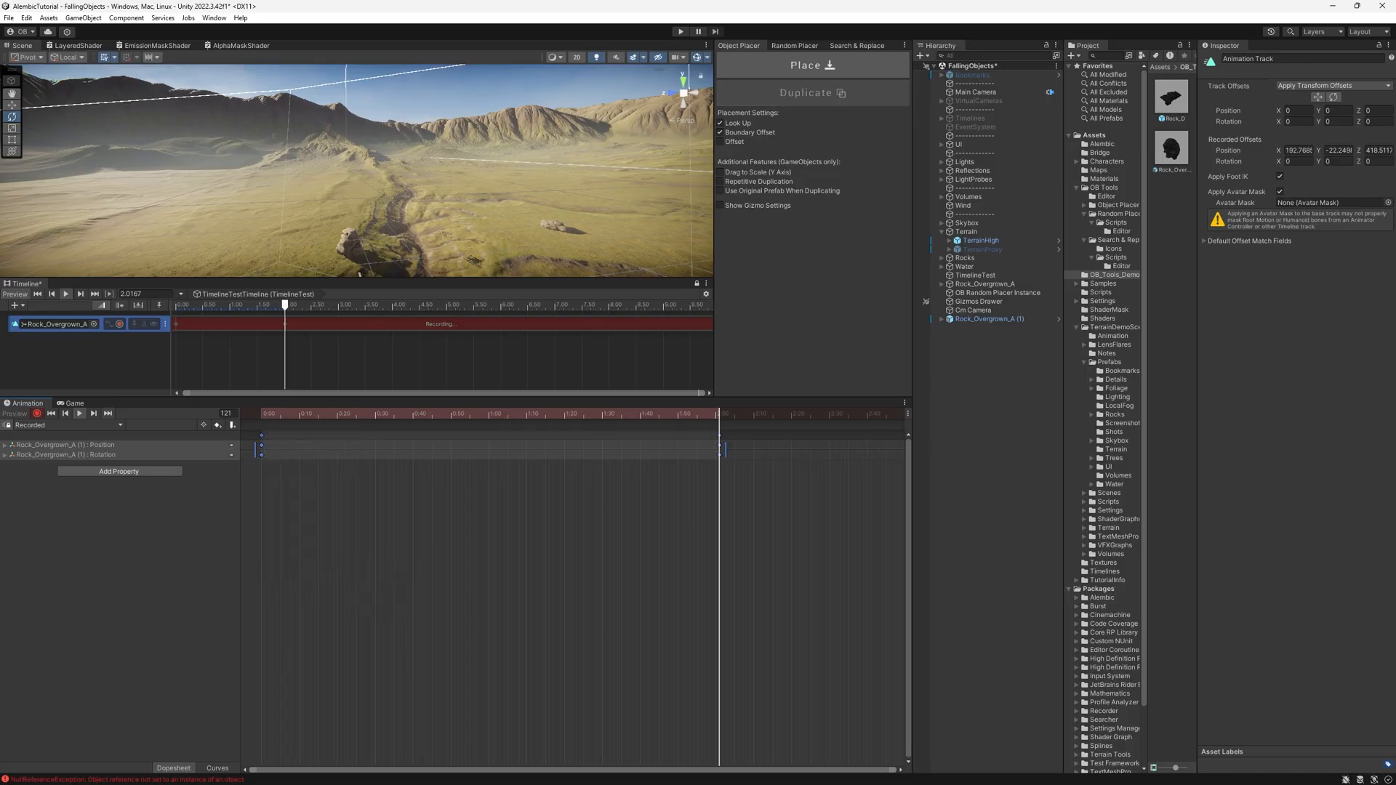
left_click(72, 403)
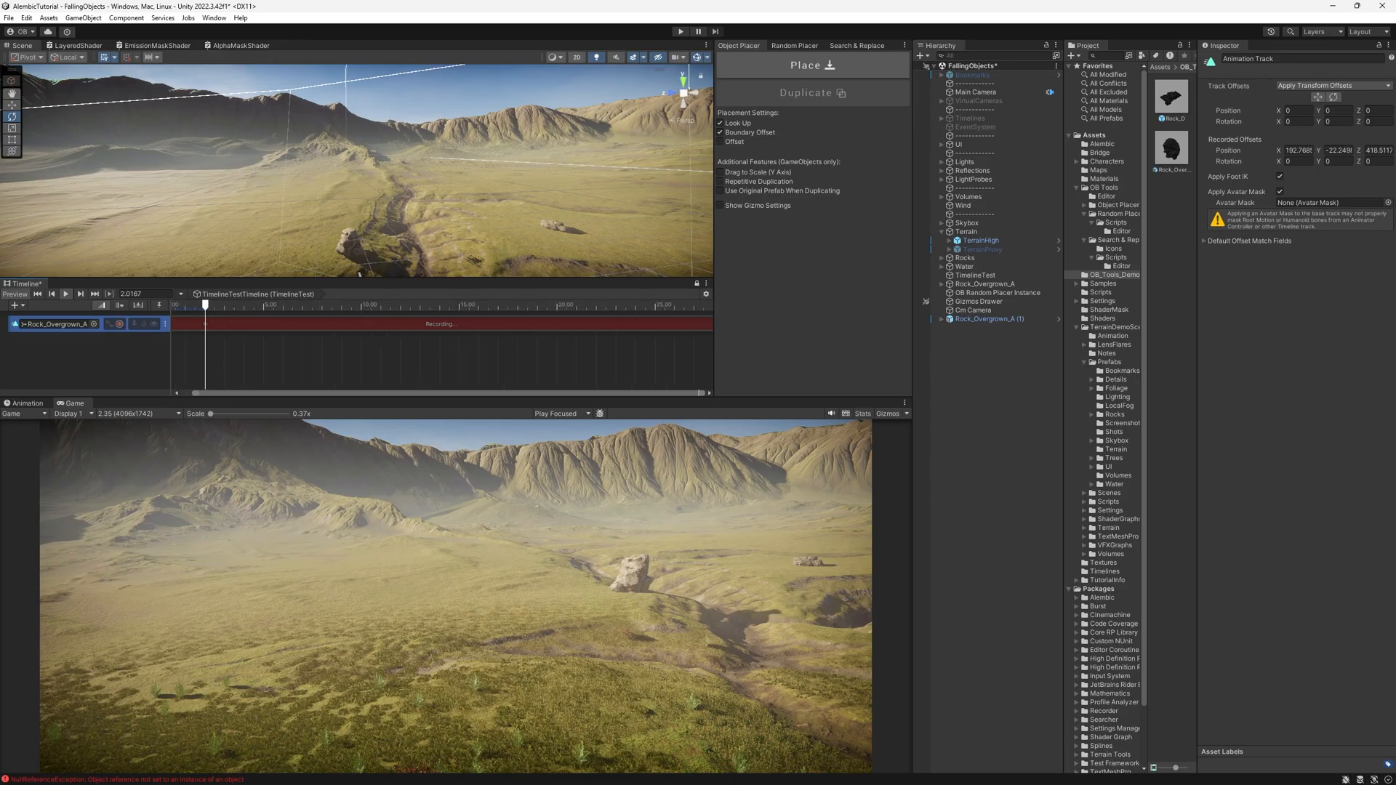
left_click(26, 403)
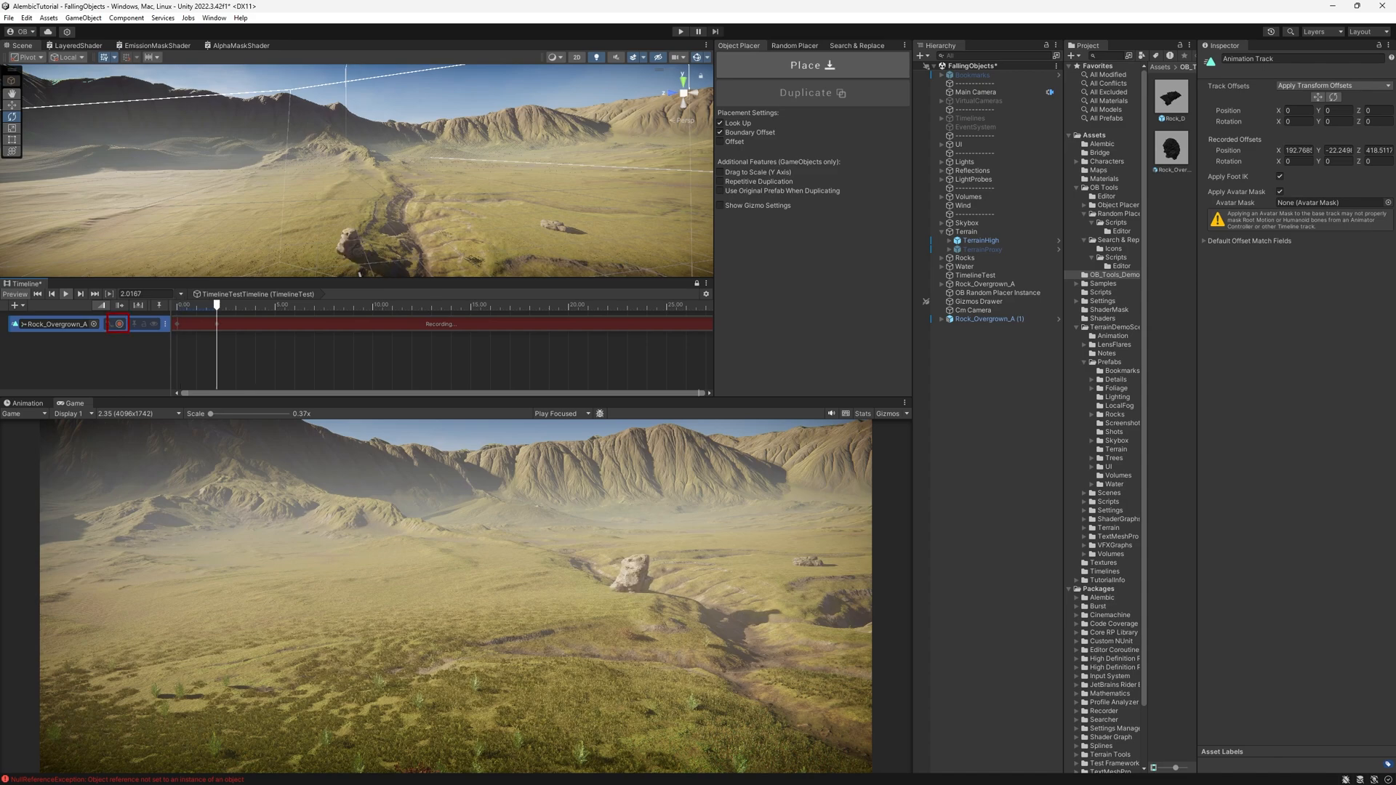
Stop recording, leaving a Recorded clip on the rock's track, and scrub partway through the fall.
left_click(116, 324)
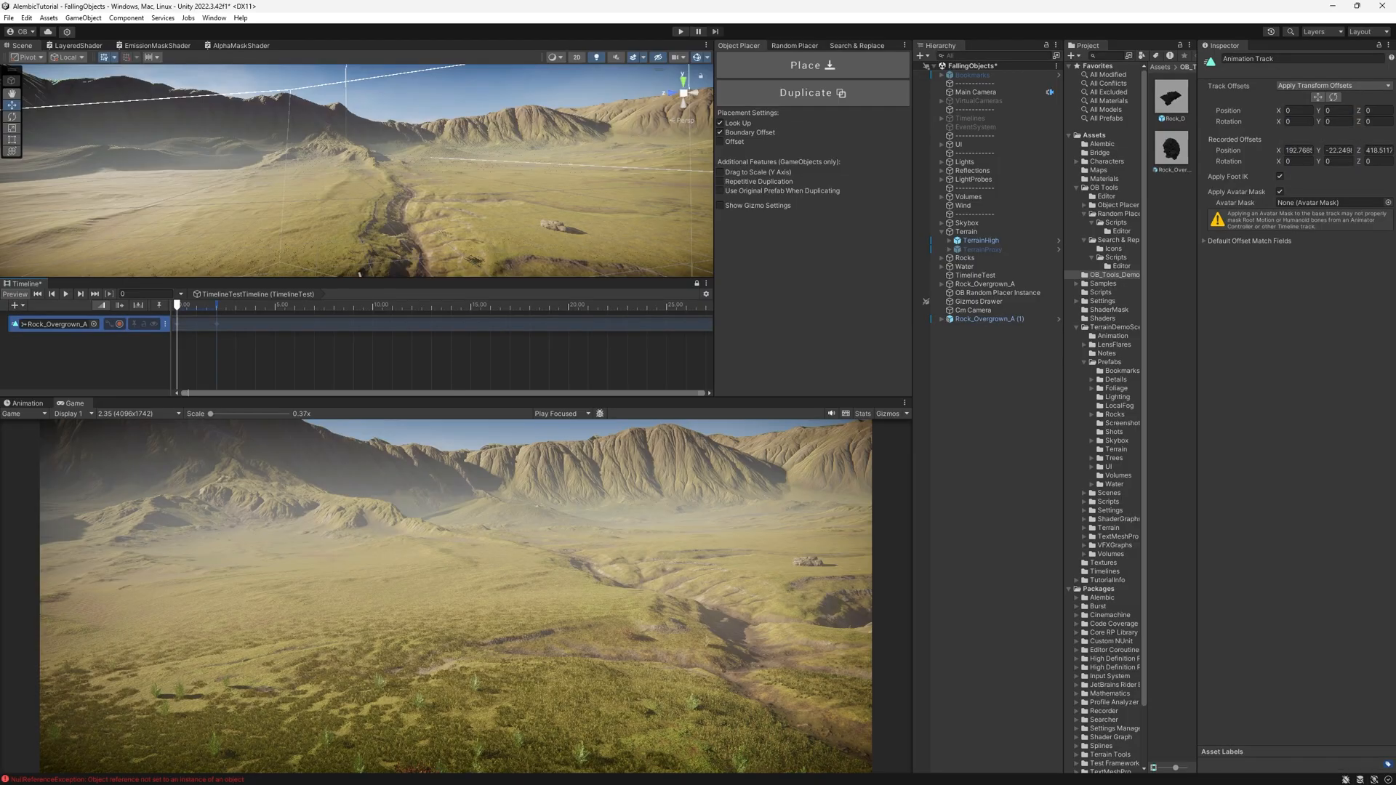
right_click(55, 324)
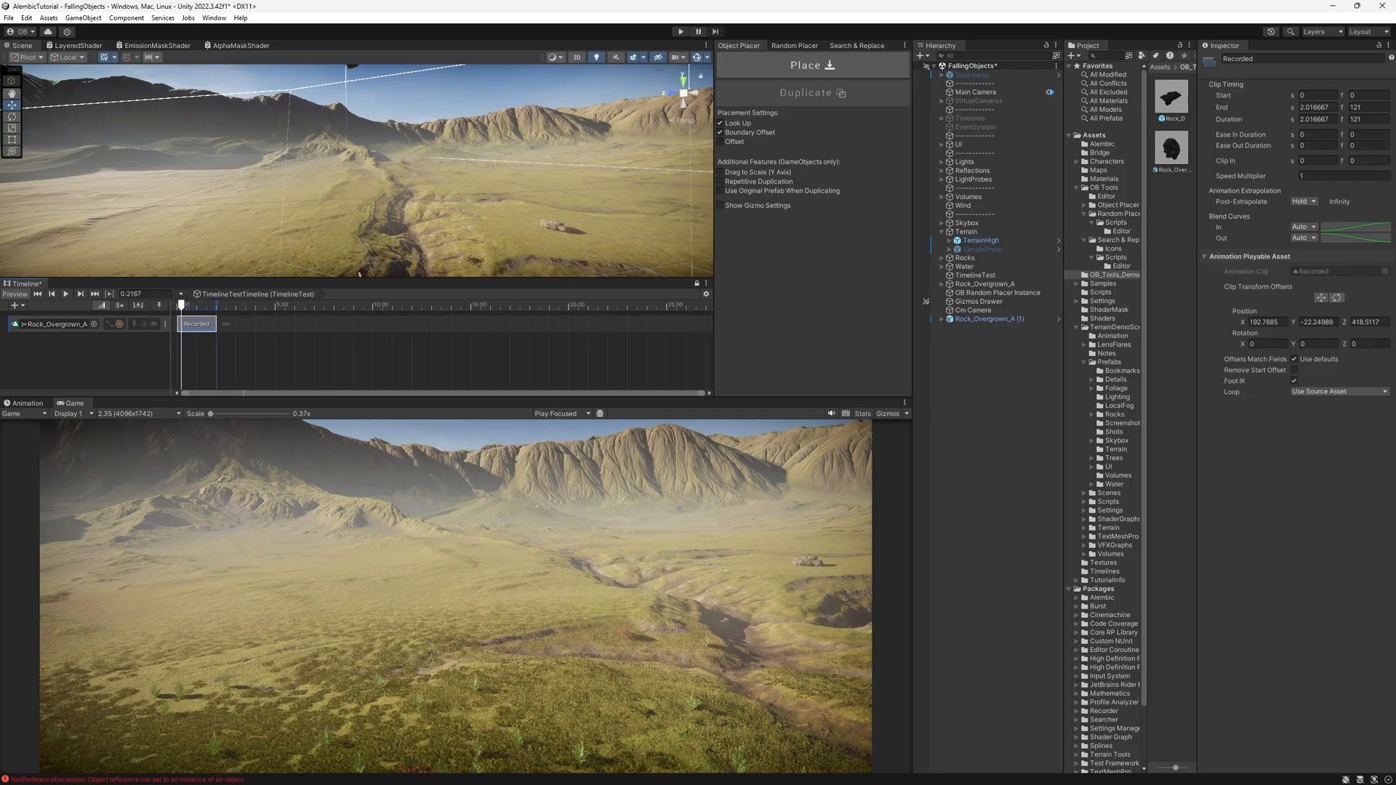
left_click_drag(180, 304, 205, 304)
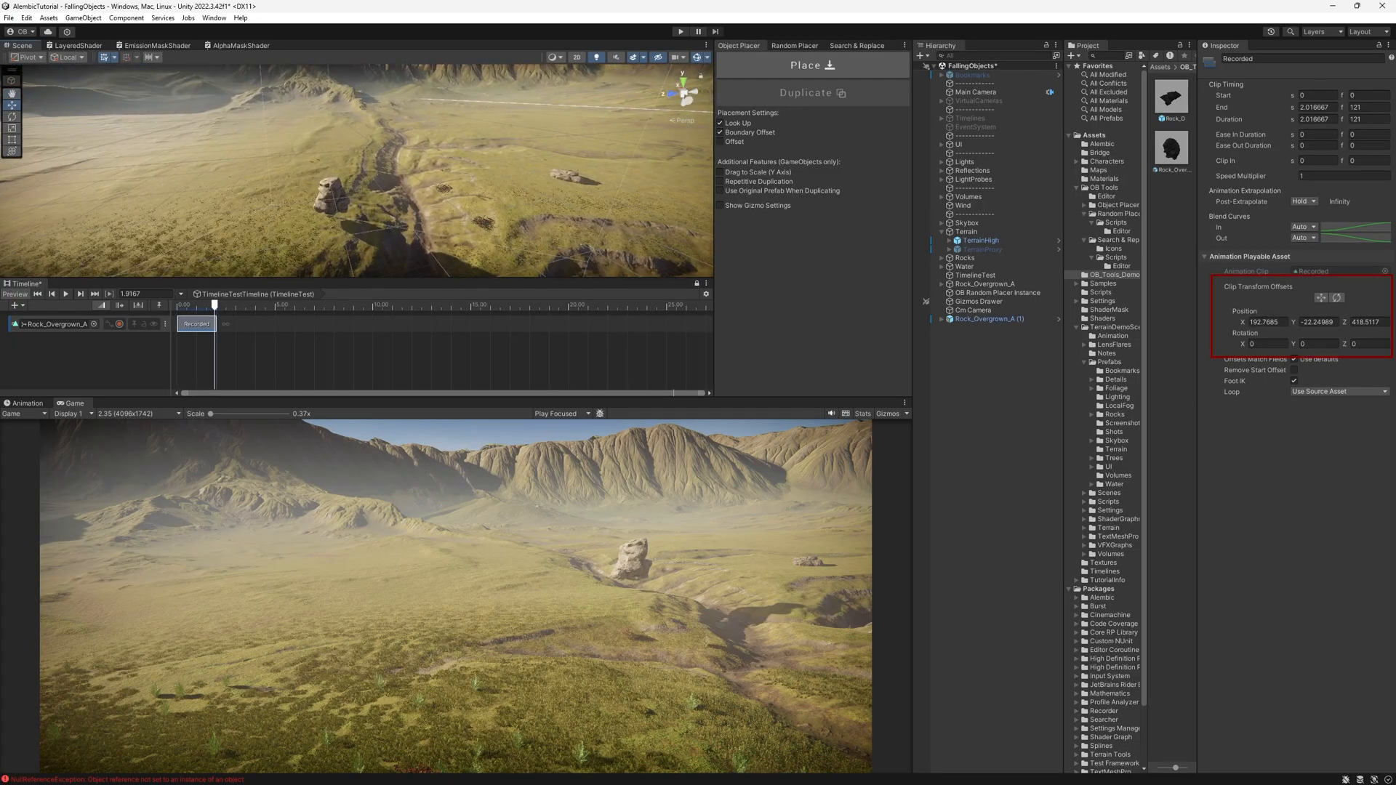
Enable the clip's transform offsets and shift the rock's animated position across the valley.
left_click(1324, 296)
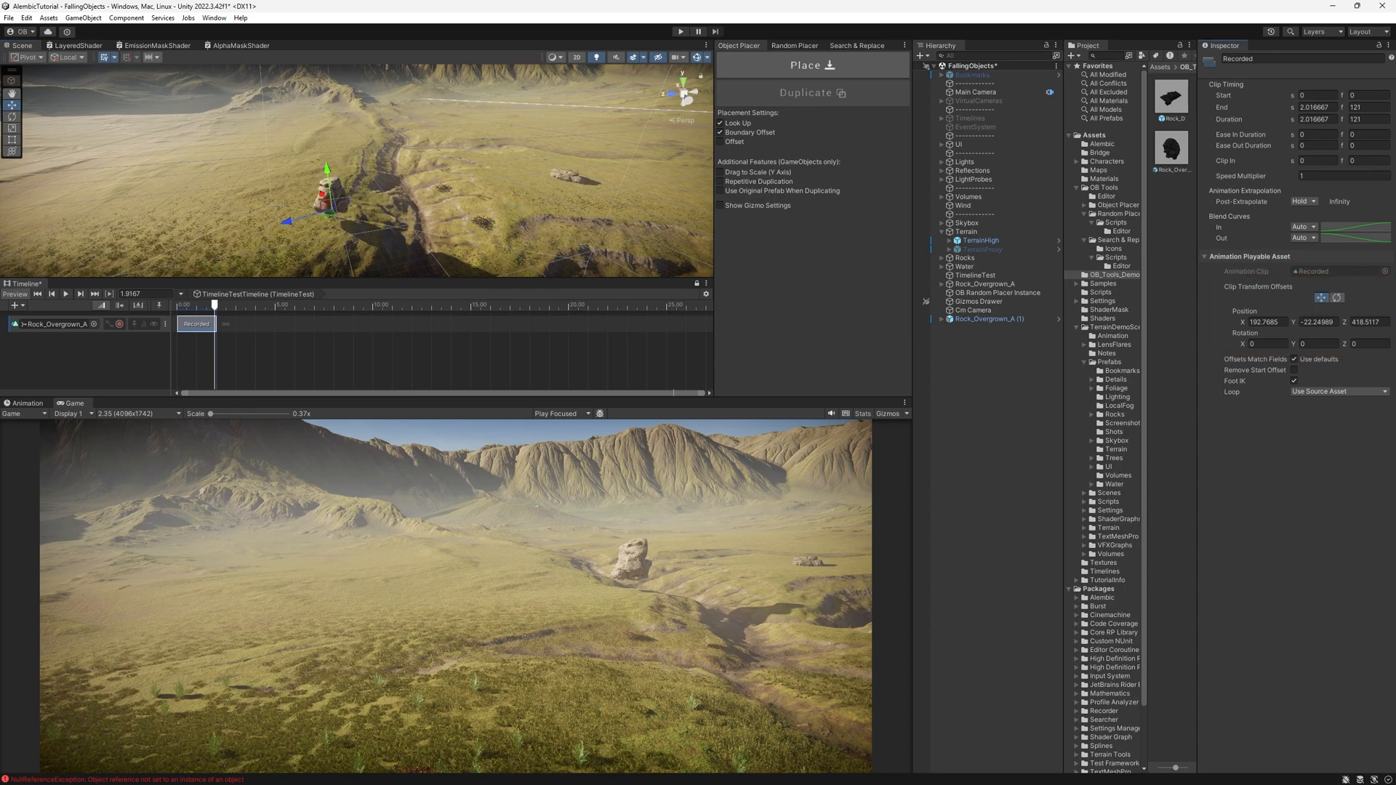
left_click_drag(324, 187, 449, 169)
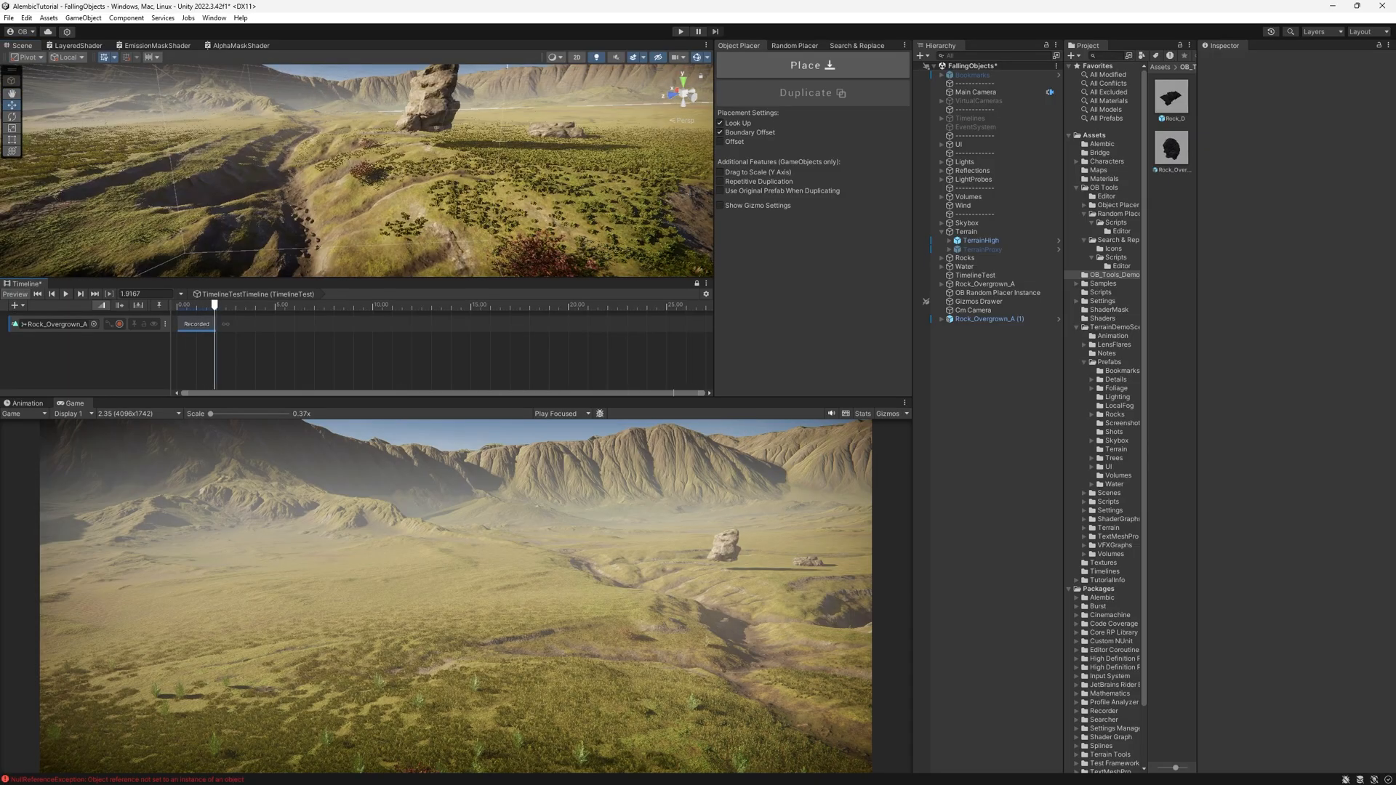
left_click(197, 324)
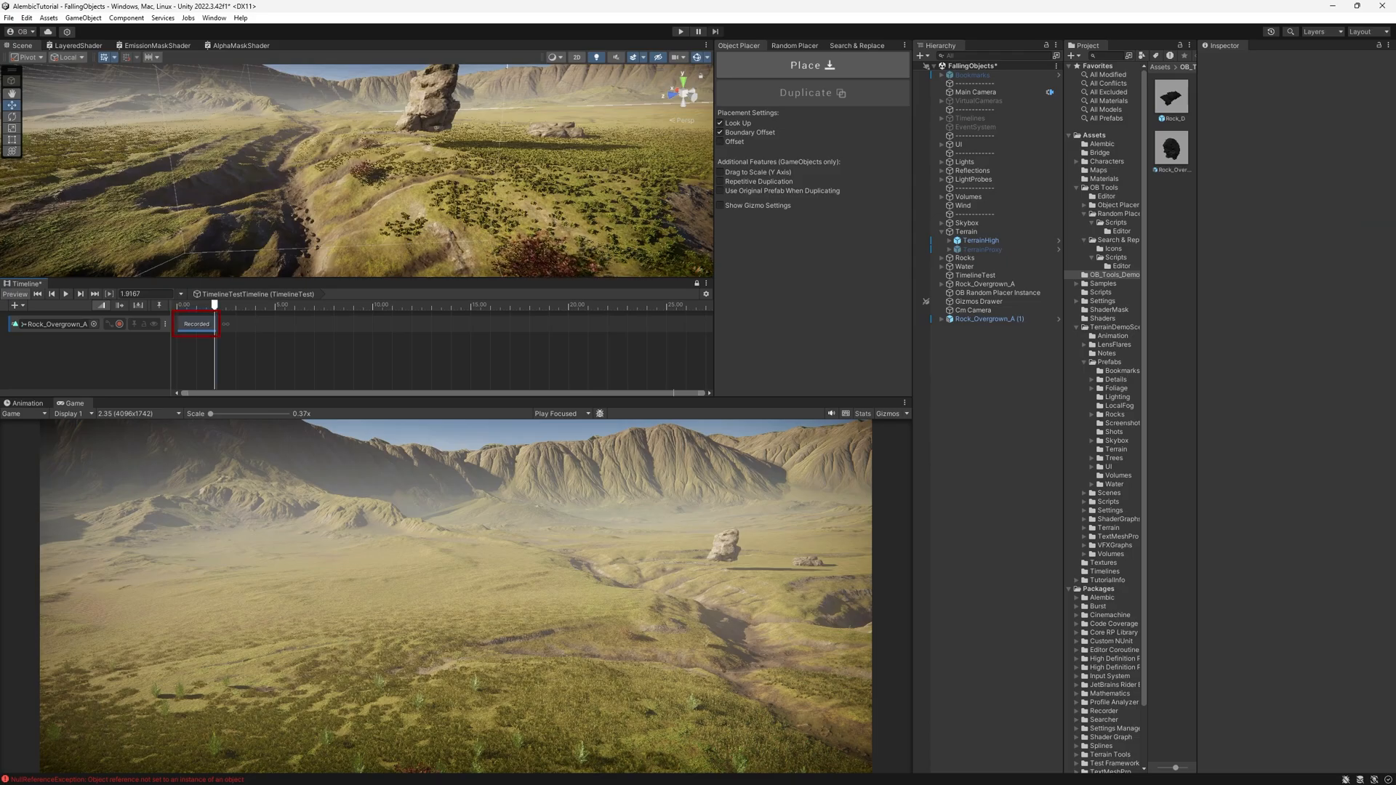
left_click(195, 323)
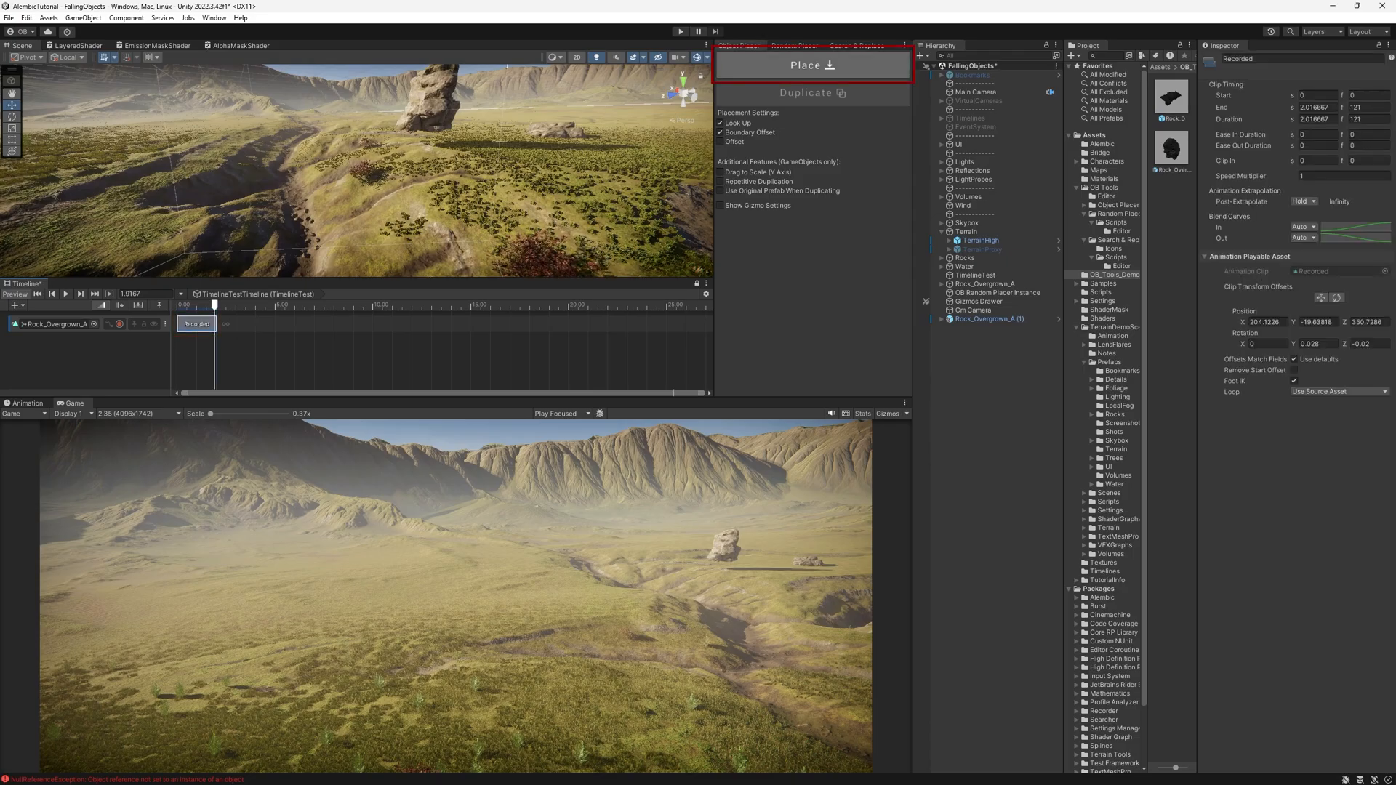
left_click(812, 66)
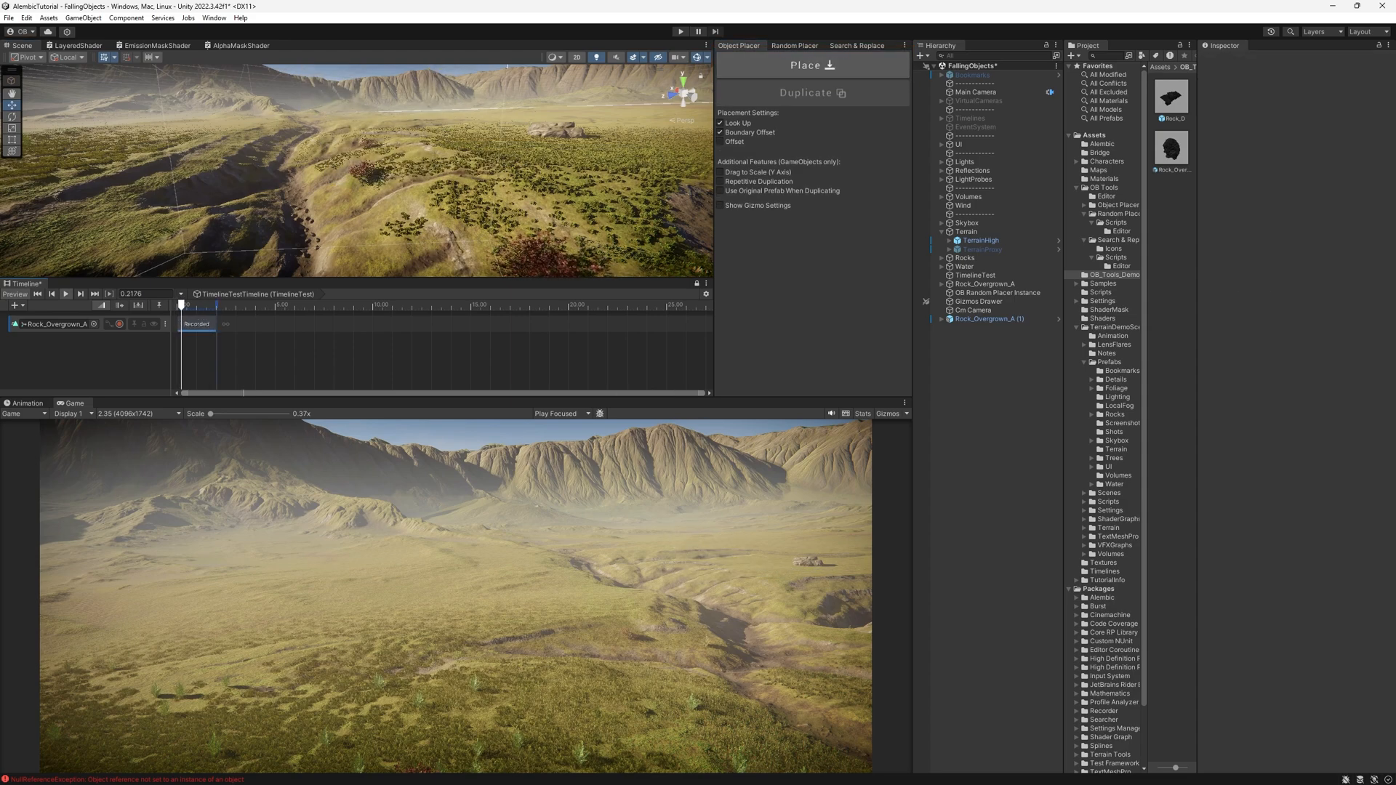
left_click_drag(181, 305, 217, 305)
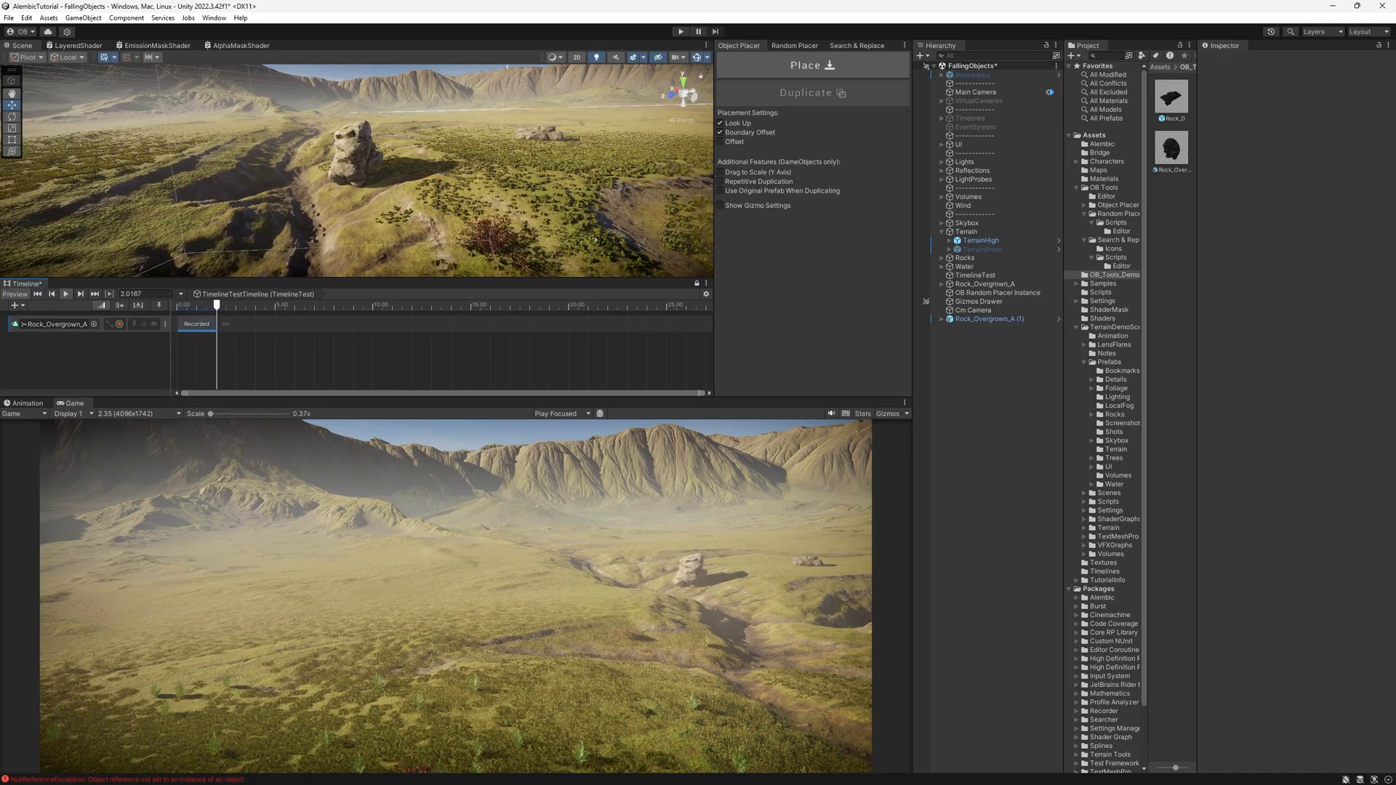
left_click(51, 324)
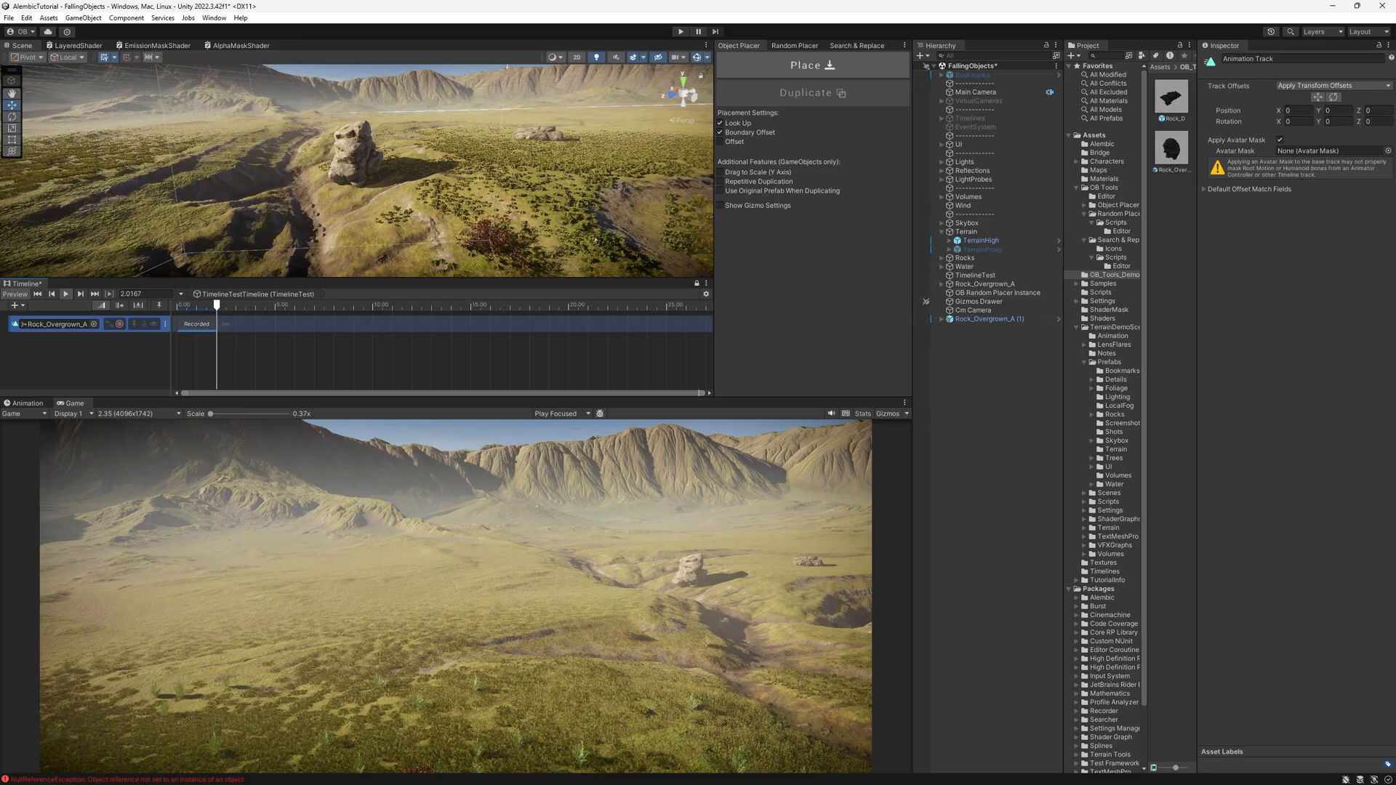
Select the animated rock and enable repetitive duplication so copies get their own animation tracks.
left_click(987, 318)
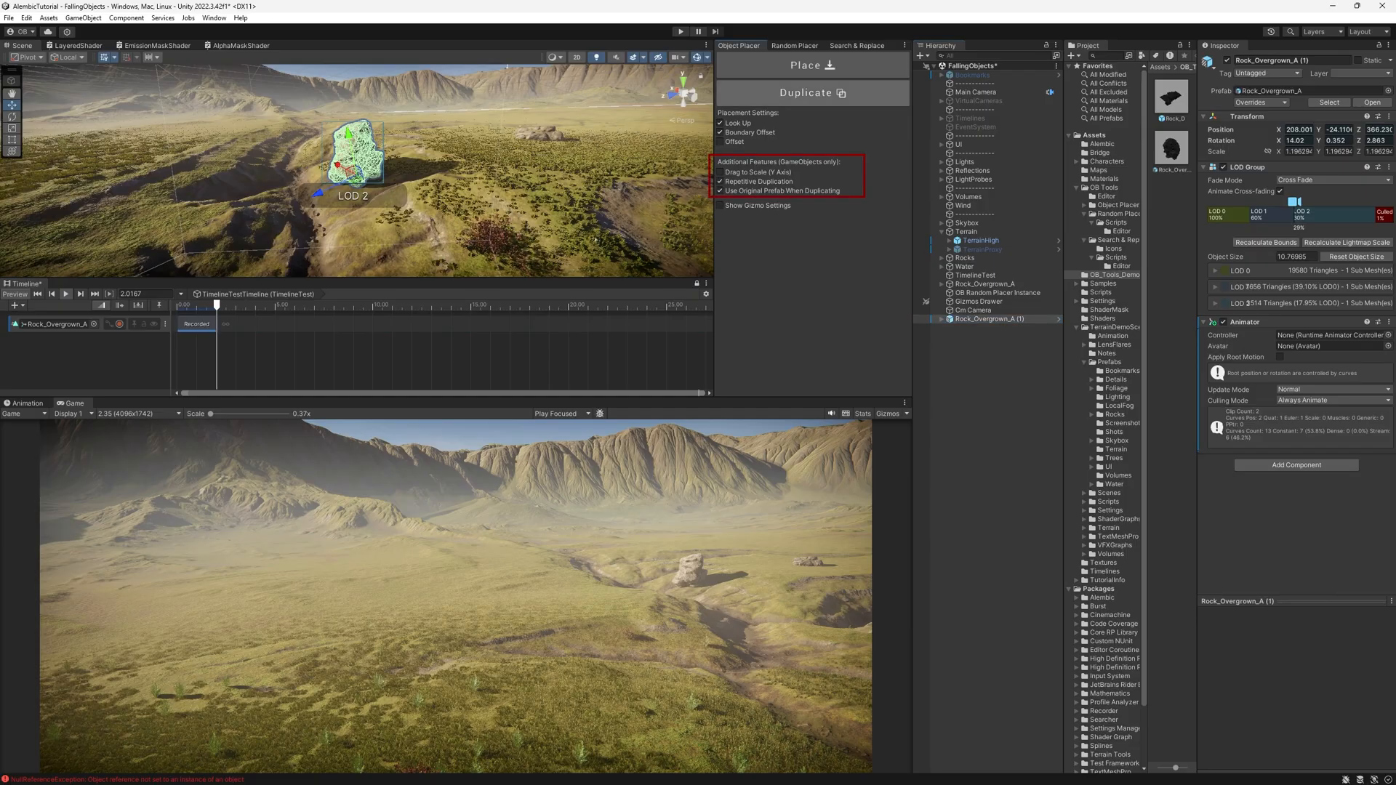
left_click(811, 93)
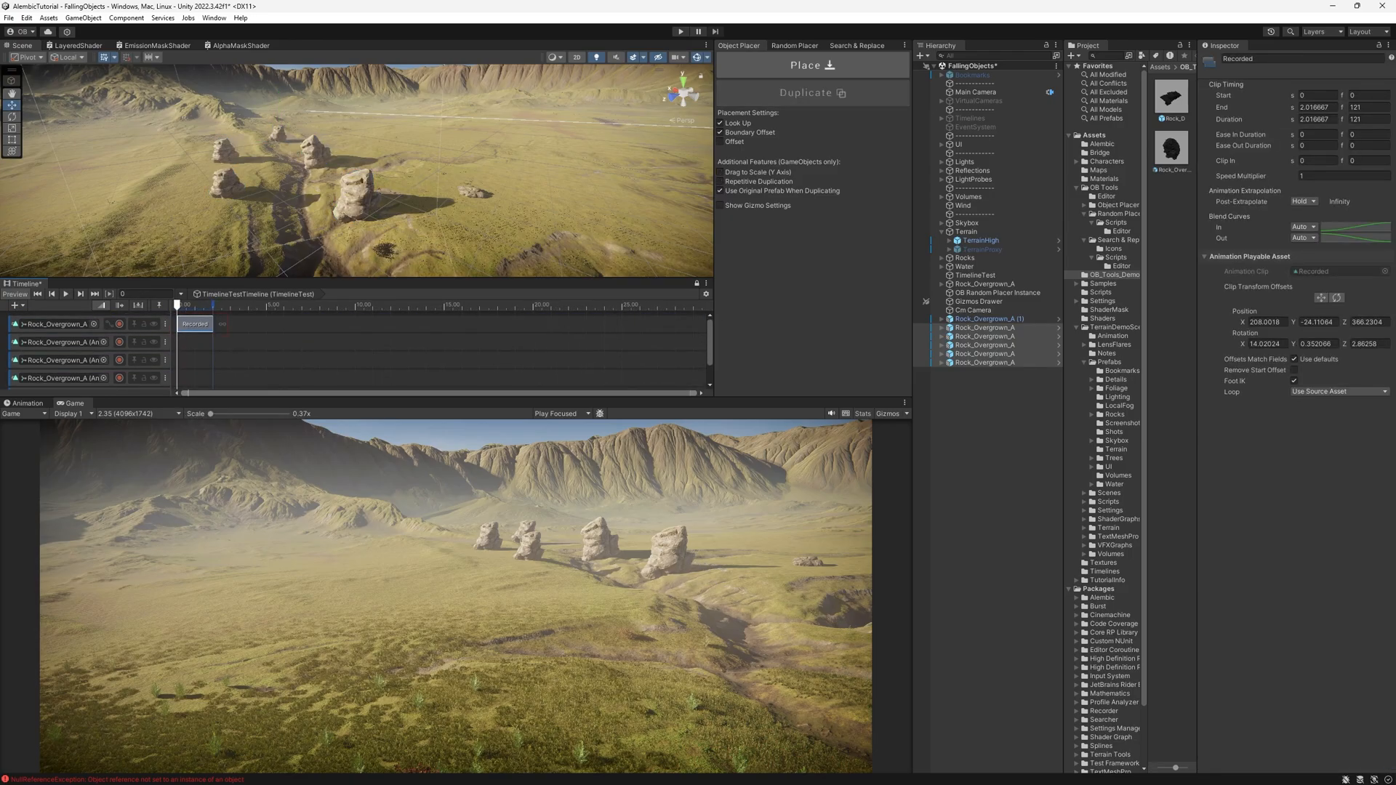
left_click(194, 323)
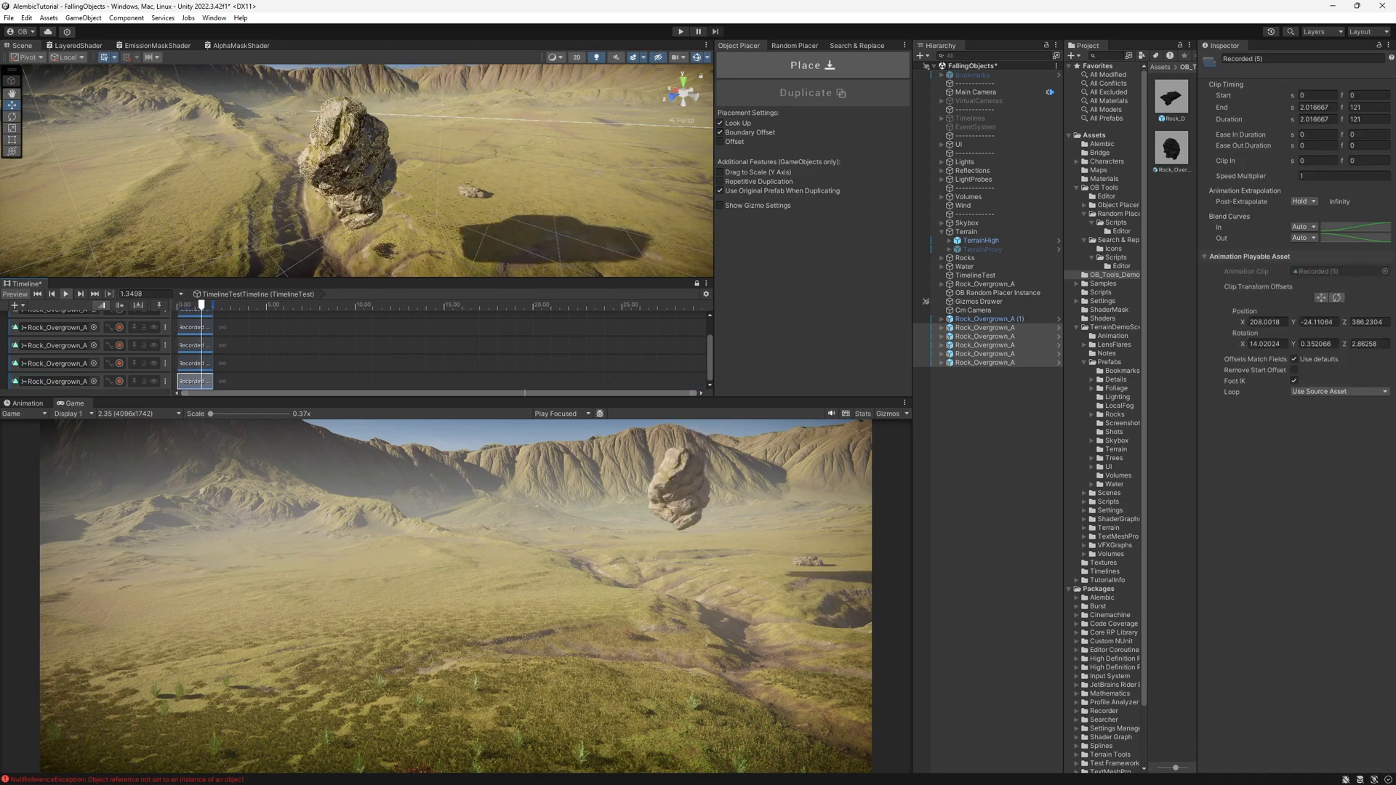
left_click_drag(201, 304, 213, 304)
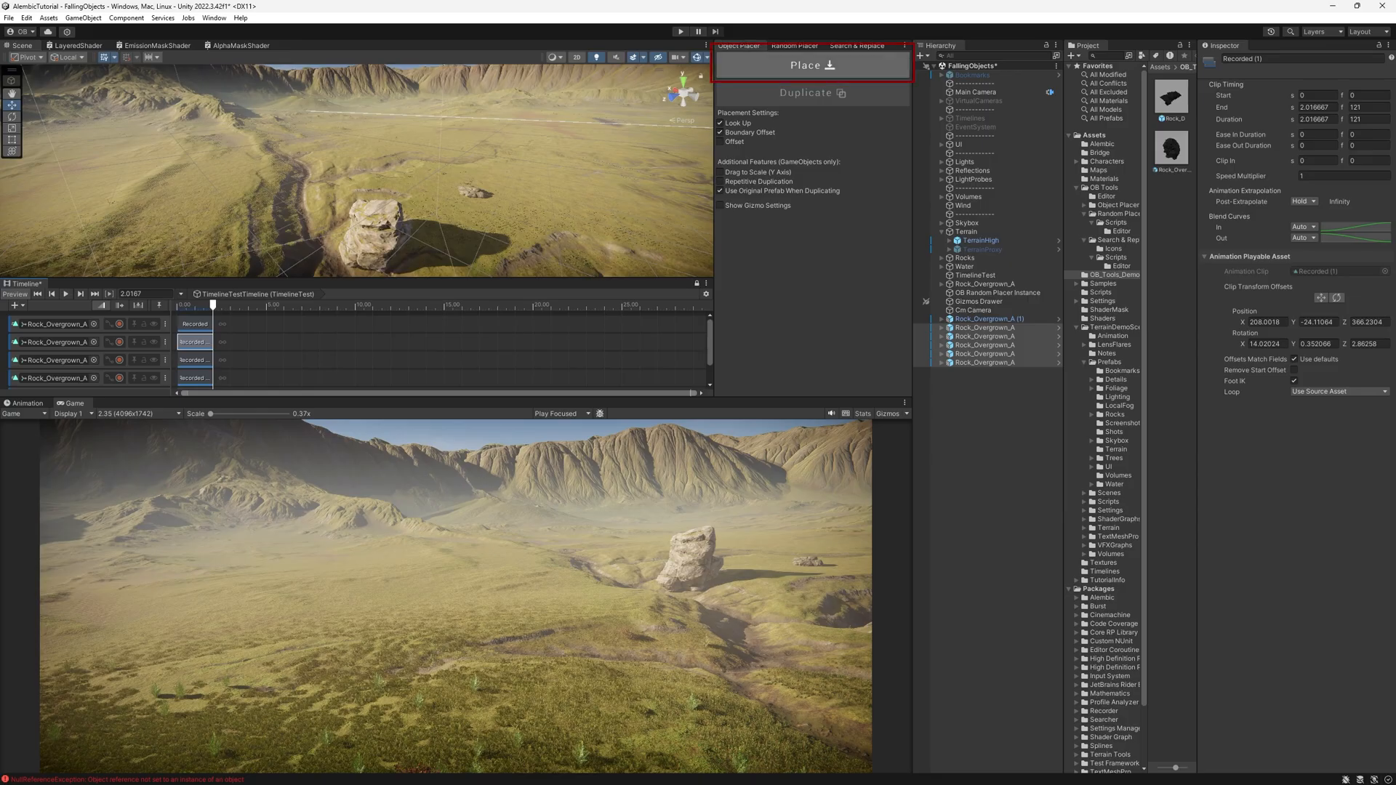
left_click(812, 67)
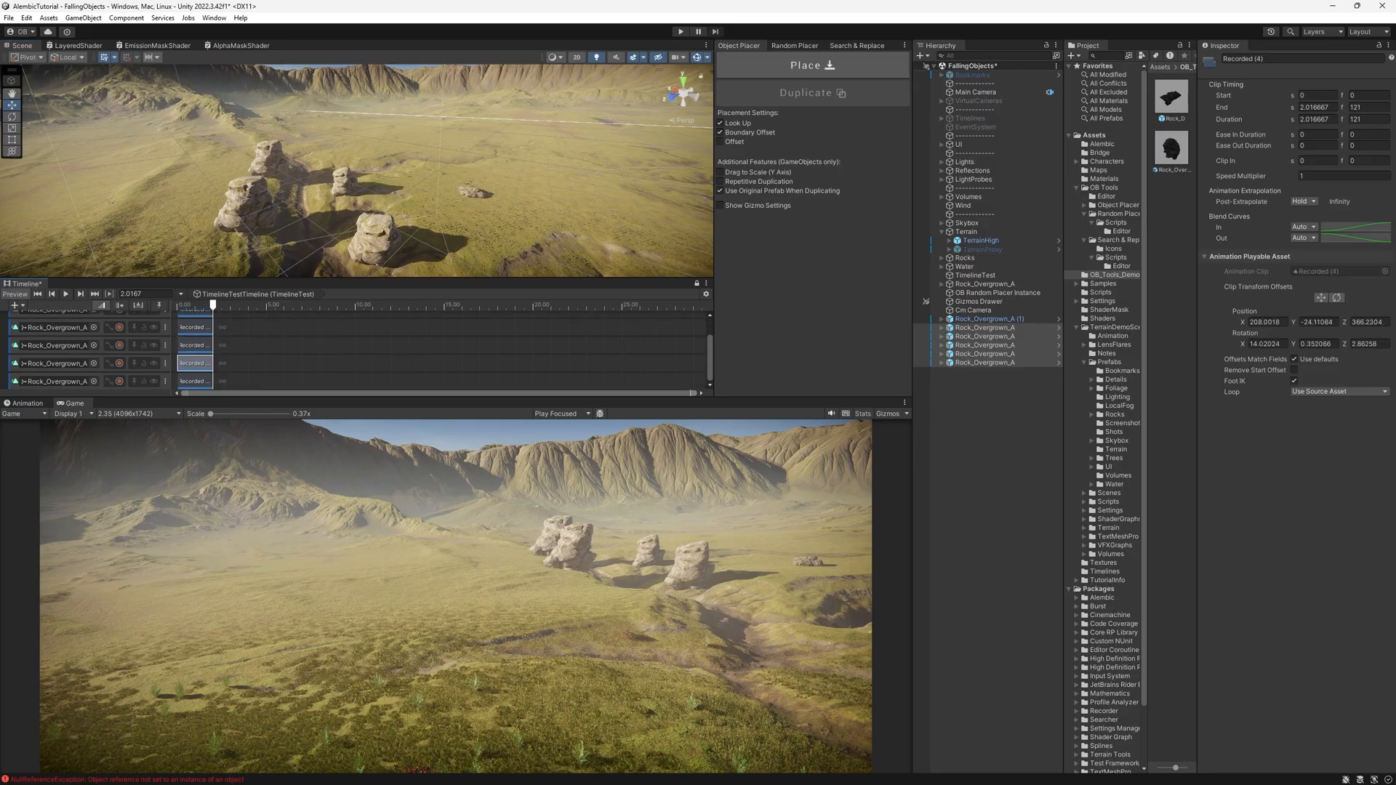
left_click(812, 65)
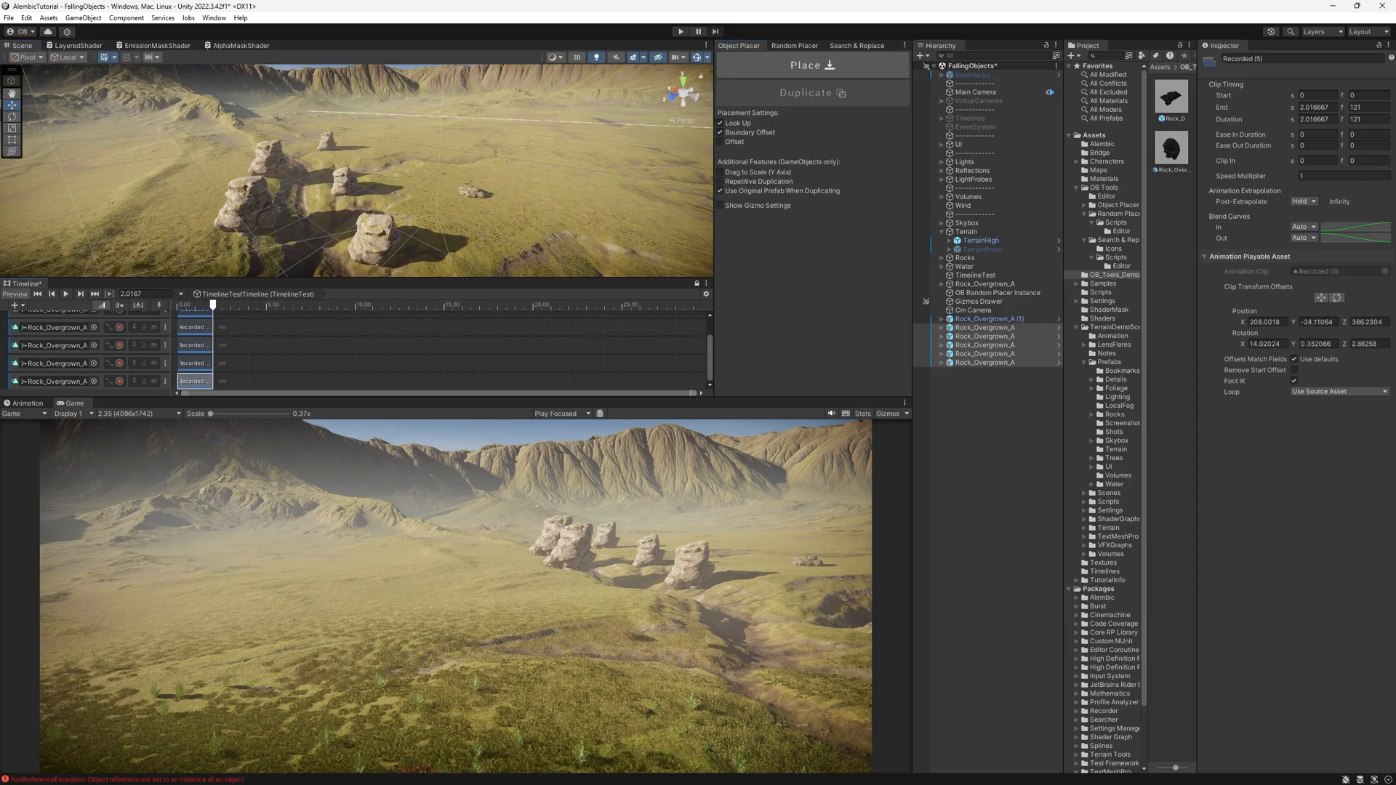
left_click(812, 67)
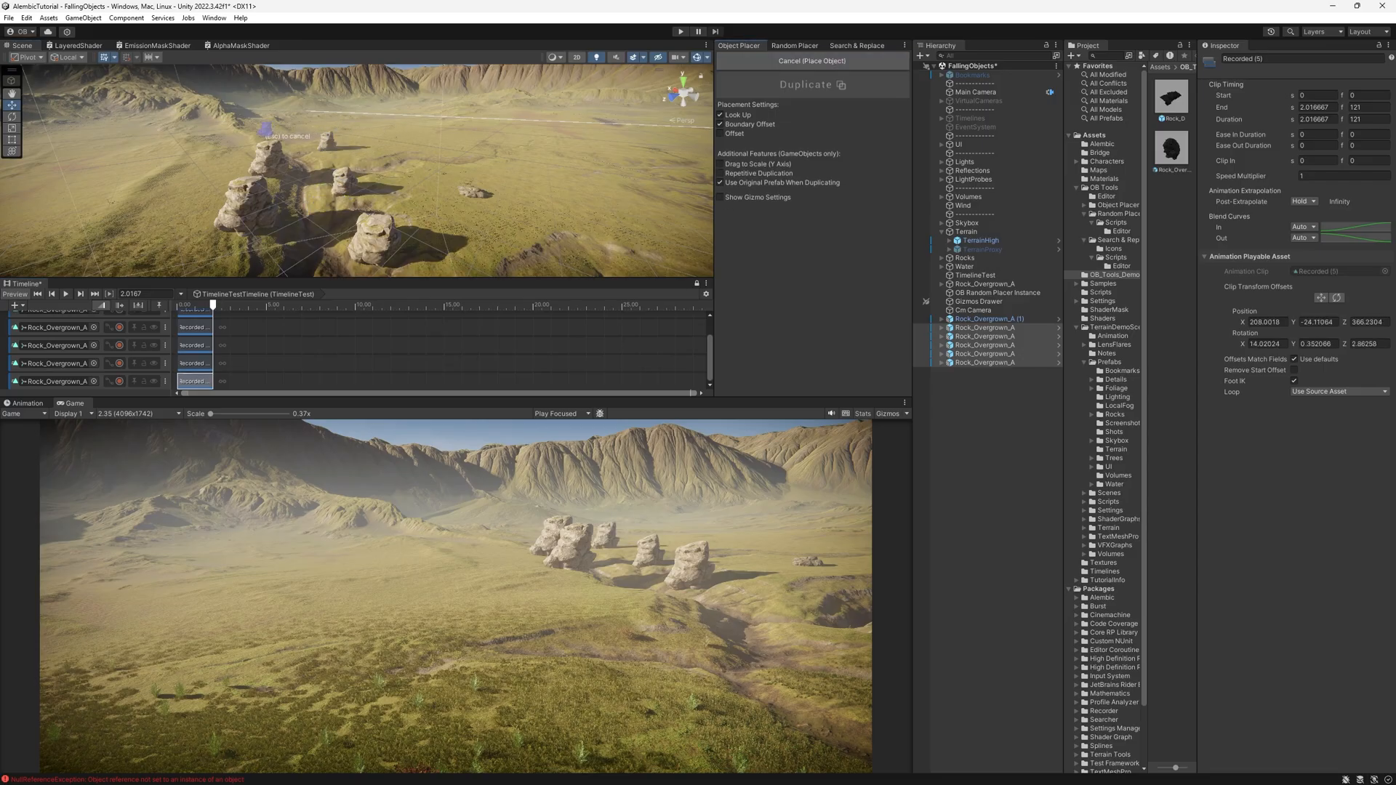
left_click(812, 61)
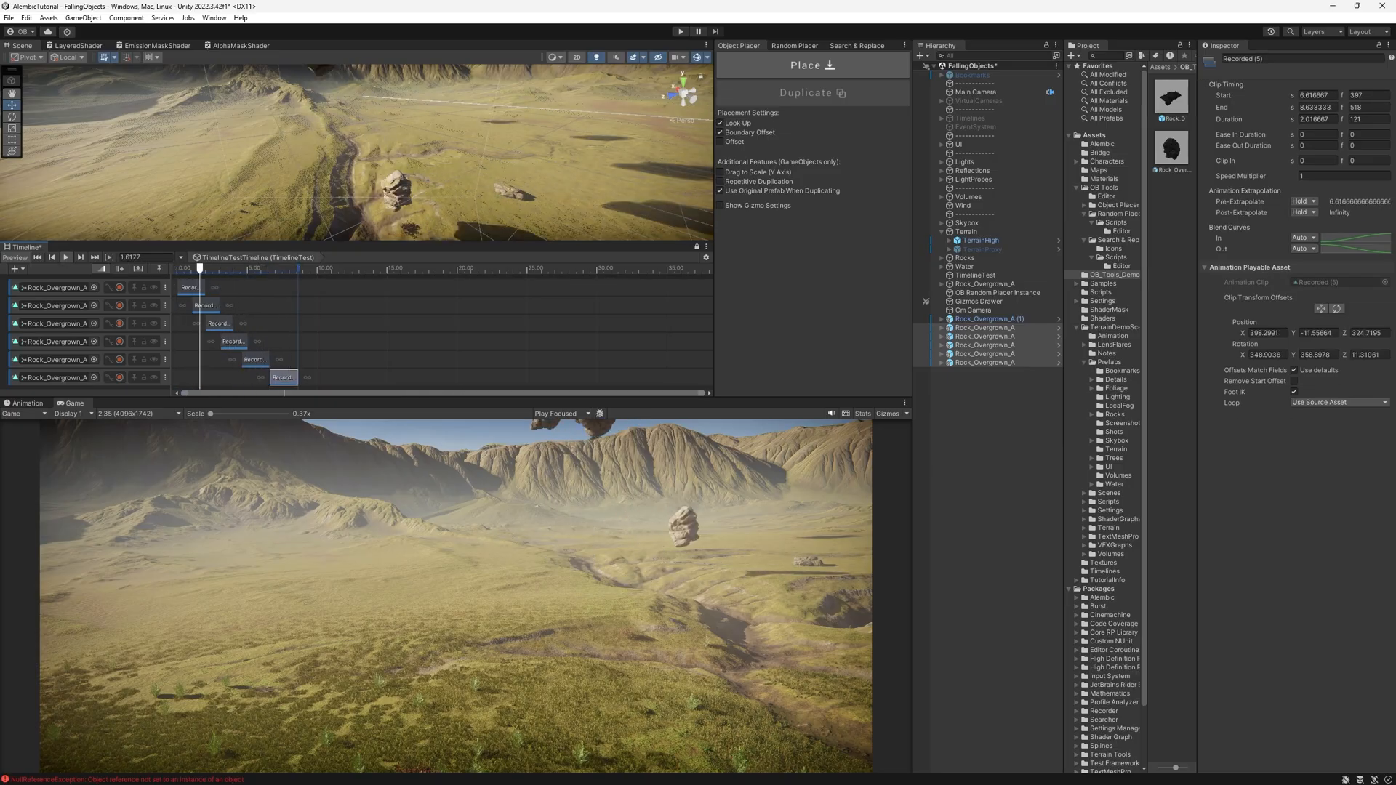
Scrub the timeline to preview the rocks dropping one after another at staggered times.
left_click_drag(198, 268, 229, 267)
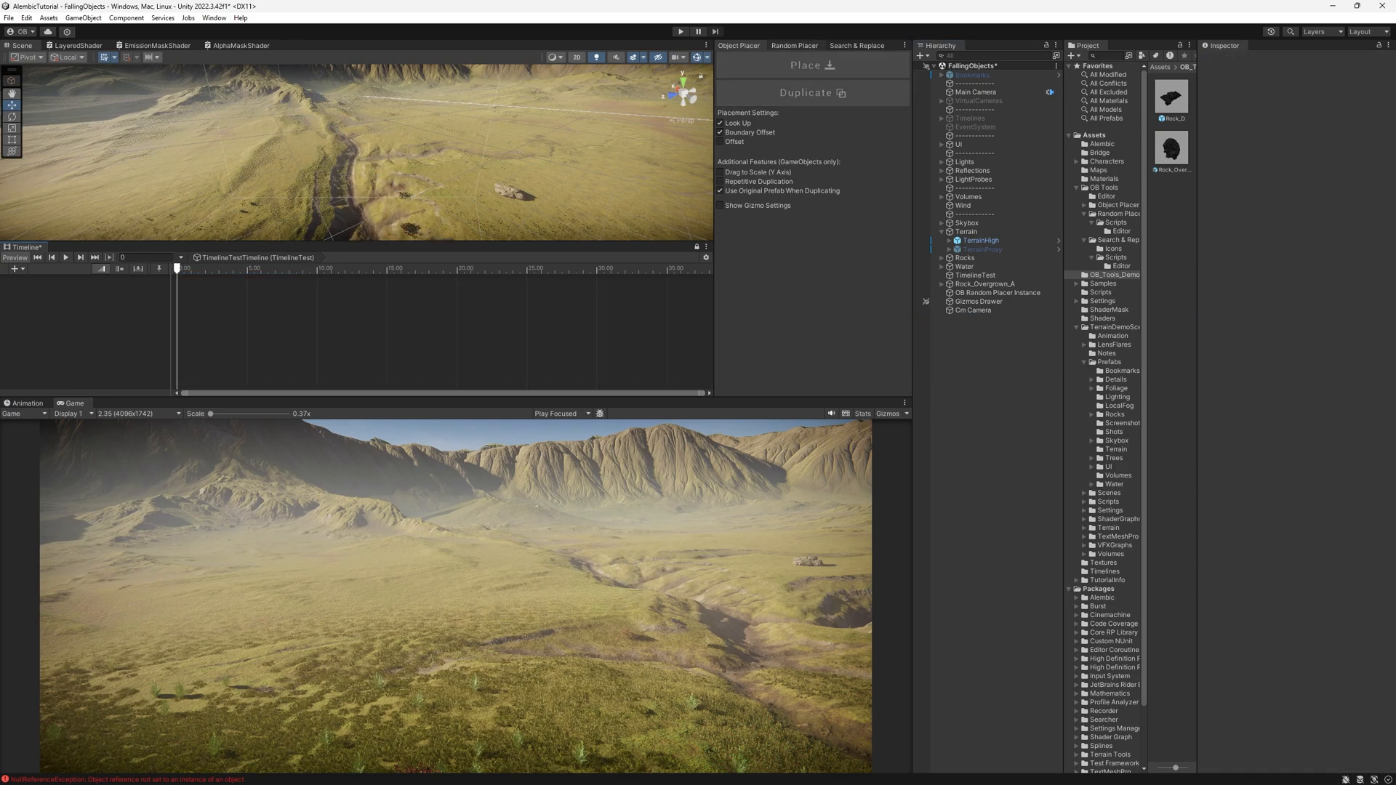
Spawn an 8 by 8 grid of overgrown rocks on the terrain with the Random Placer.
left_click(794, 45)
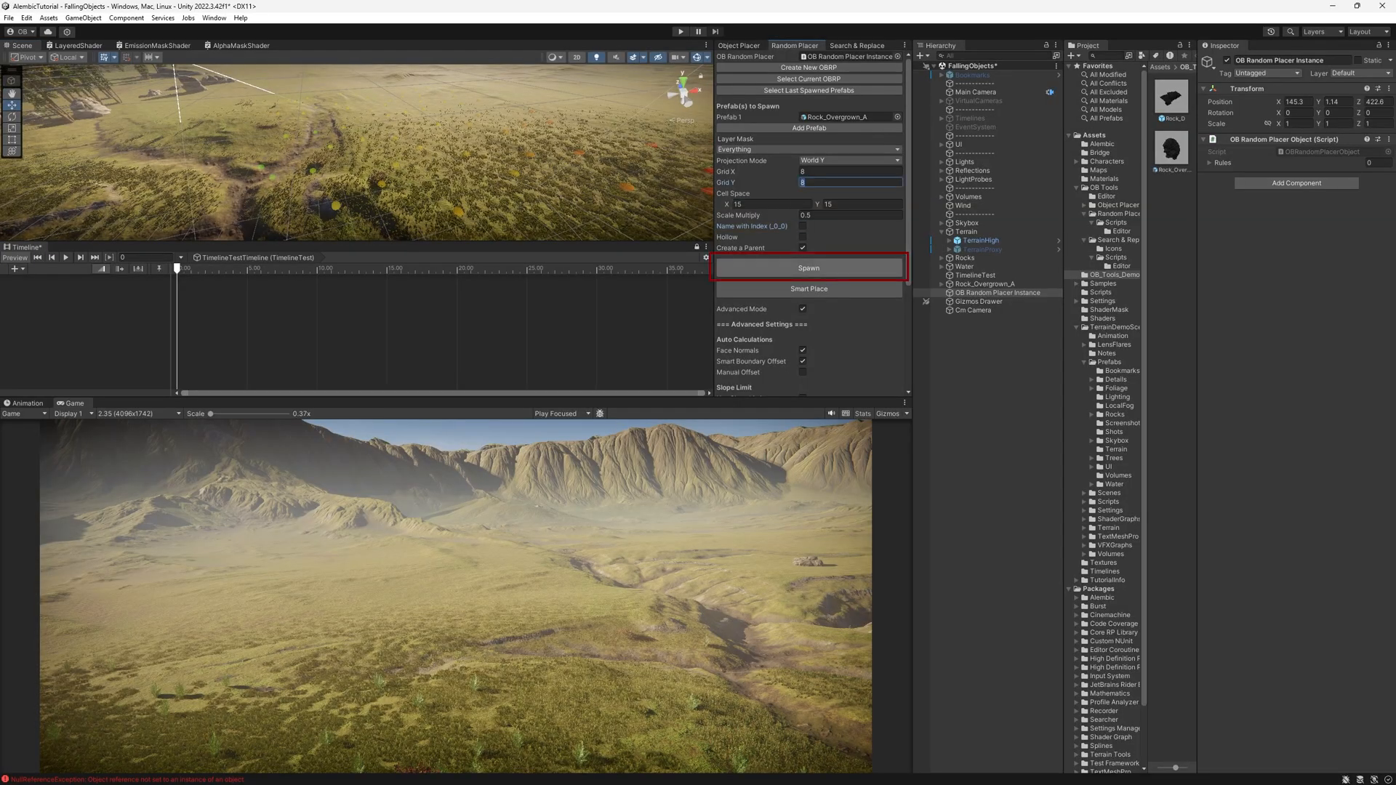
left_click(808, 267)
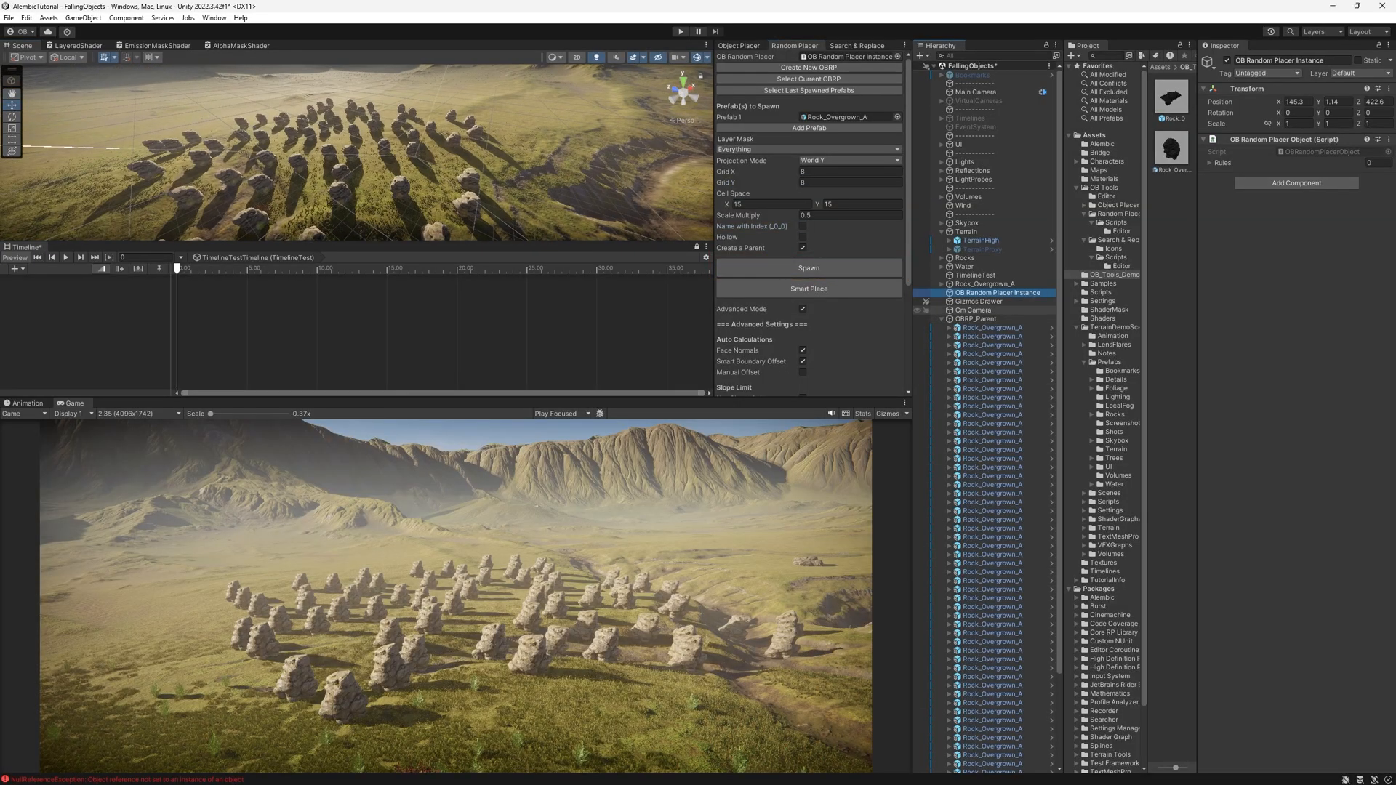
scroll("down", 3)
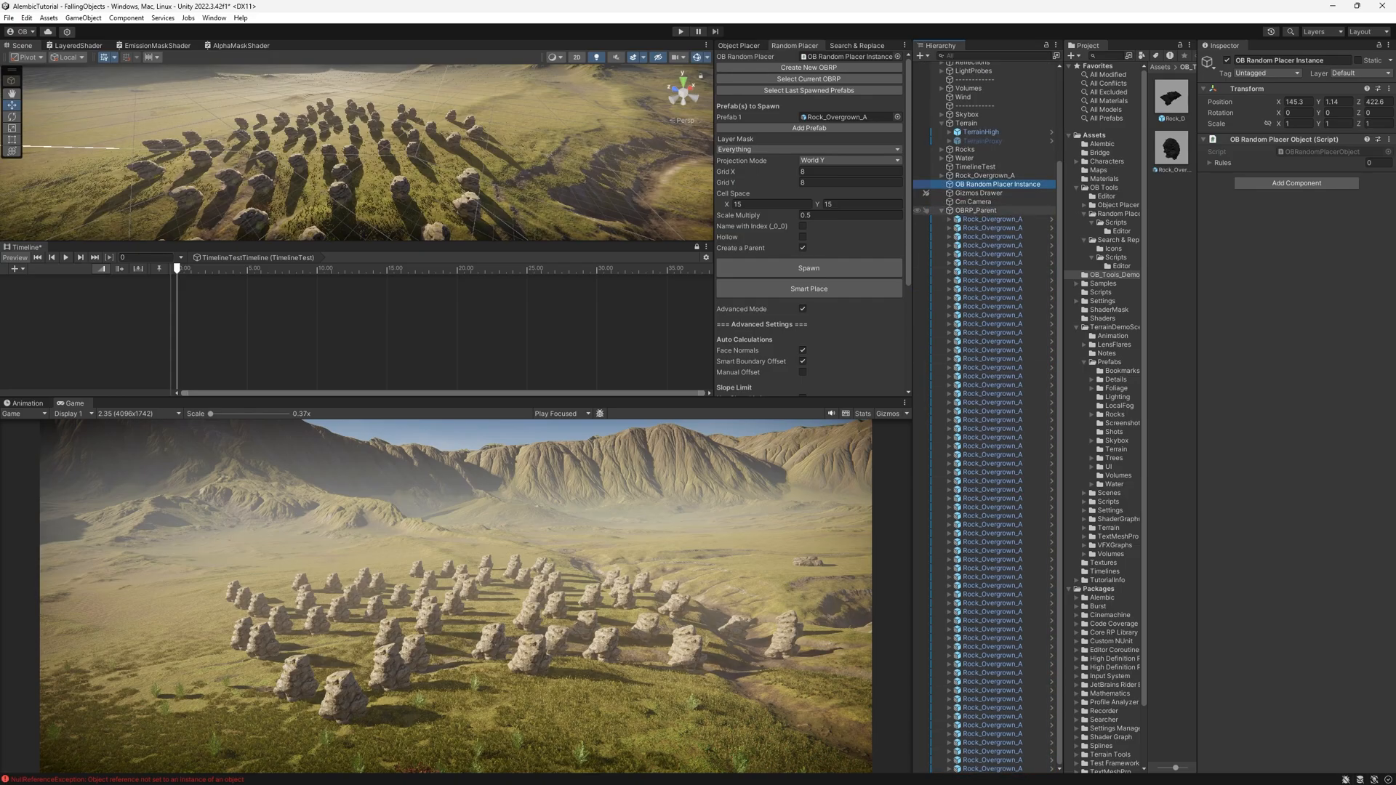
Give OBRP_Parent an animation track, start recording and select all 64 spawned rocks.
left_click(975, 209)
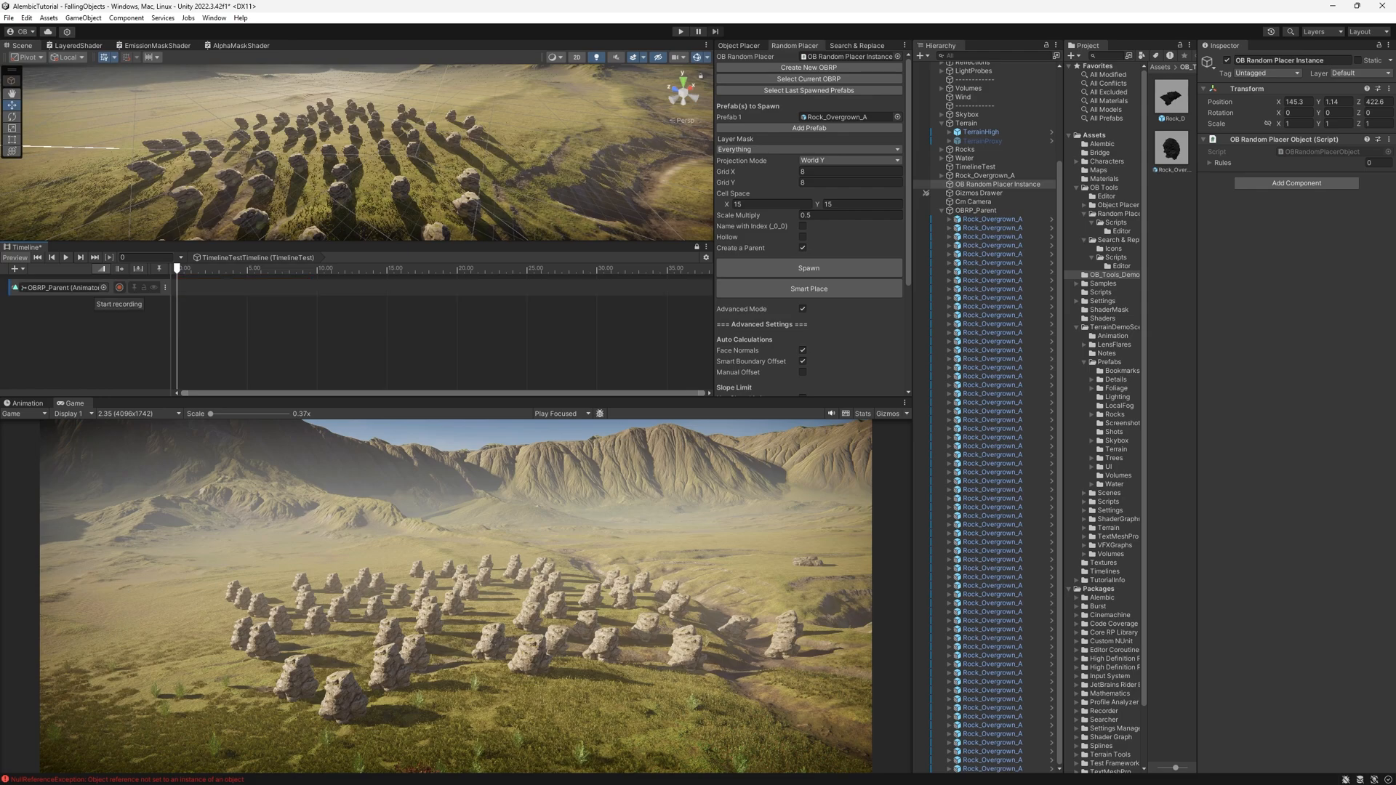
left_click(120, 287)
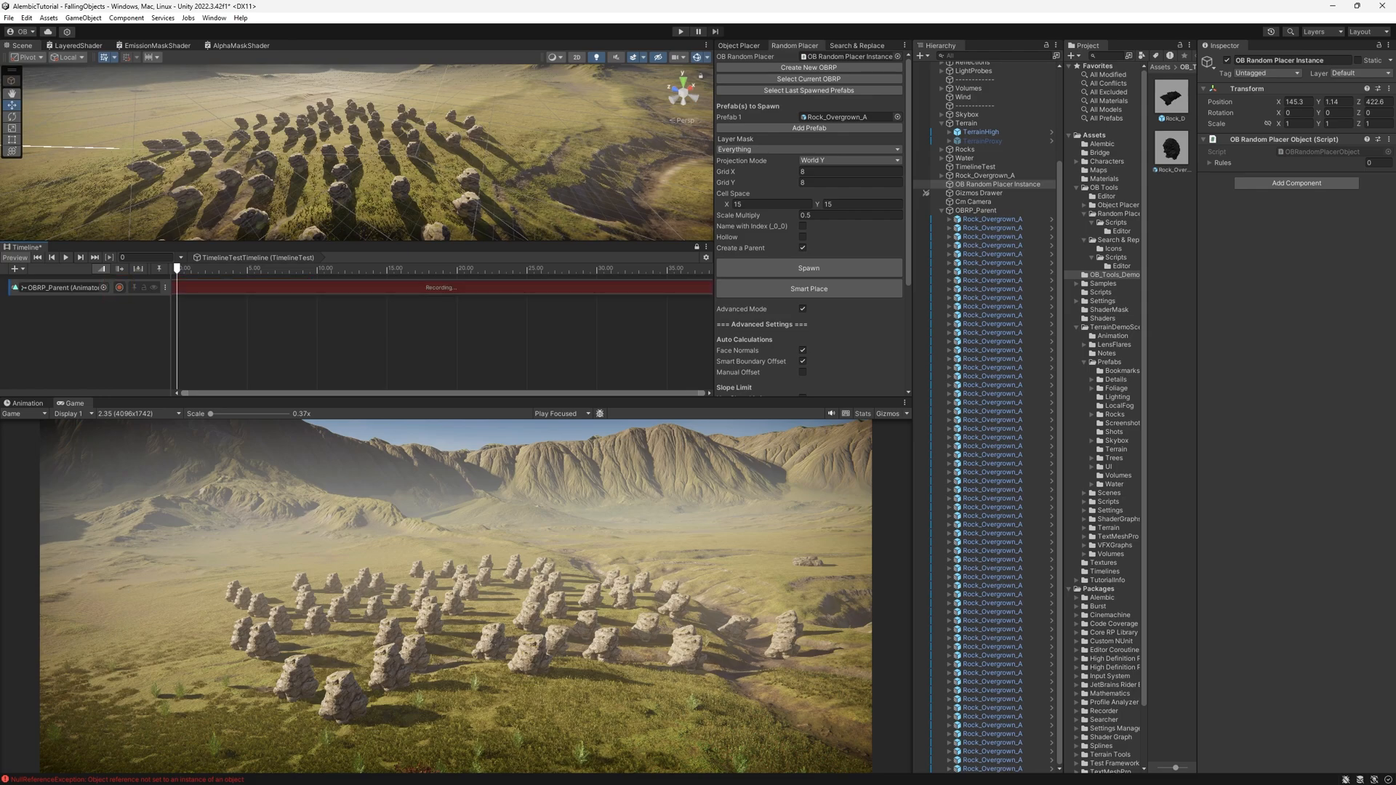
left_click(992, 218)
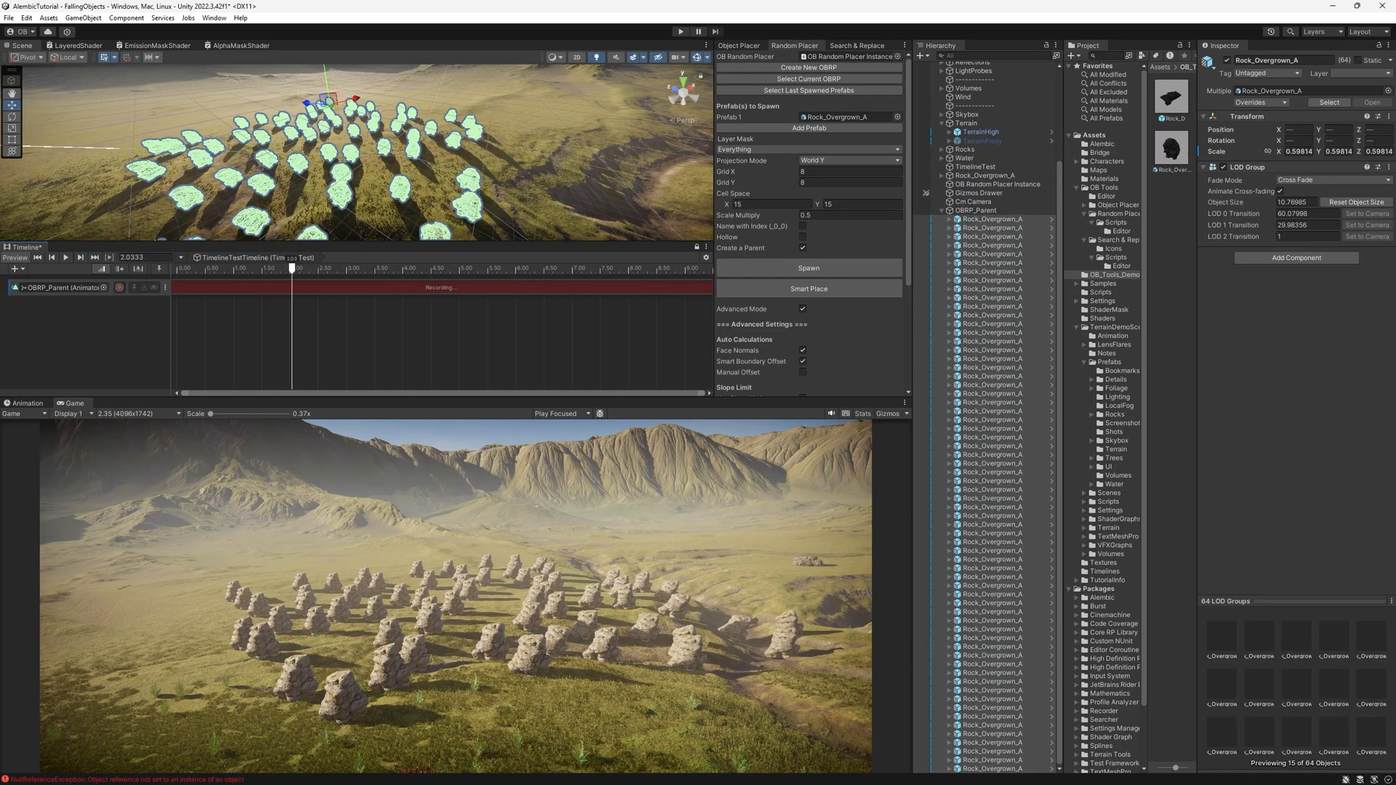
Add position and rotation keys for all the rocks and return the timeline to the start.
right_click(1221, 130)
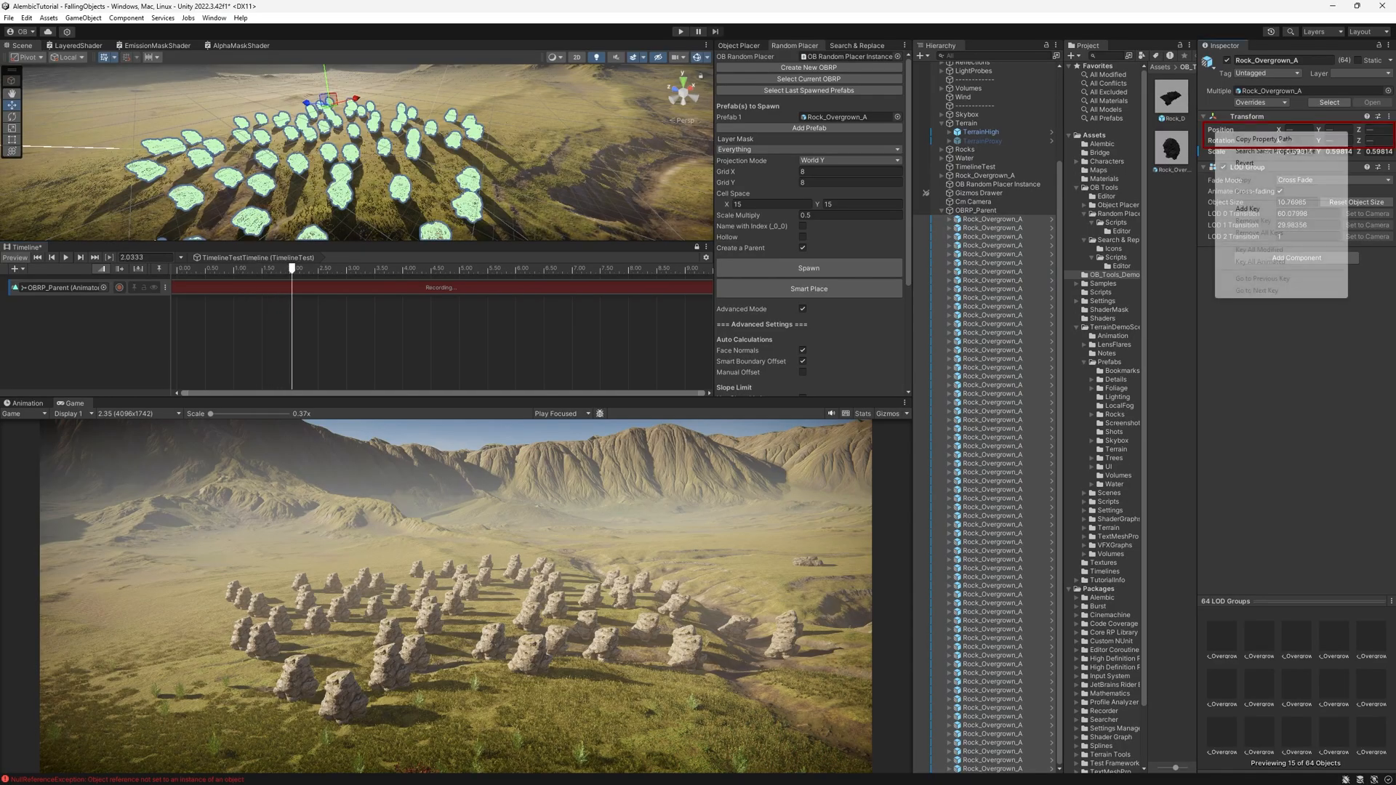
right_click(1227, 129)
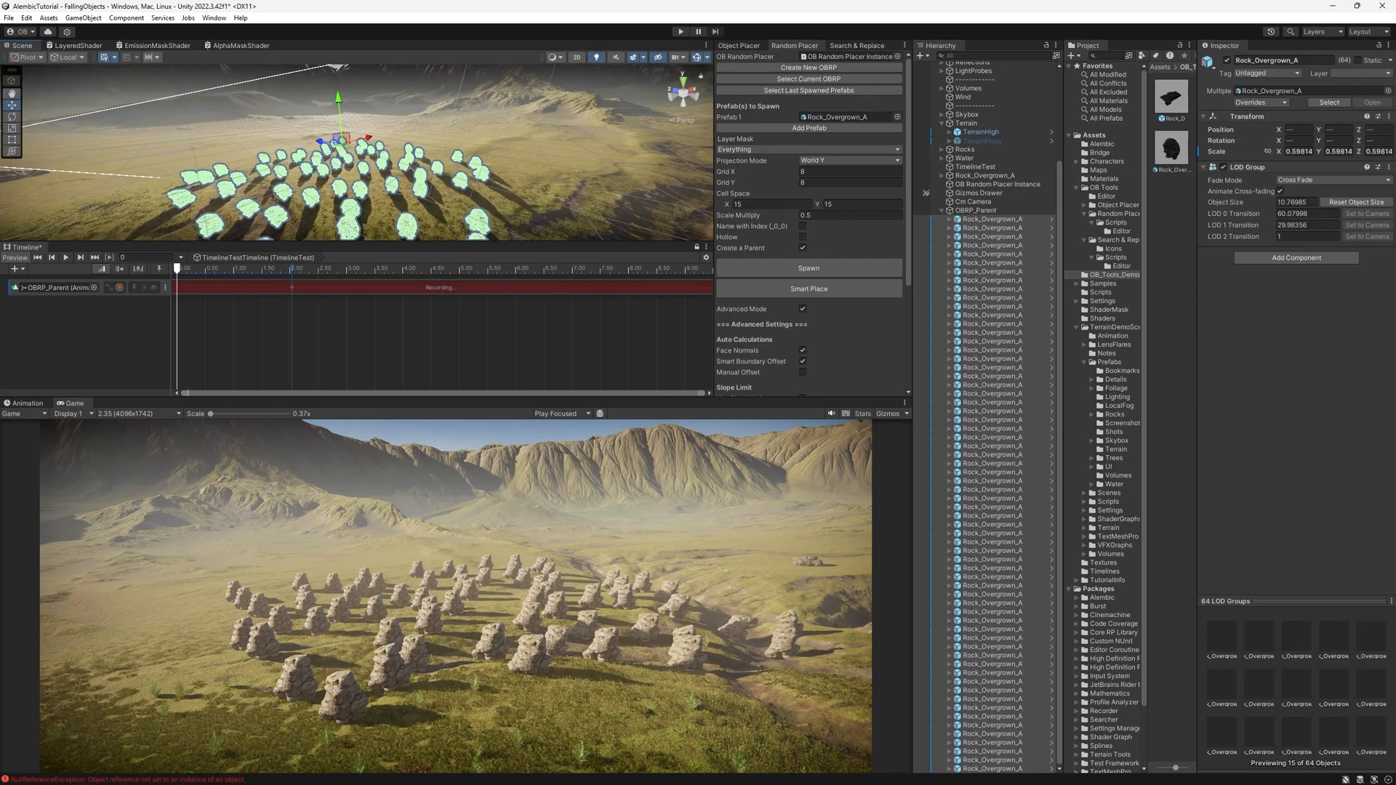
left_click(64, 256)
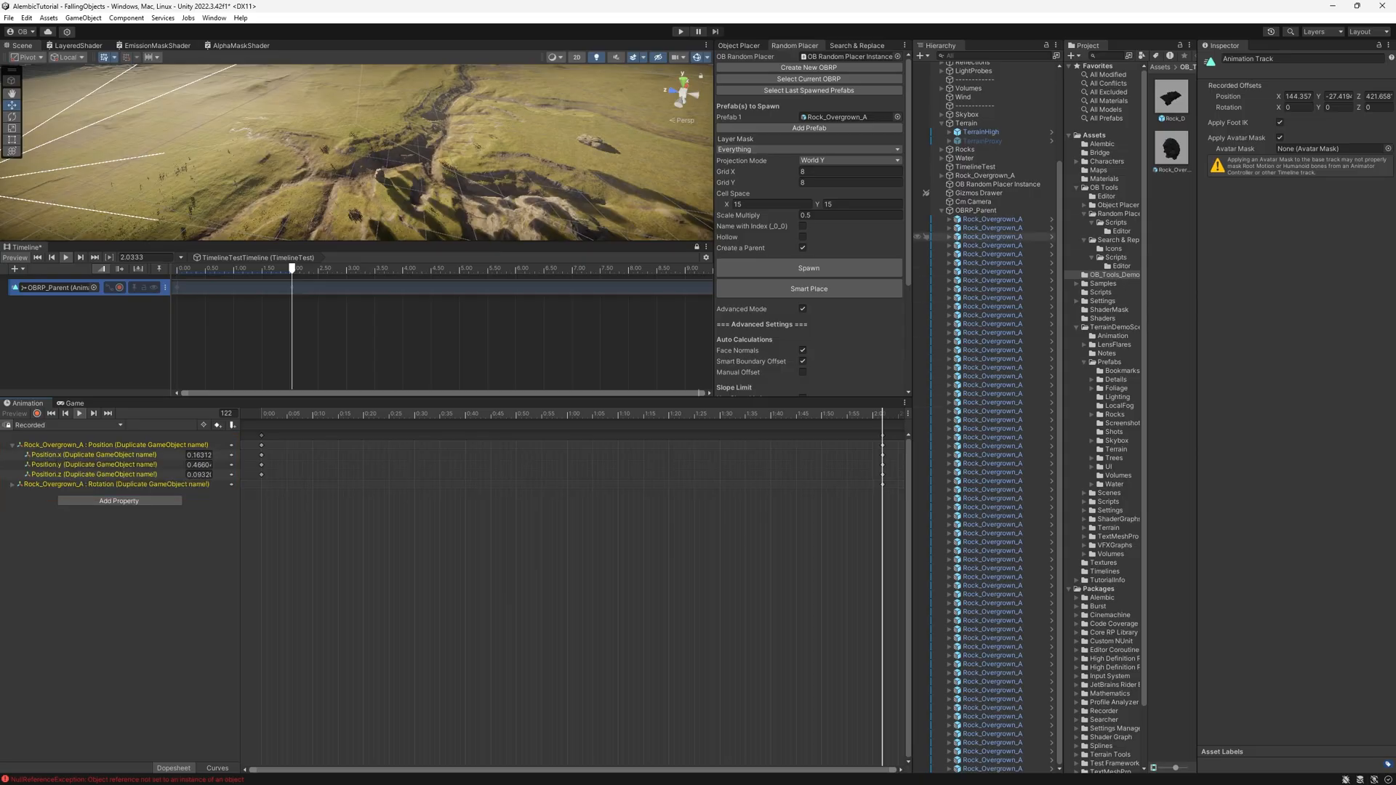
Turn on 'Name with Index (_0_0)' in OB Random Placer so spawned rocks get grid-index names.
left_click(990, 218)
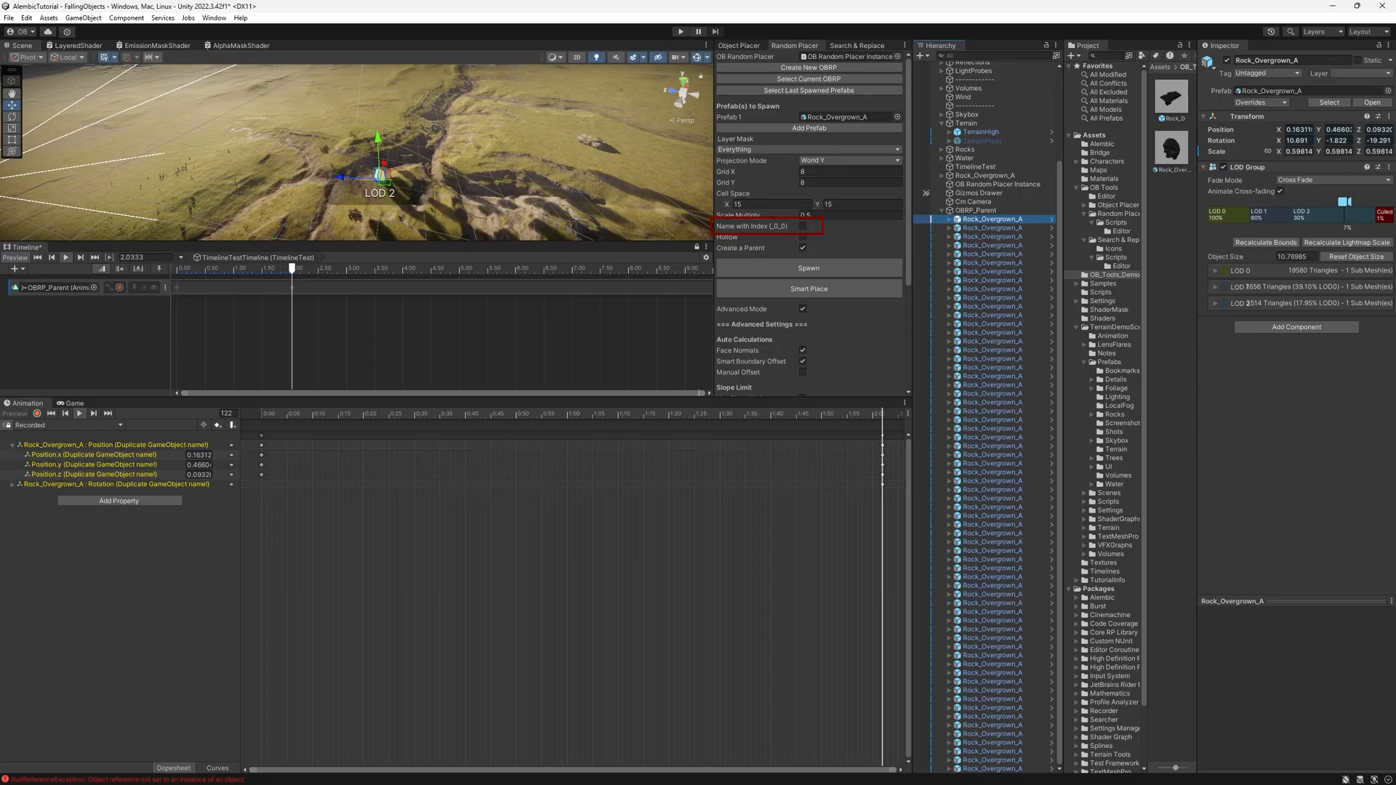
left_click(803, 247)
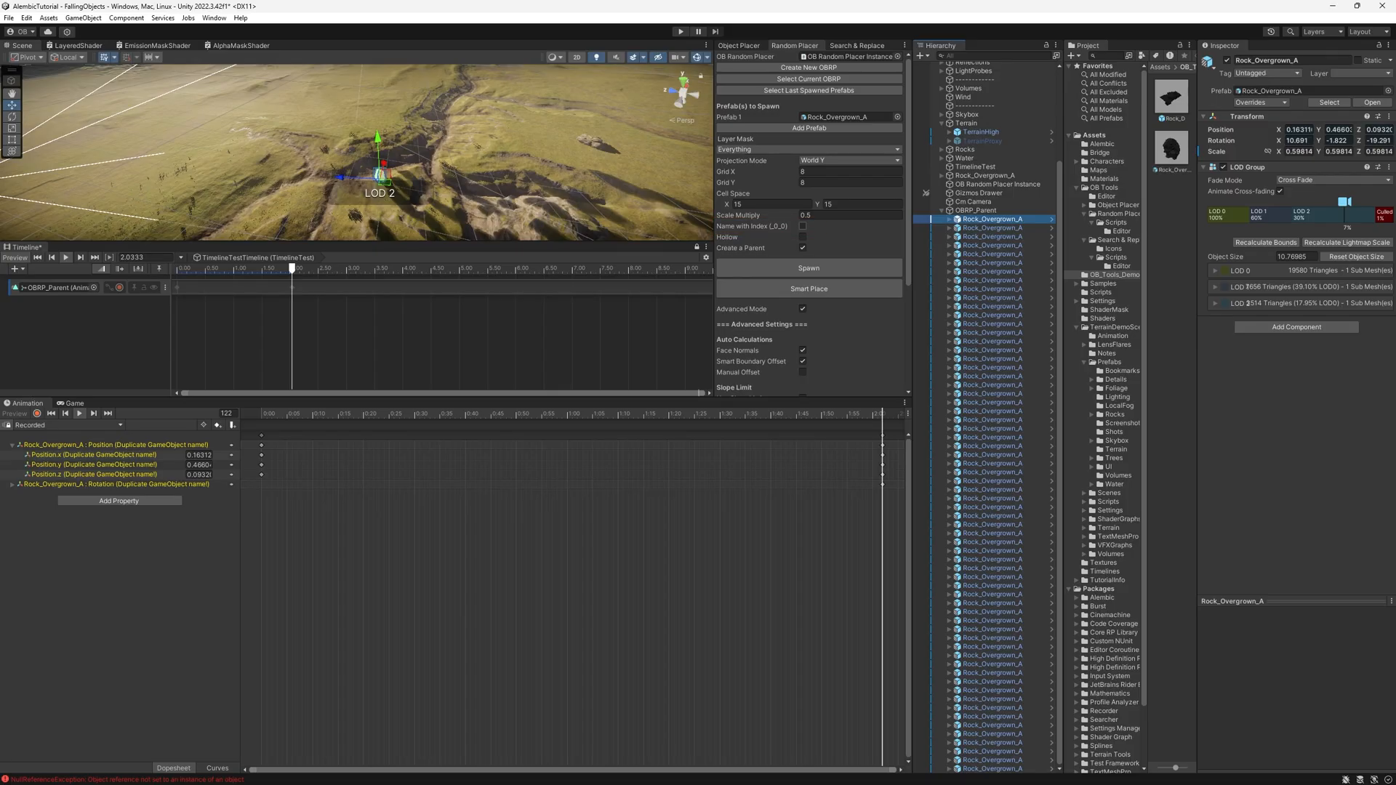
left_click(976, 210)
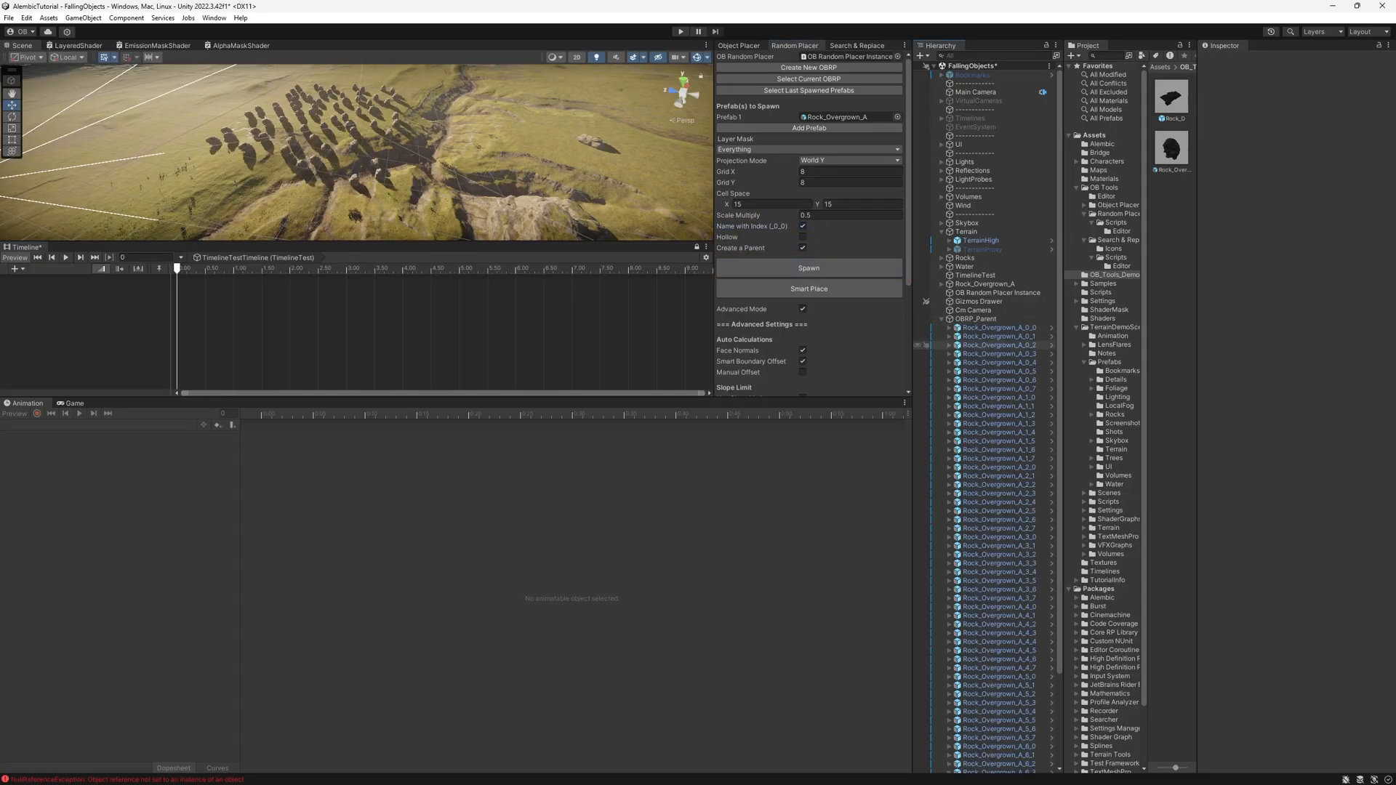
Give the OBRP_Parent of the indexed rocks an Animator and an Animation Clip for its Timeline track.
left_click(1001, 218)
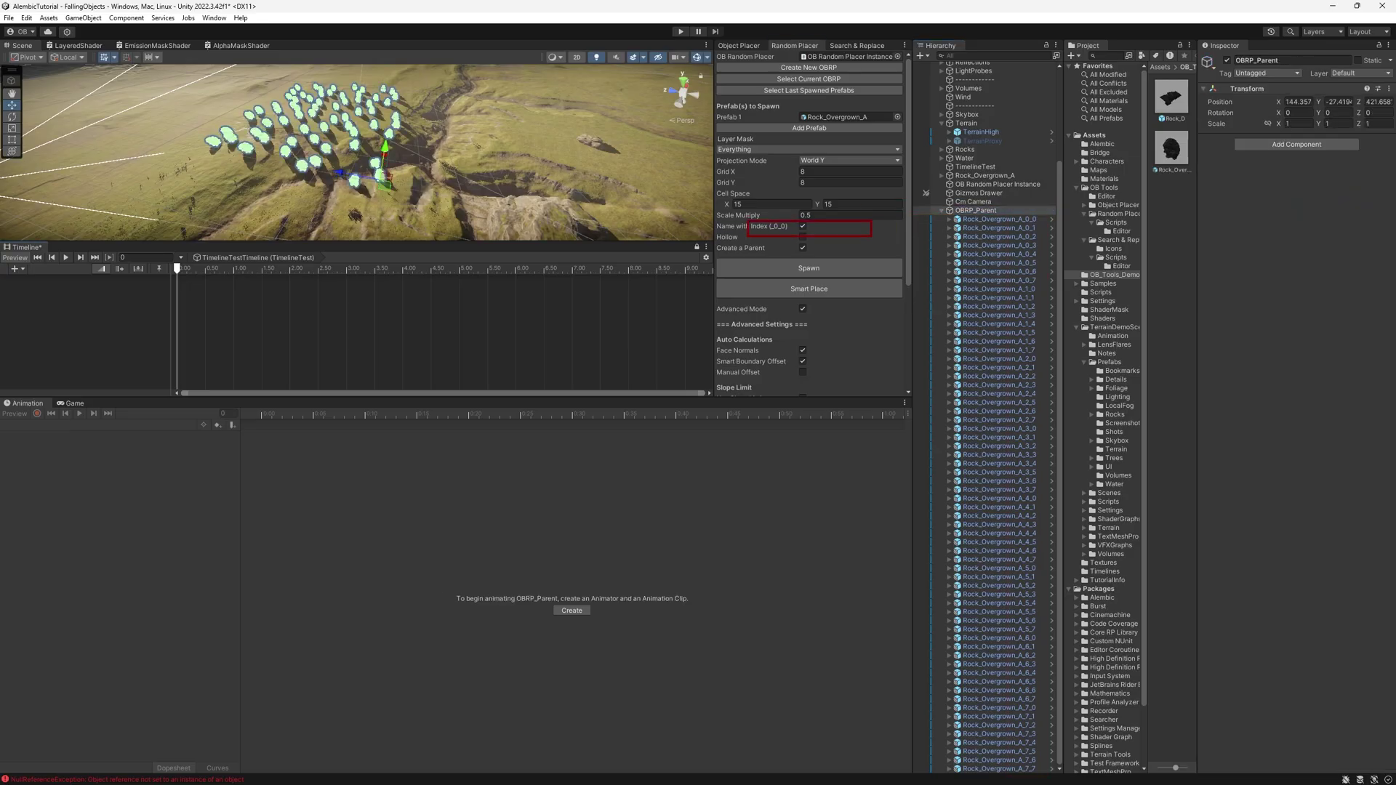
left_click(570, 609)
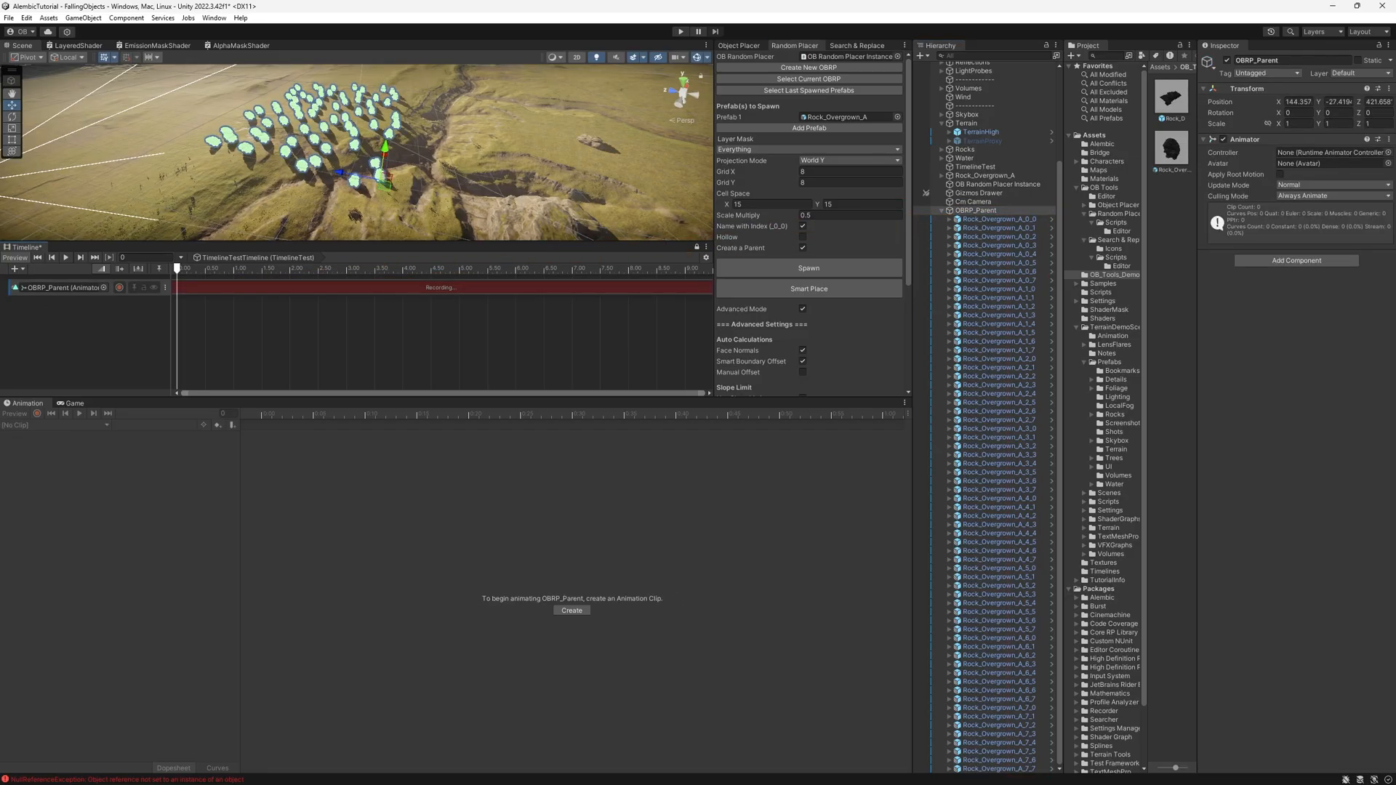
left_click(995, 219)
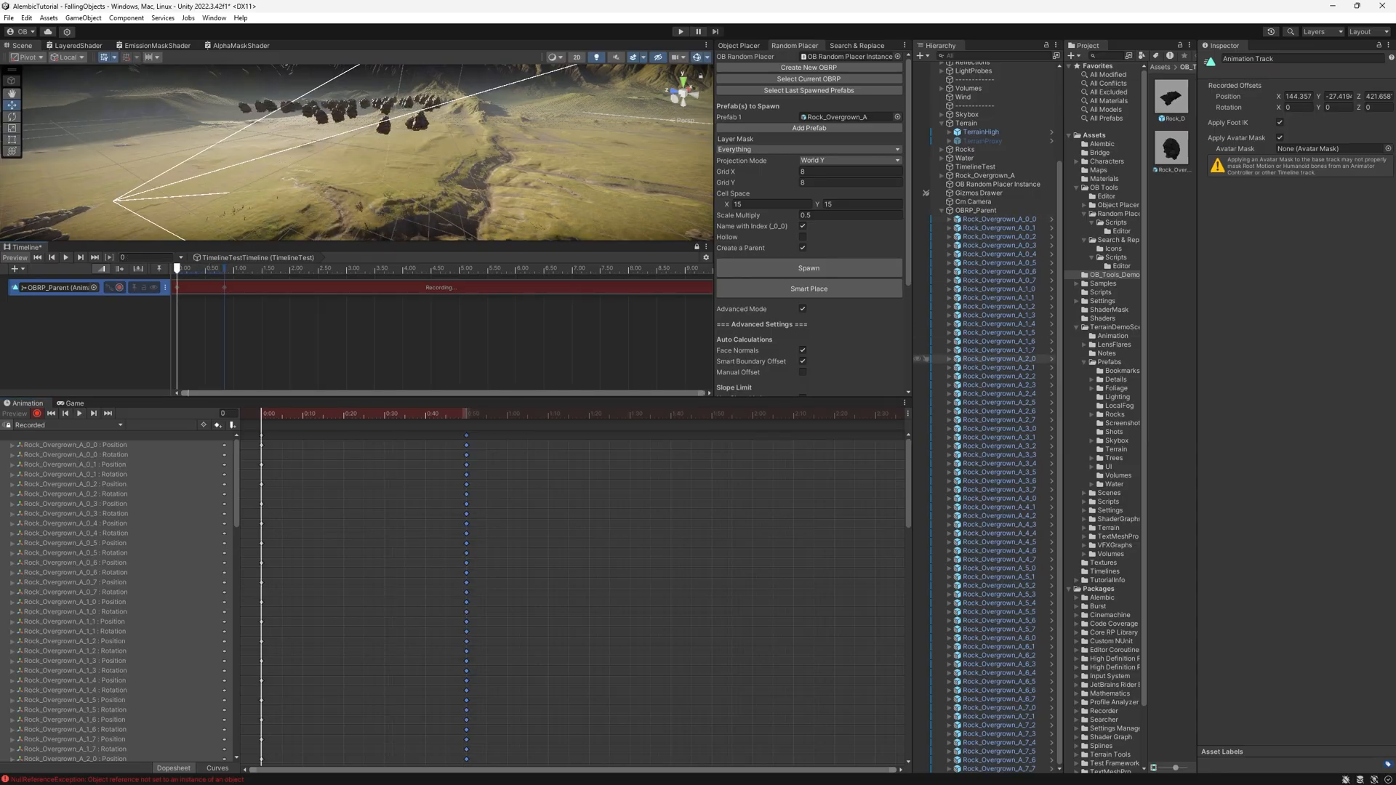
Randomize the selected rocks' relative Y position between Min -2 and Max 50.
left_click(809, 90)
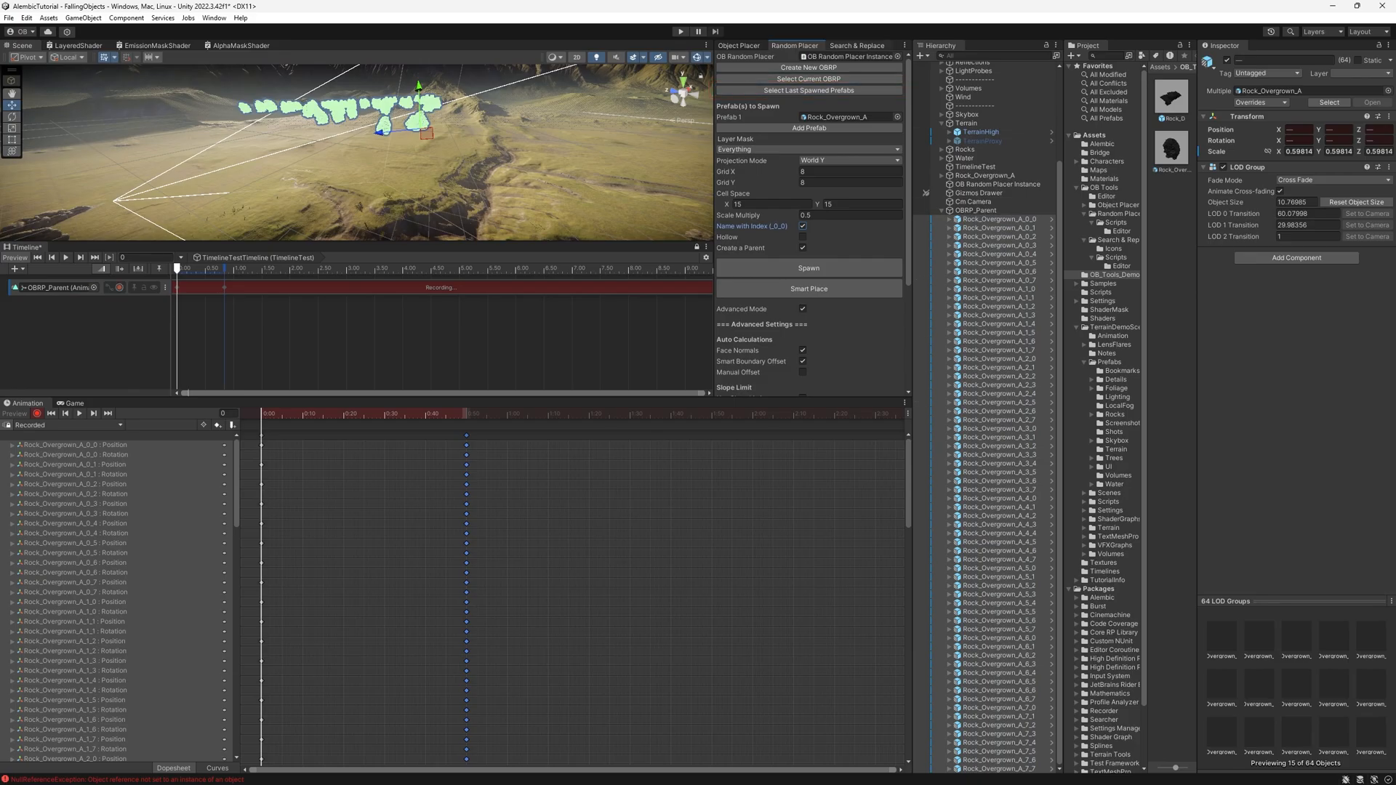
left_click(859, 53)
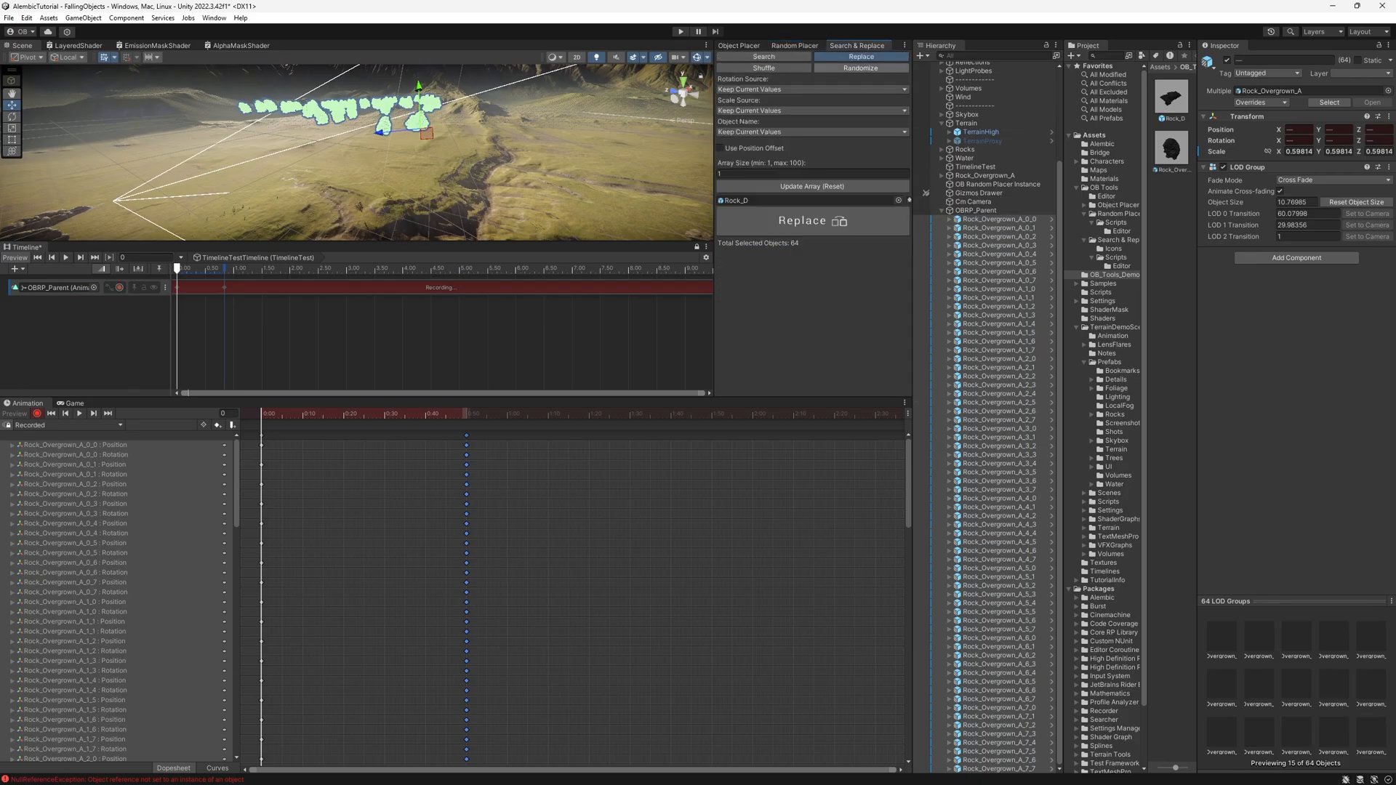
left_click(861, 67)
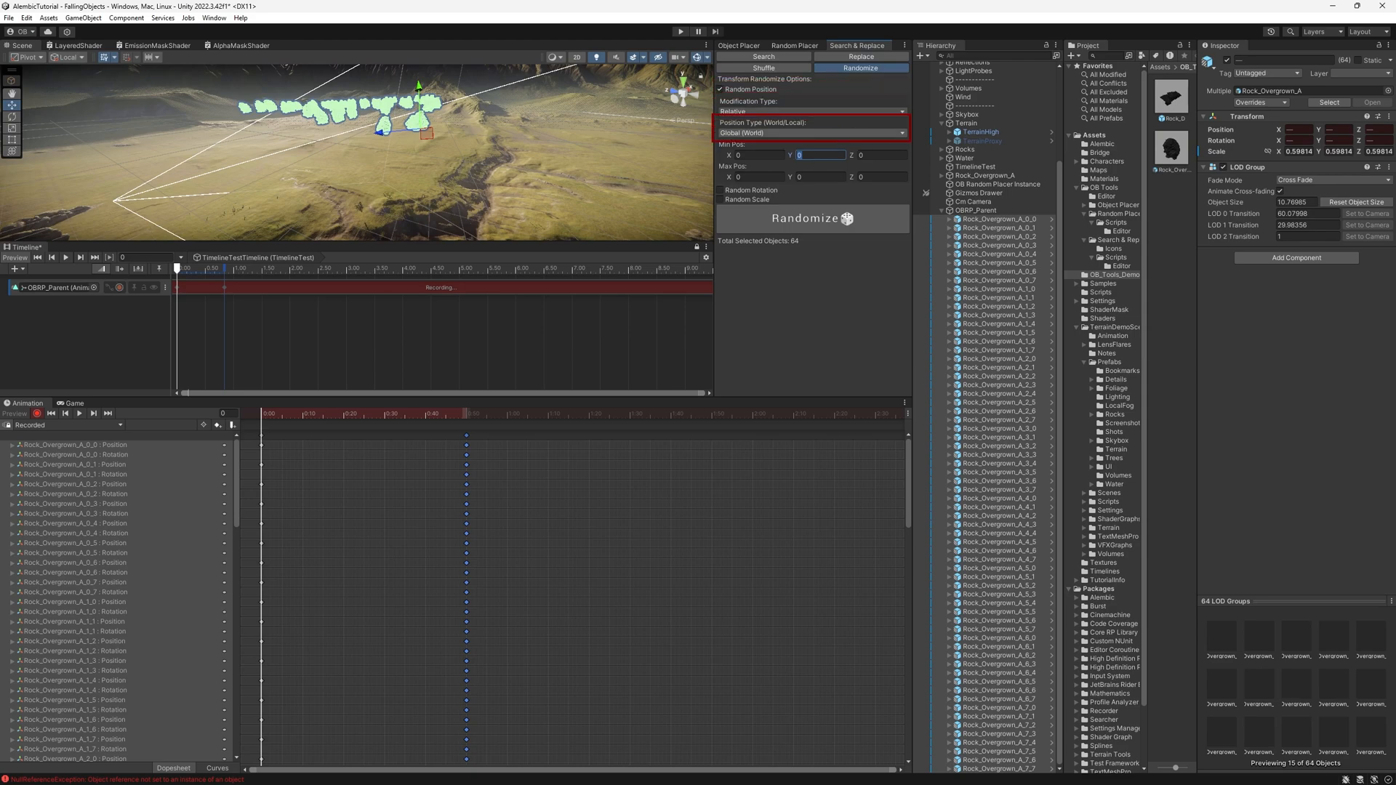
type("-2")
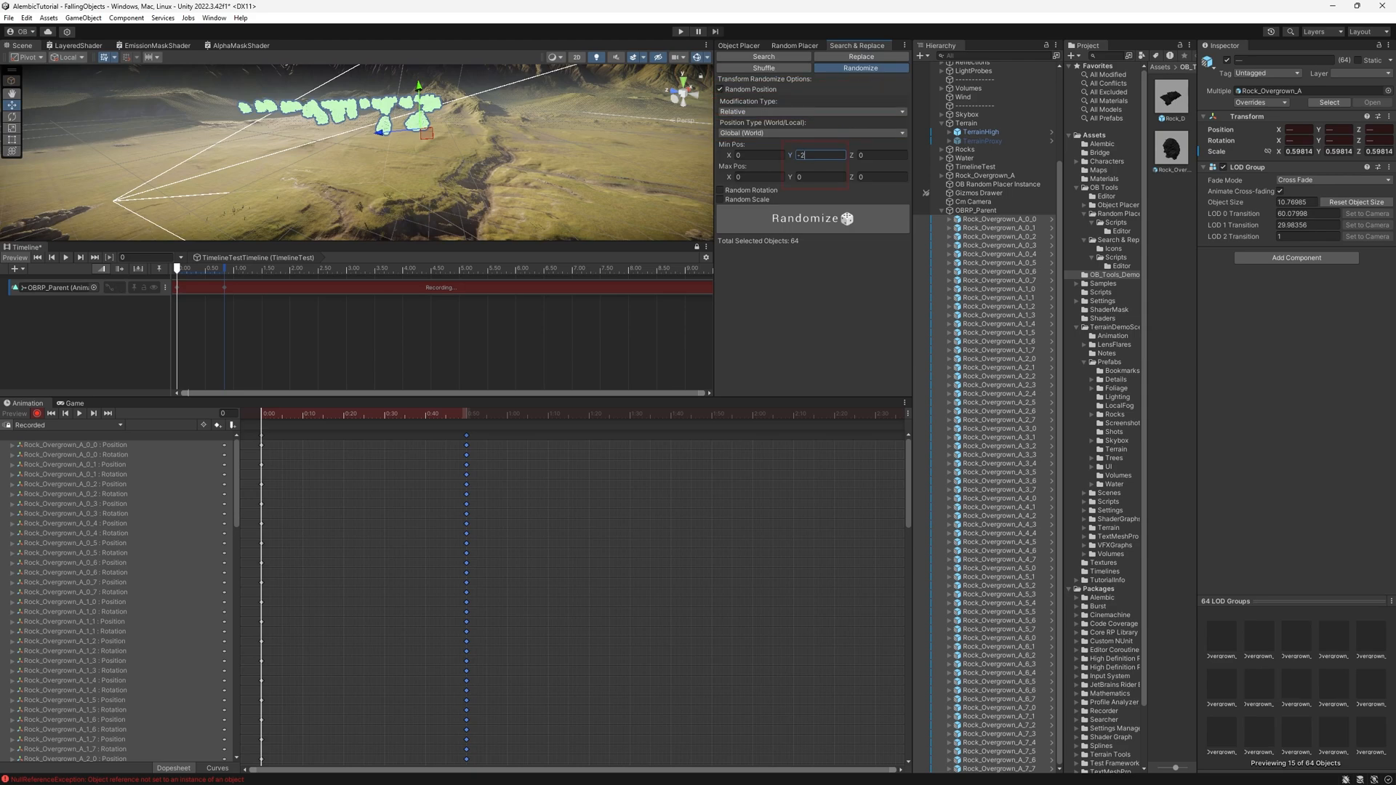
left_click(814, 176)
type("50")
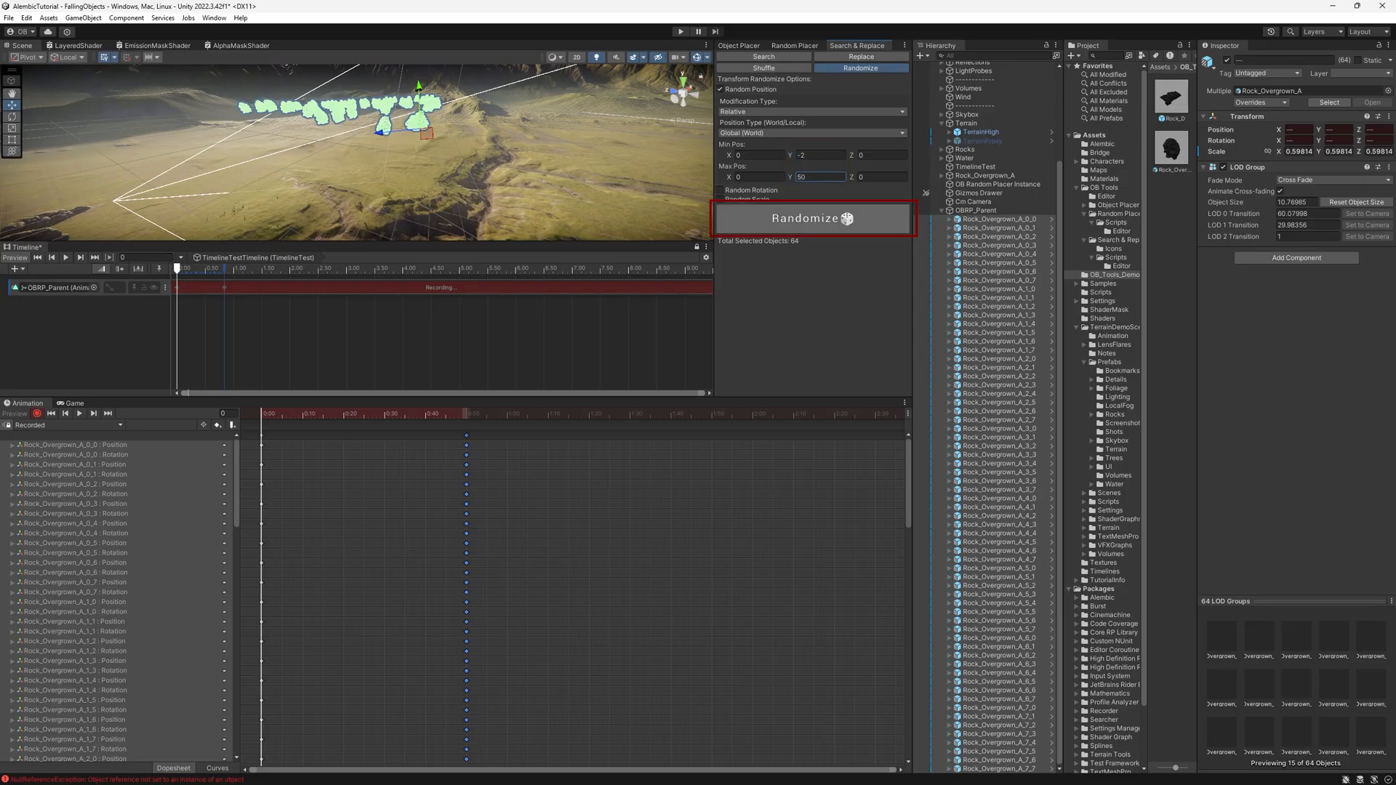
left_click(812, 218)
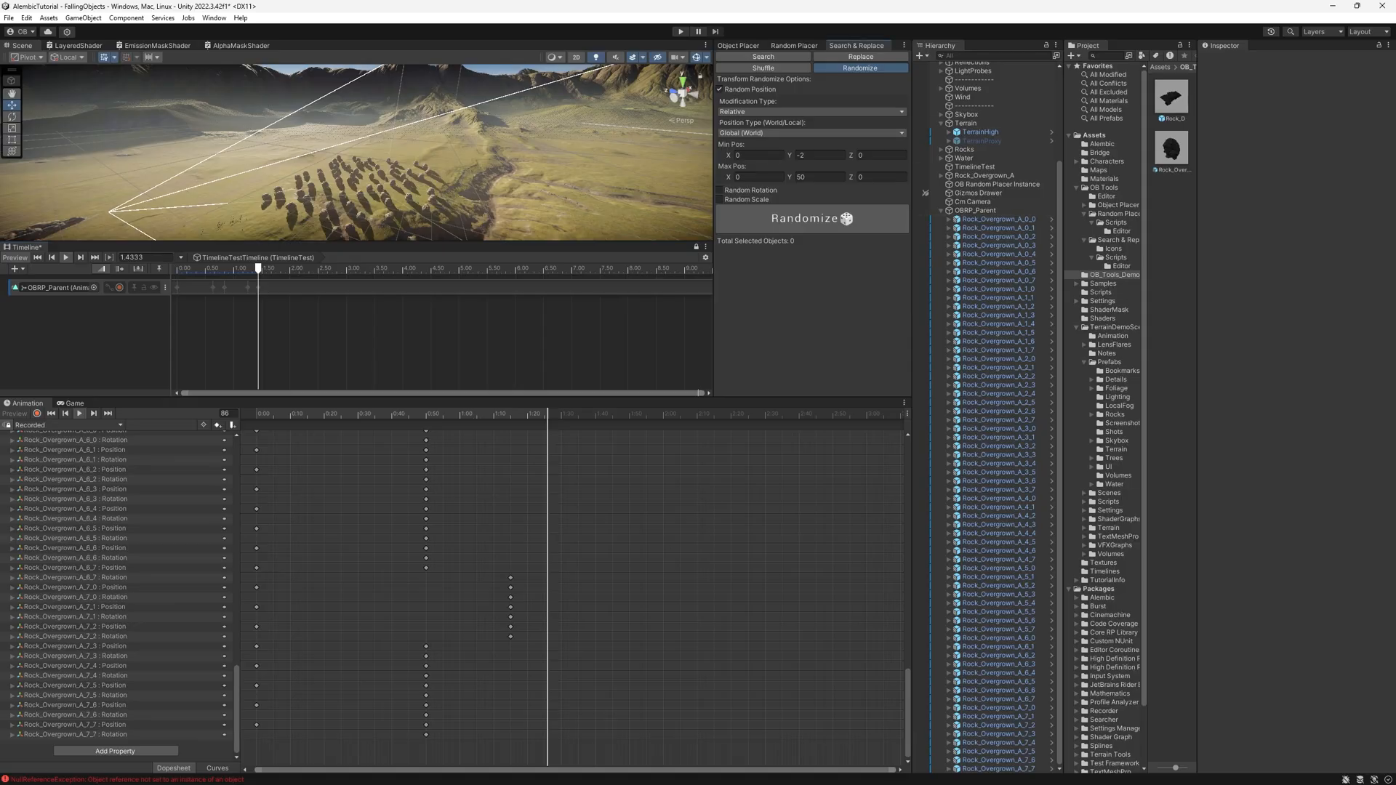
Assign Rock_D as the replacement with prefab names, try a swap, then revert it.
left_click(997, 218)
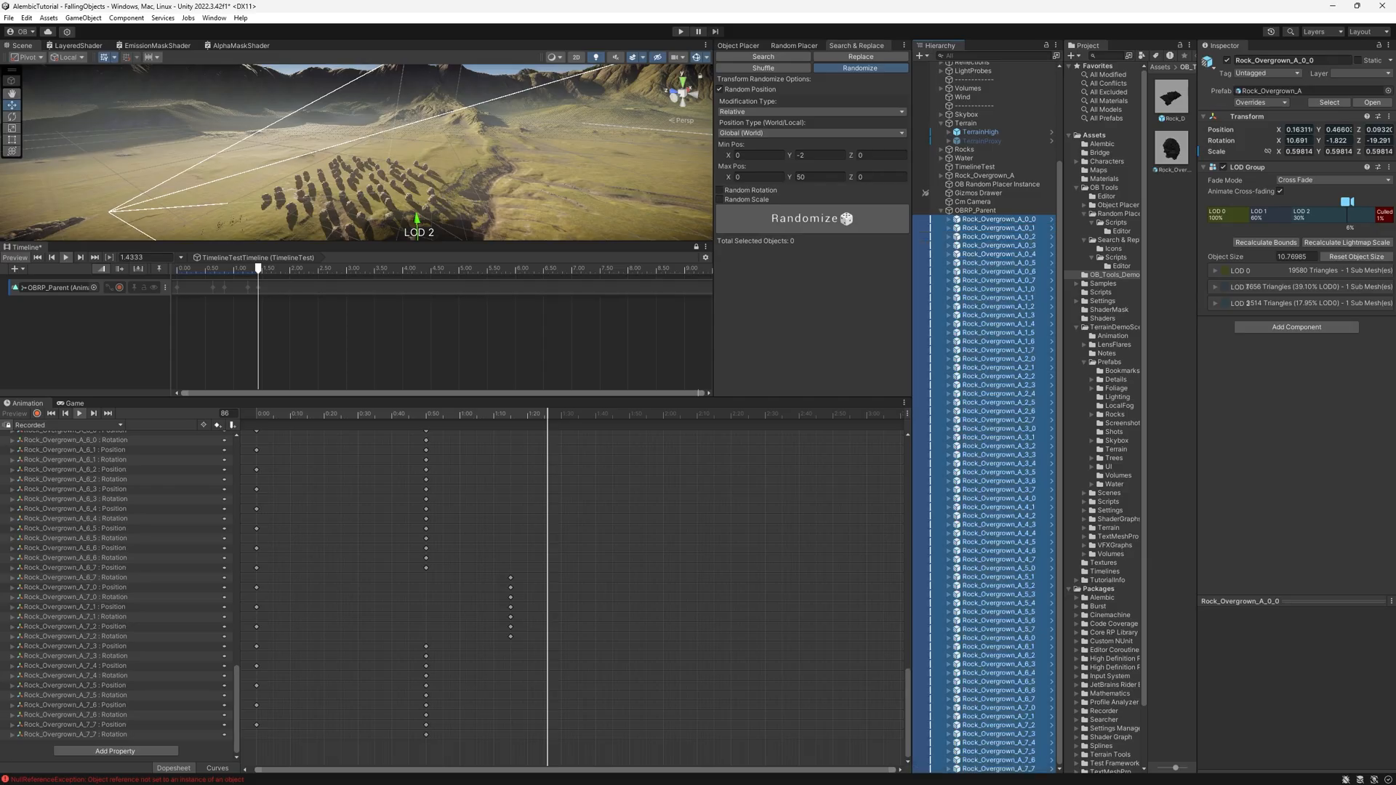
left_click(858, 45)
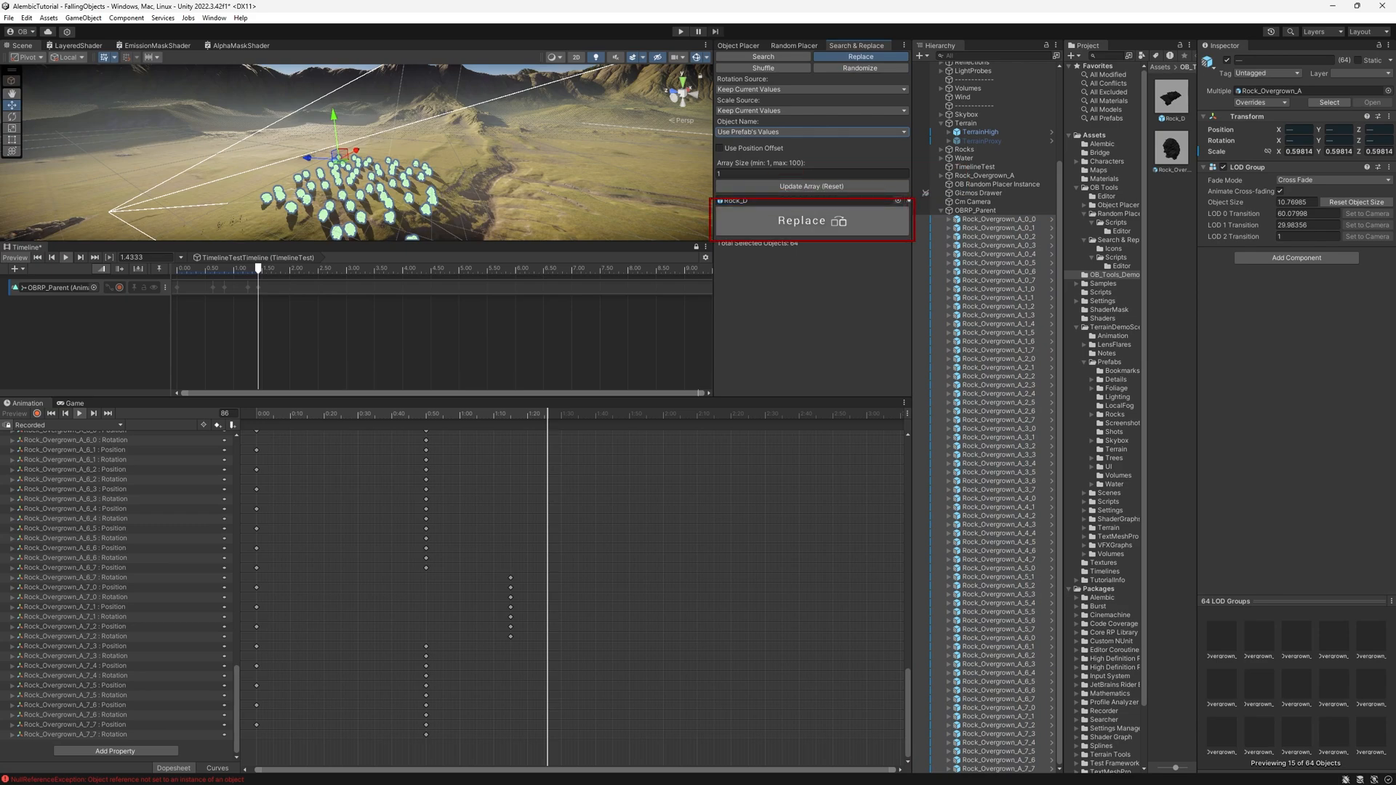
left_click(811, 221)
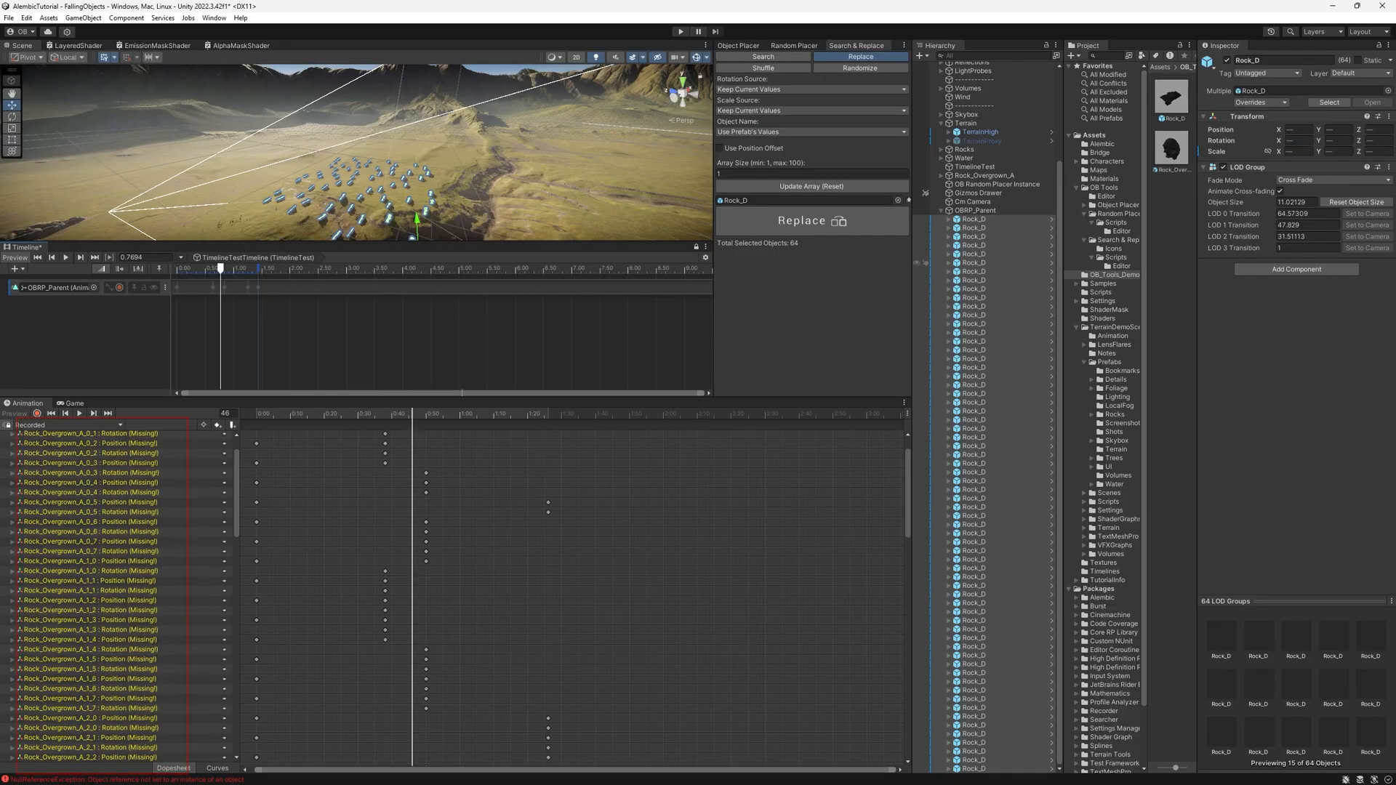
left_click(981, 209)
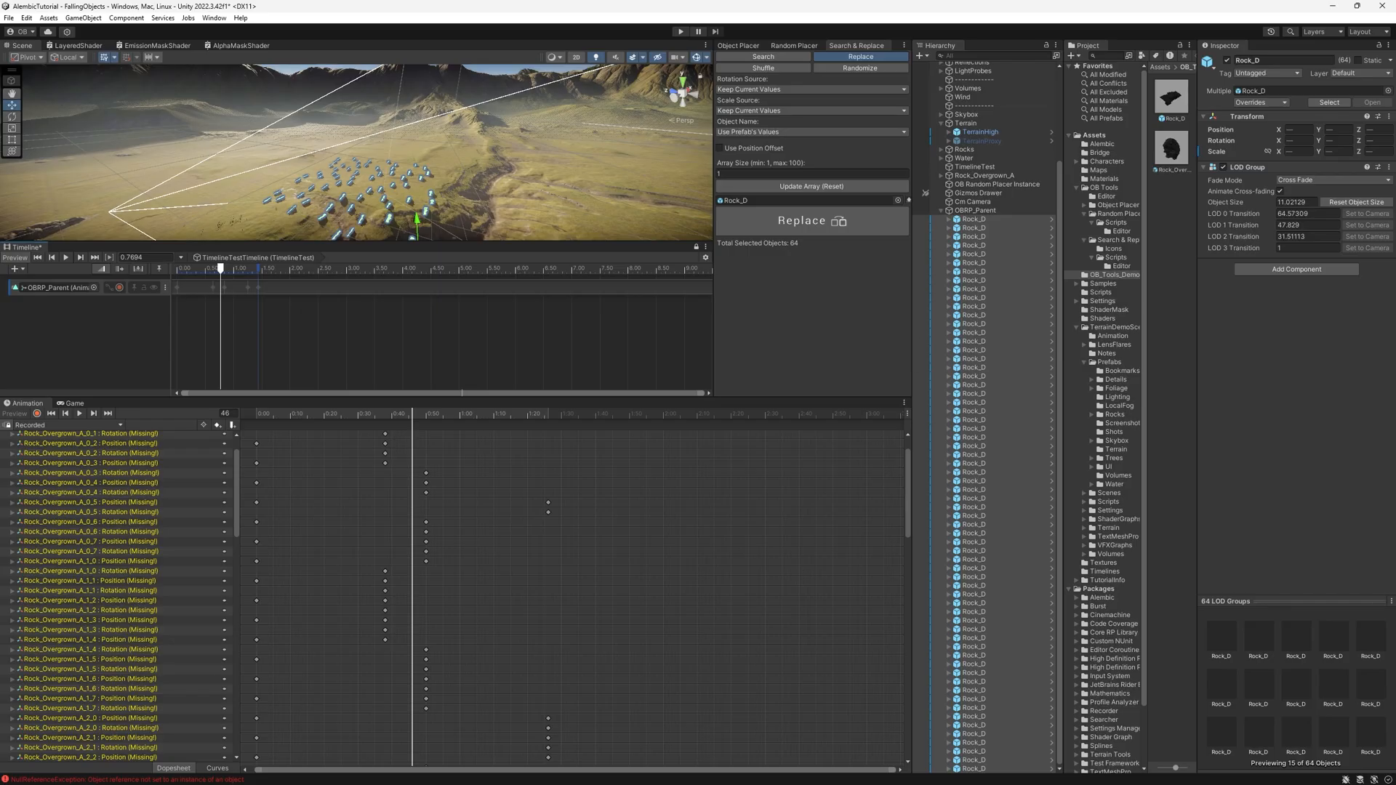
left_click(811, 221)
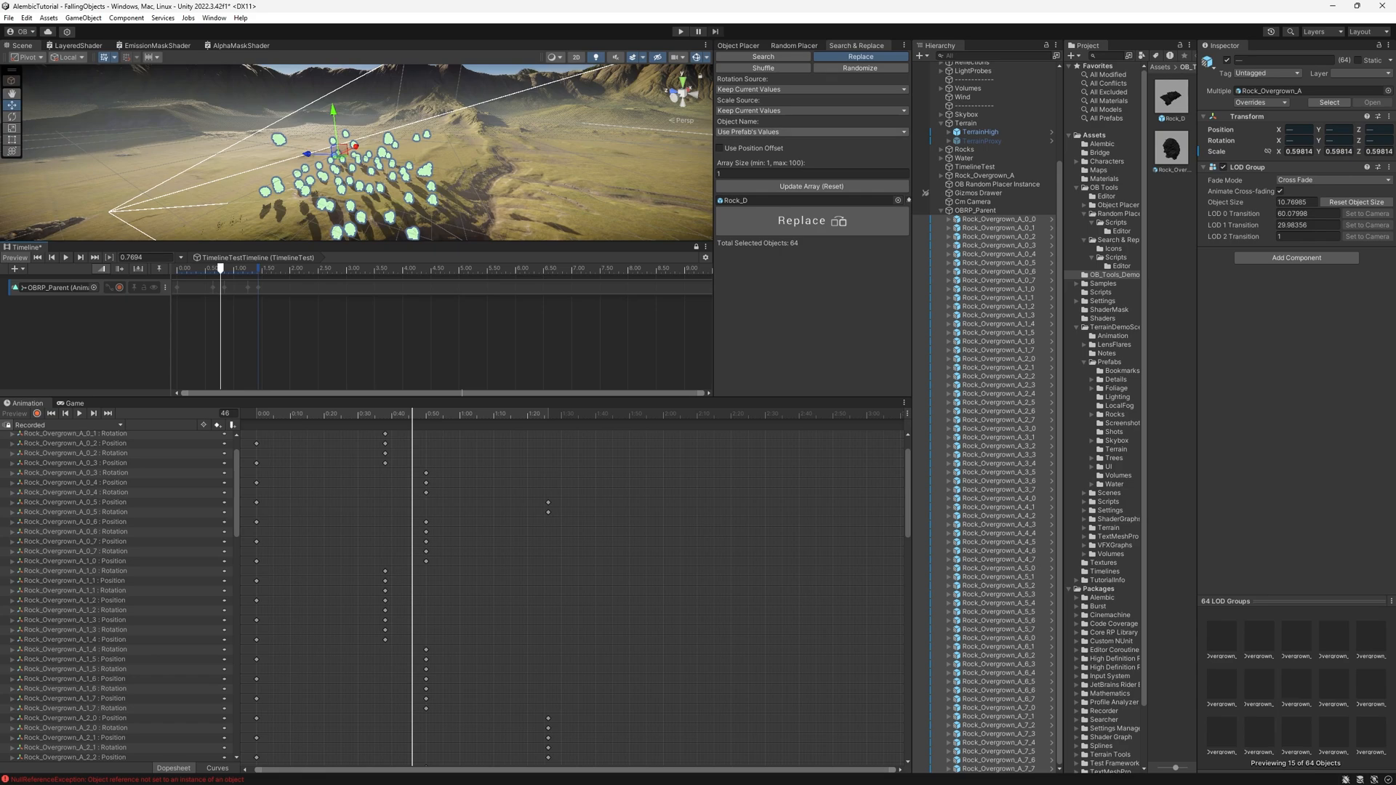
Set the Replace tool's Object Name to Keep Current Values for the Rock_D swap.
left_click(811, 131)
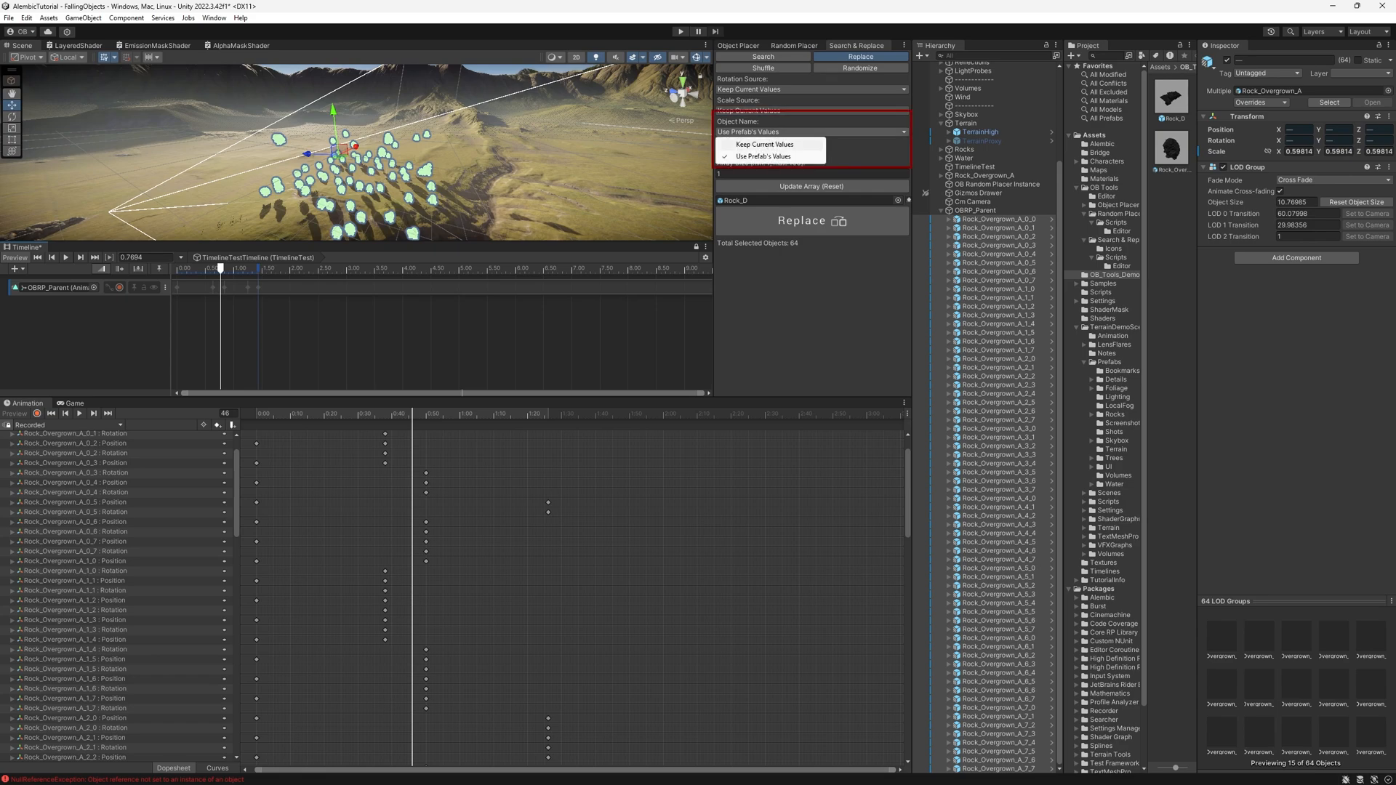
left_click(765, 144)
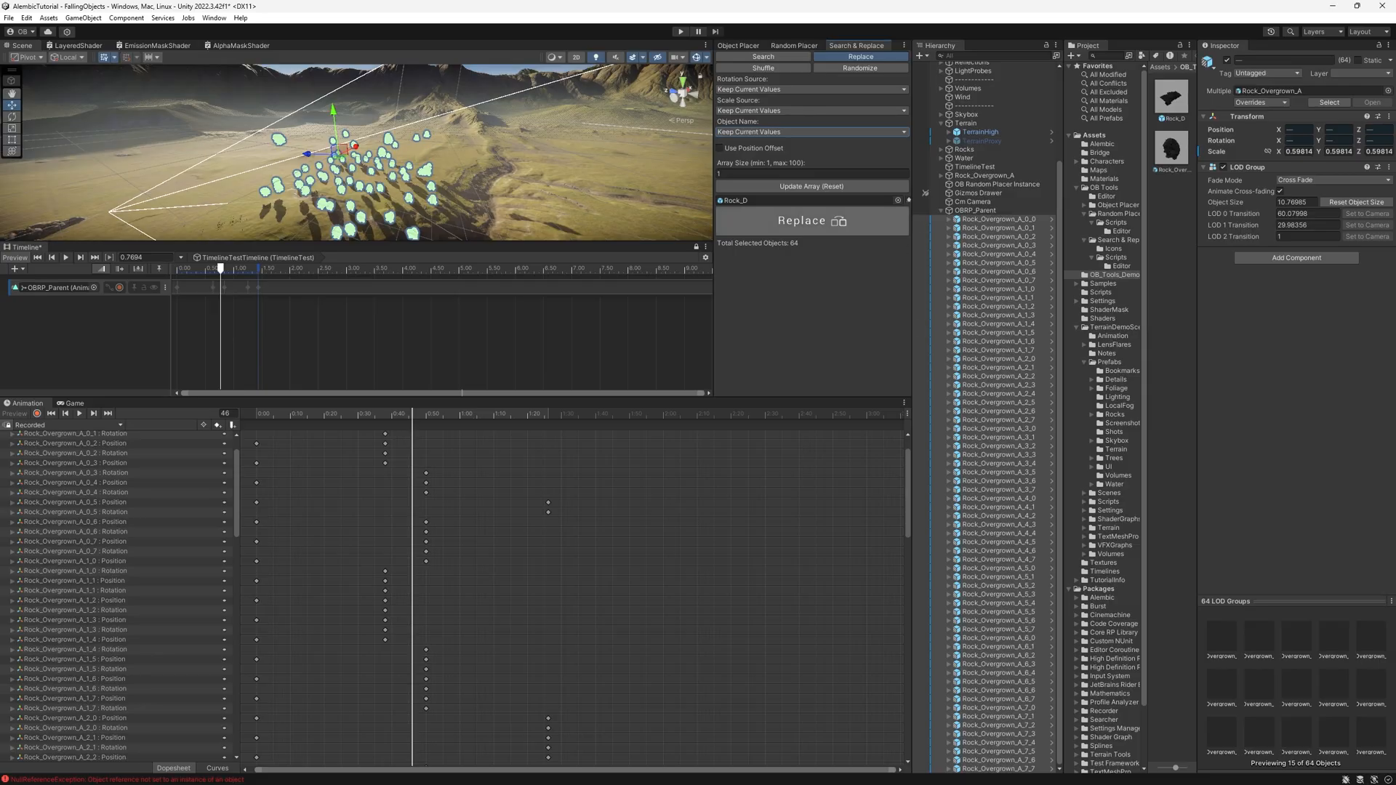
left_click(811, 221)
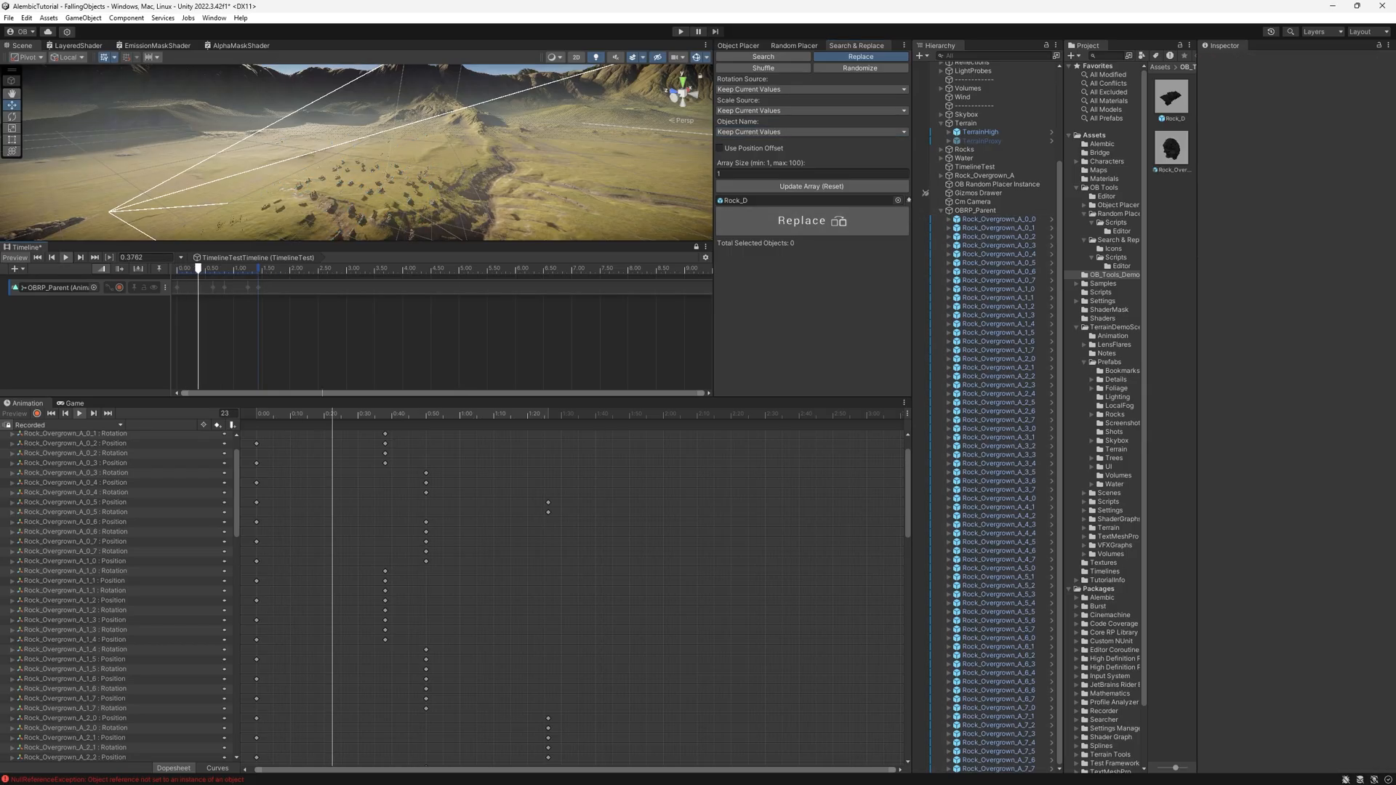
Play the Timeline in the Game view, then return to the Object Placer tool.
left_click(71, 403)
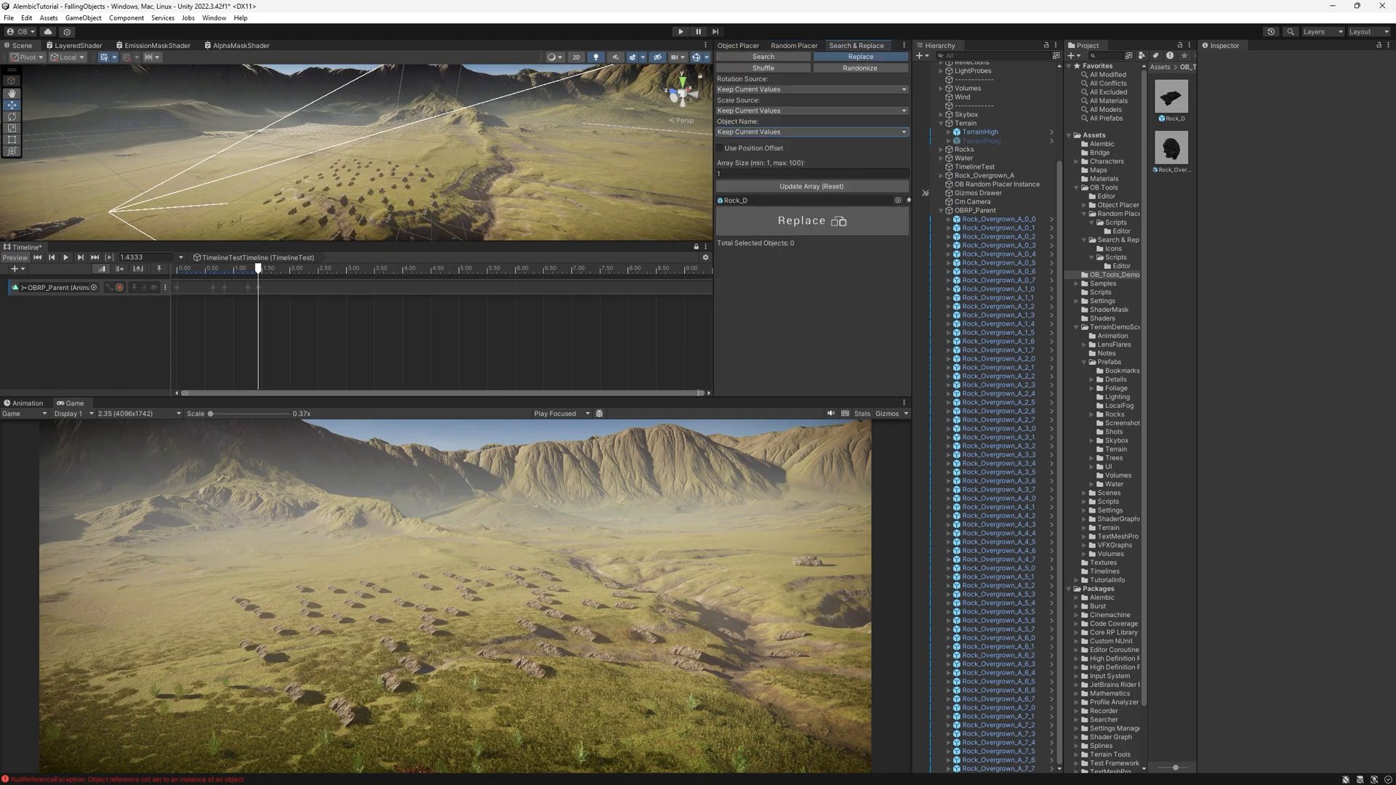
left_click(737, 45)
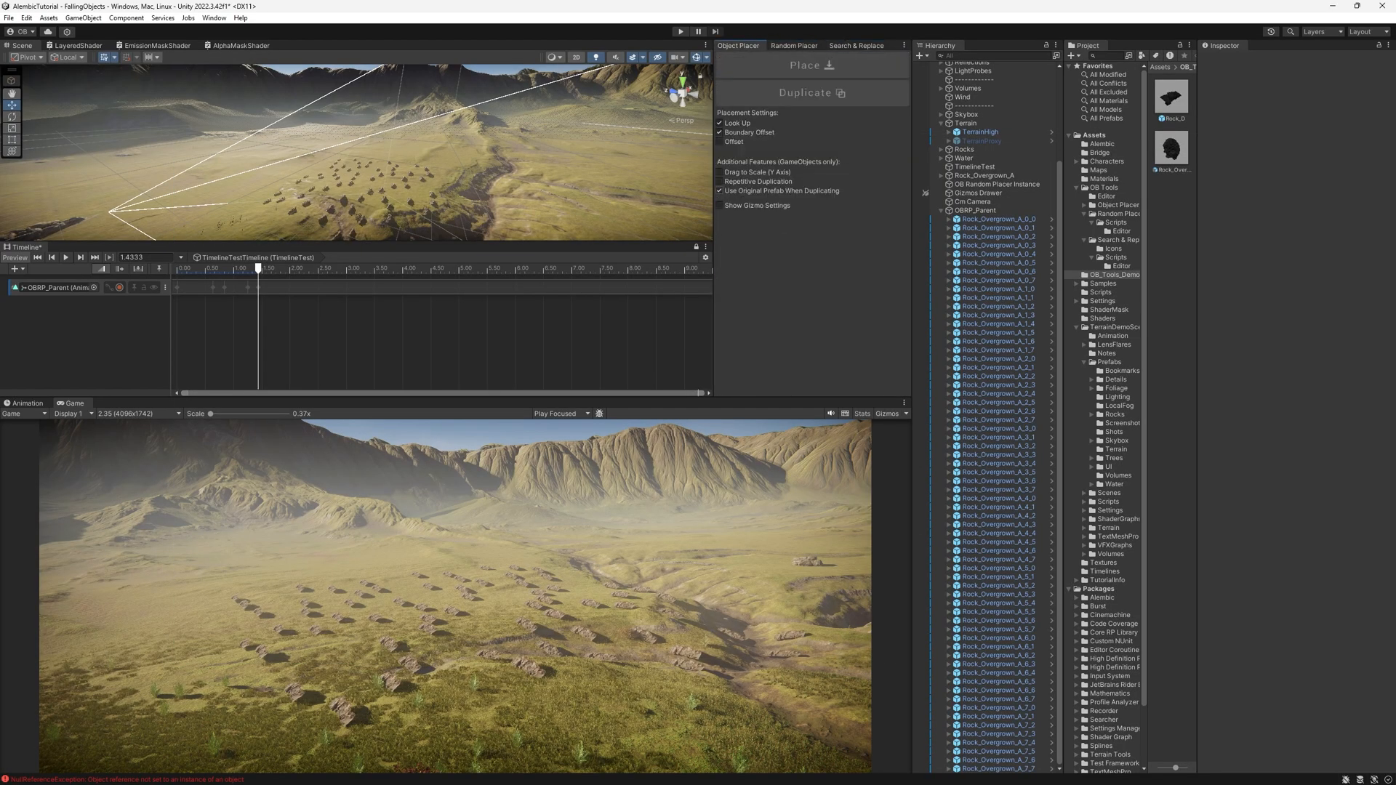